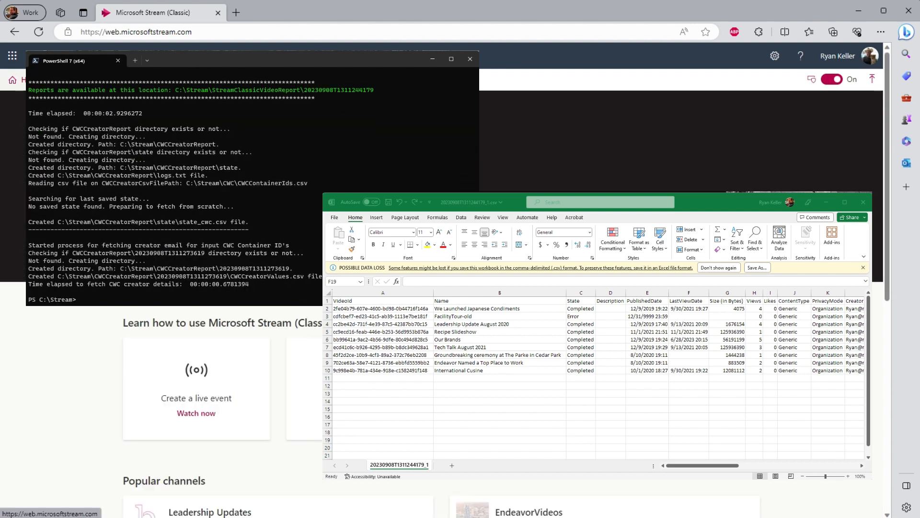
Step: Go to All admin centers > Stream, then Stream migration > Reports
scroll("down", 3)
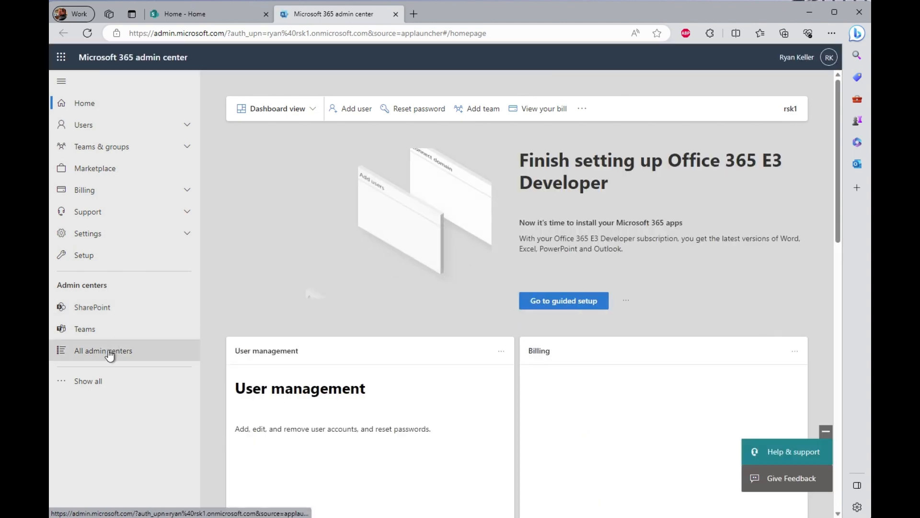
left_click(104, 351)
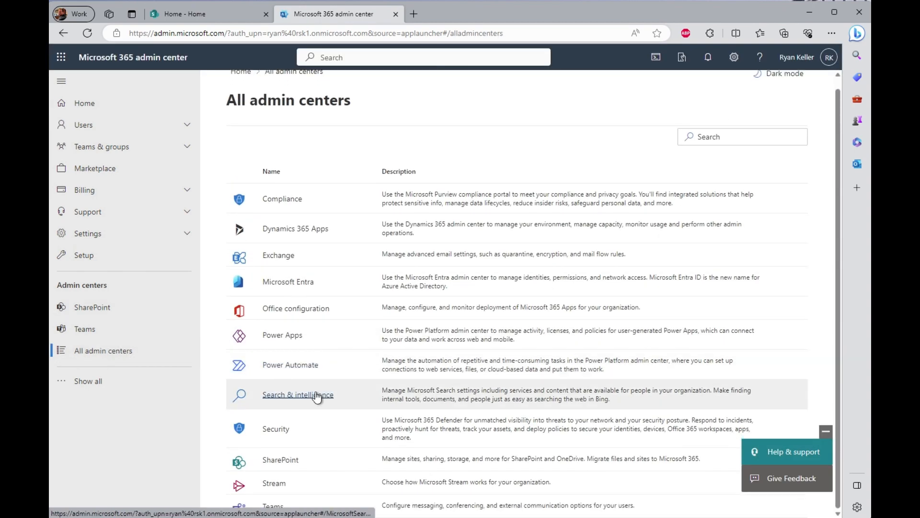
left_click(297, 394)
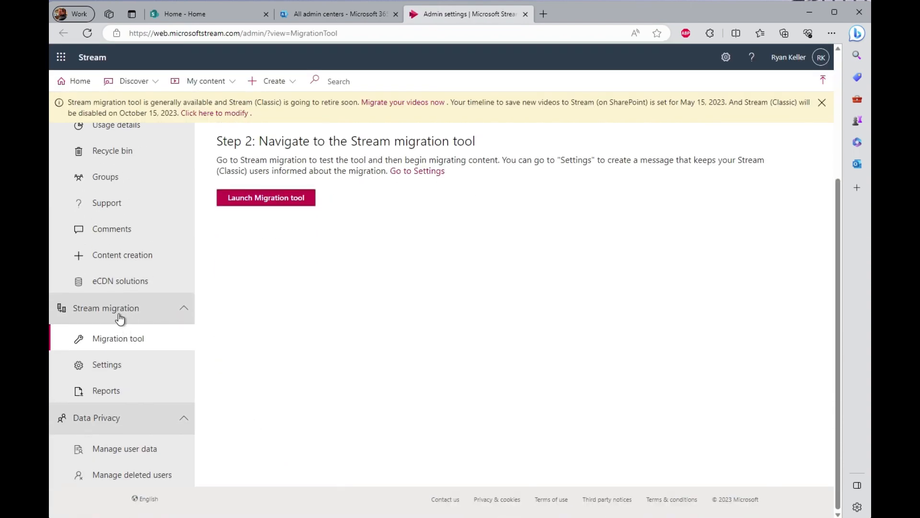
left_click(106, 390)
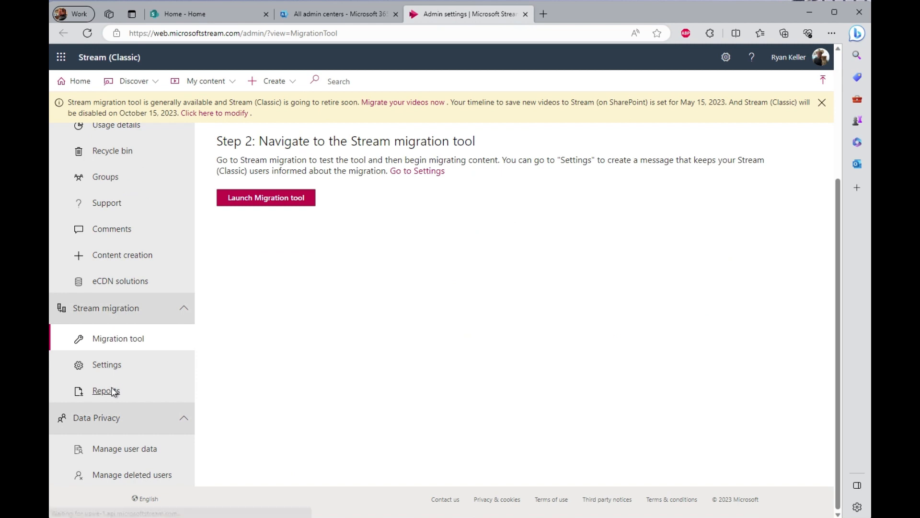
left_click(105, 390)
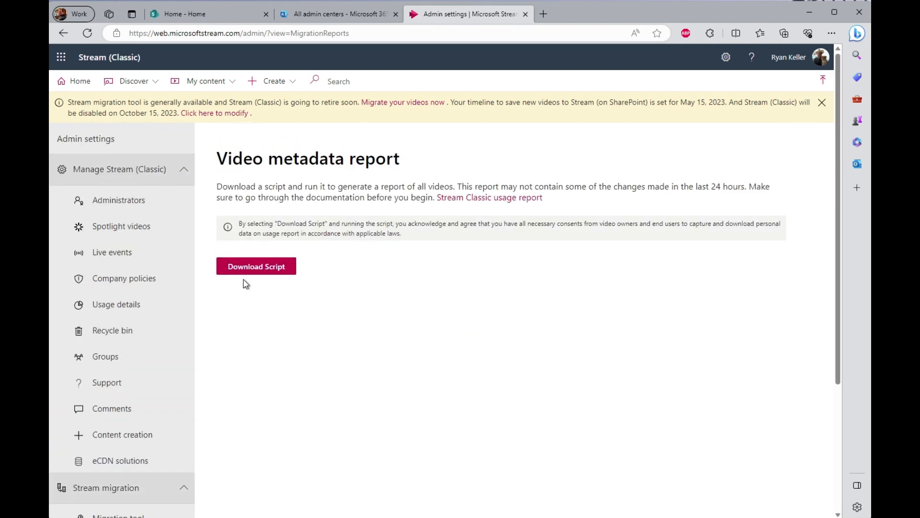
Step: Download the video metadata report generator script and reveal it in Downloads
left_click(256, 265)
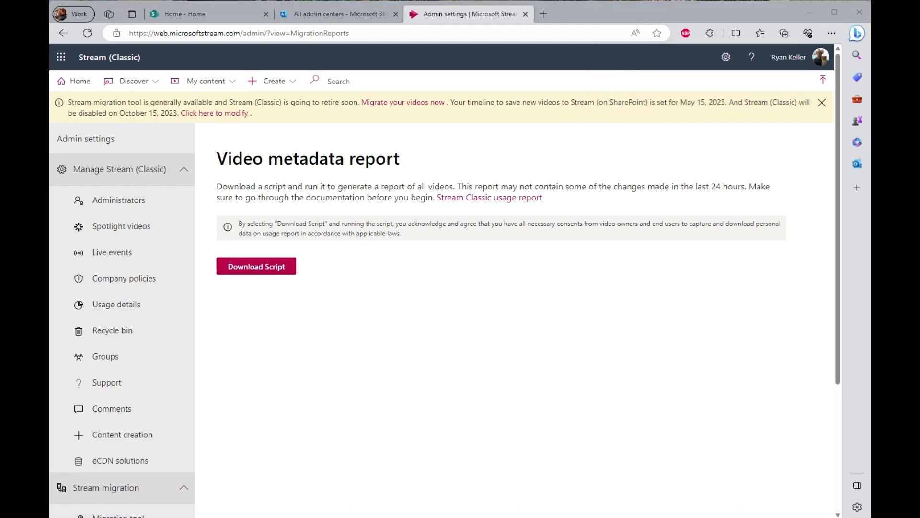
left_click(256, 265)
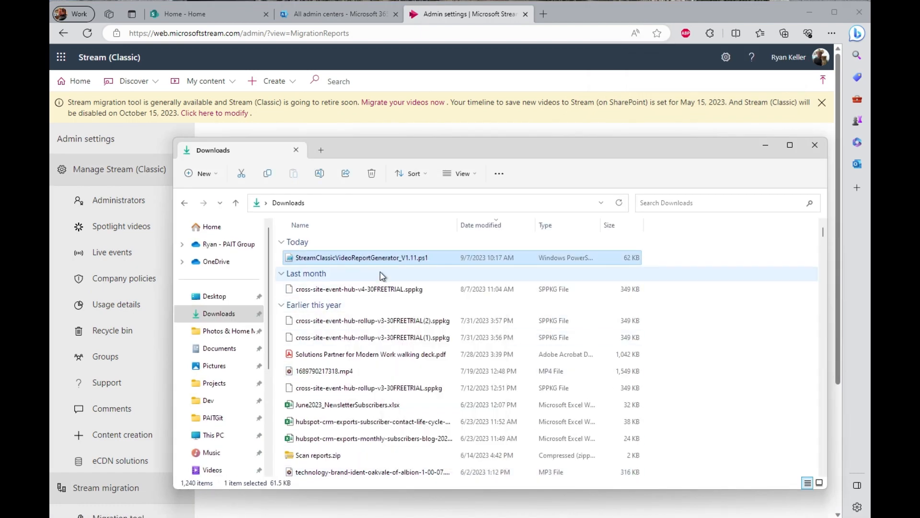
Step: Paste the downloaded script into the Stream folder on Local Disk (C:)
left_click(213, 435)
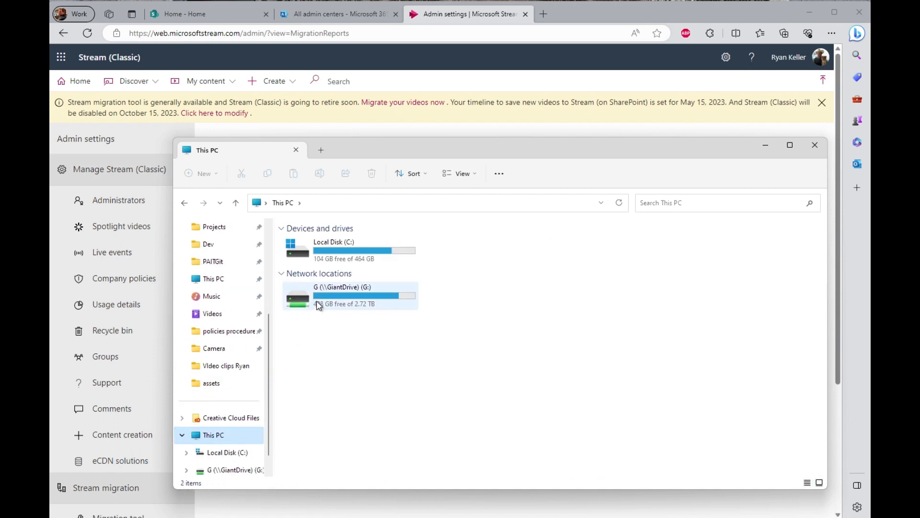
double_click(333, 246)
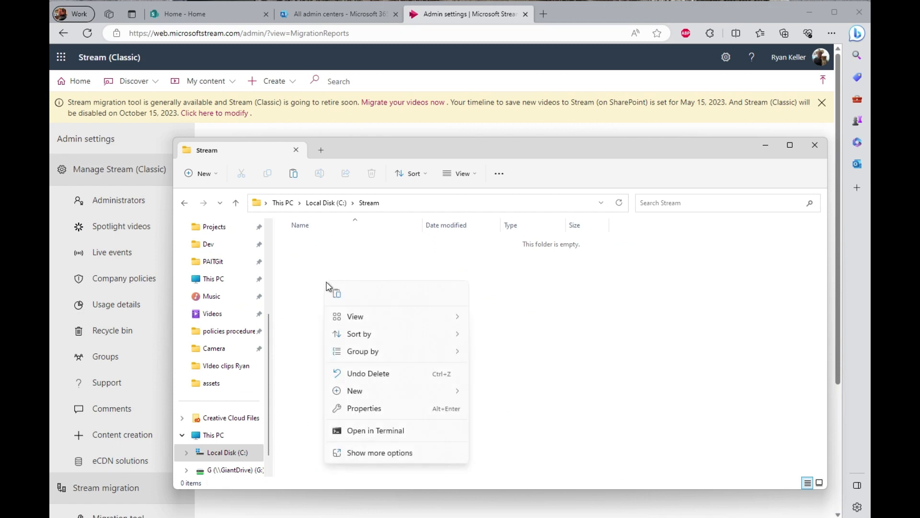
left_click(368, 373)
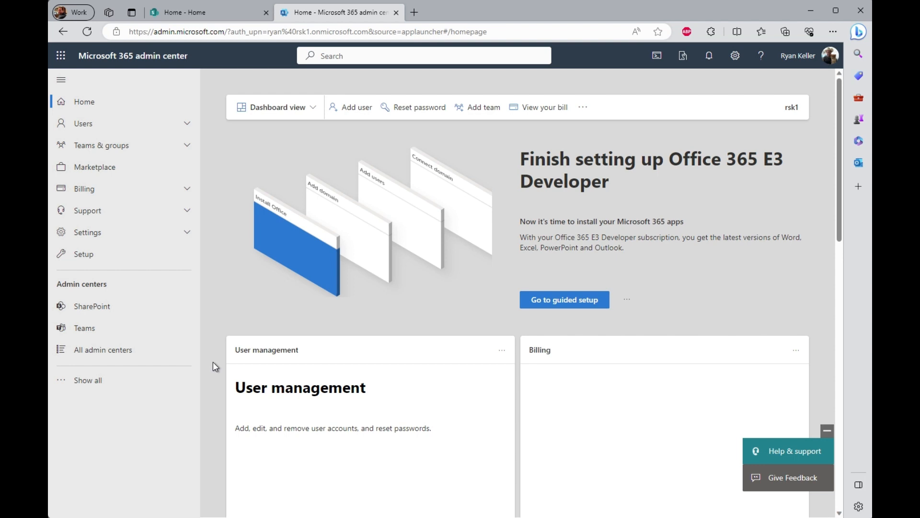
Step: Copy the tenant ID from Microsoft Entra's Identity > Overview page
left_click(103, 349)
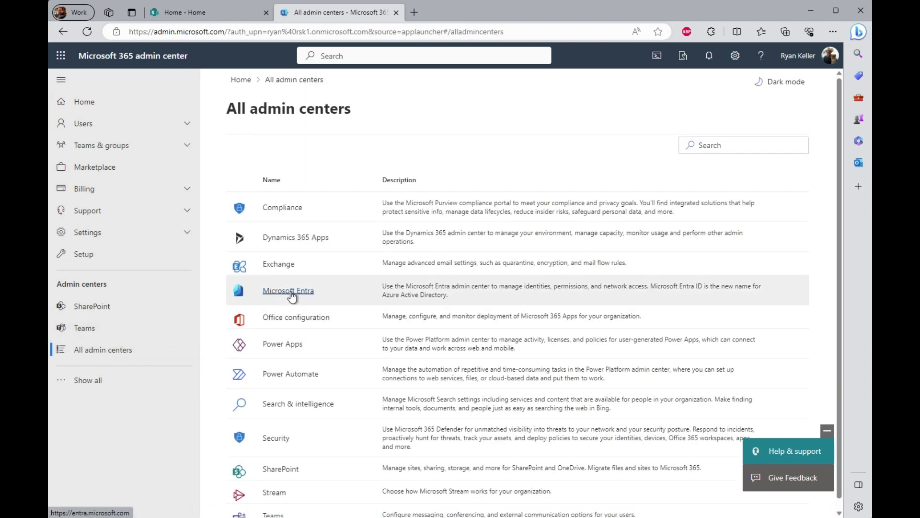
left_click(289, 290)
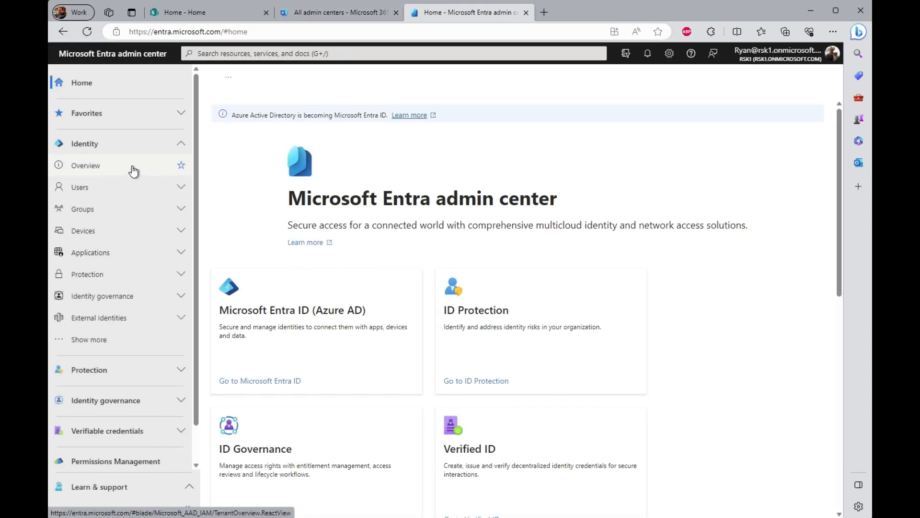
left_click(85, 165)
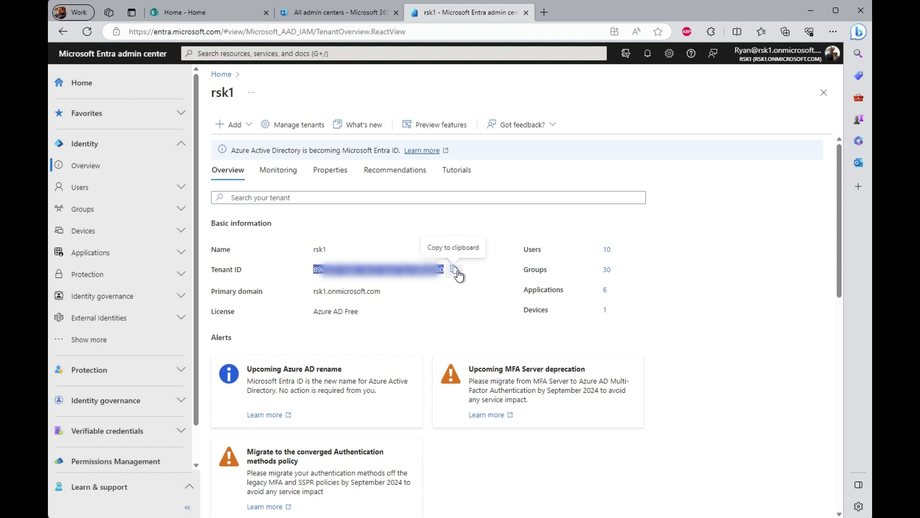
left_click(454, 271)
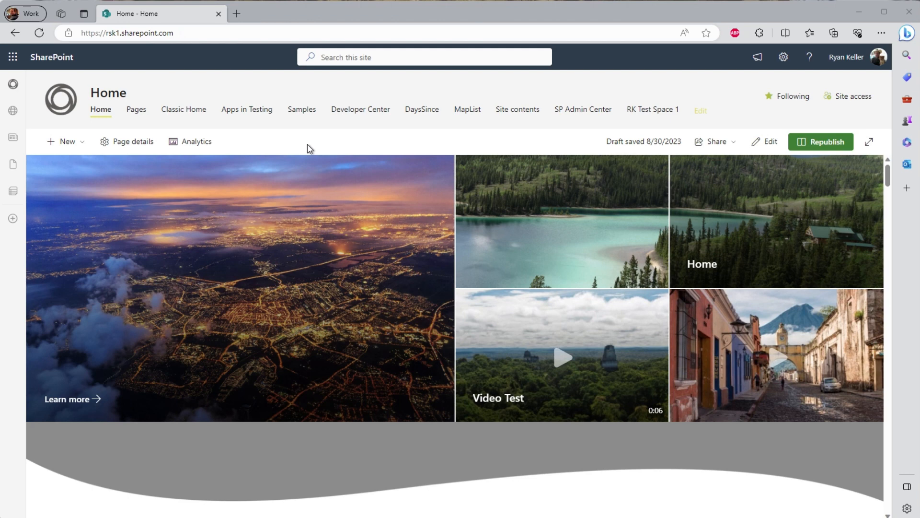
mouse_move(12, 57)
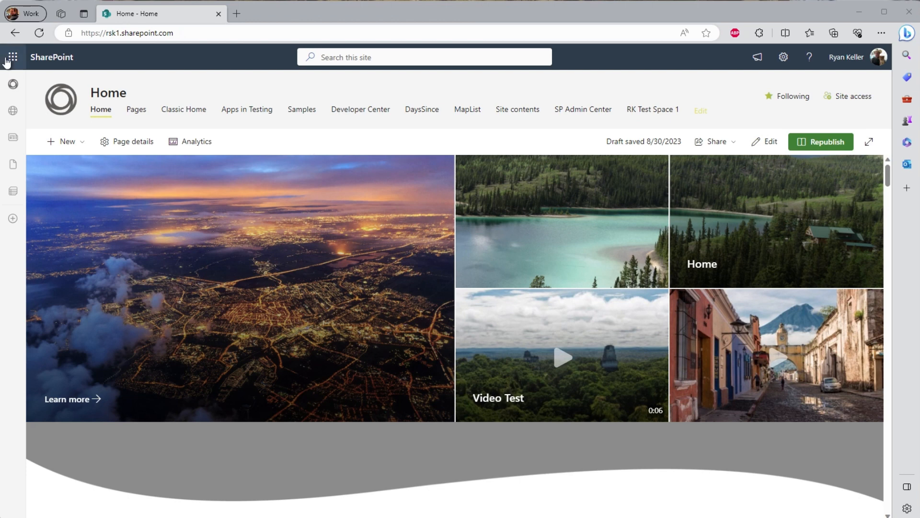
mouse_move(343, 141)
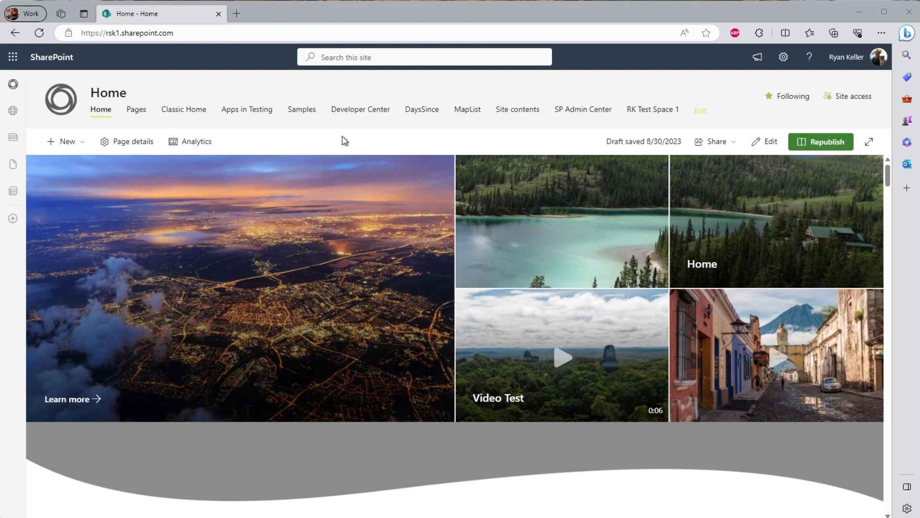
Step: Bring up the browser's developer tools with F12
key("F12")
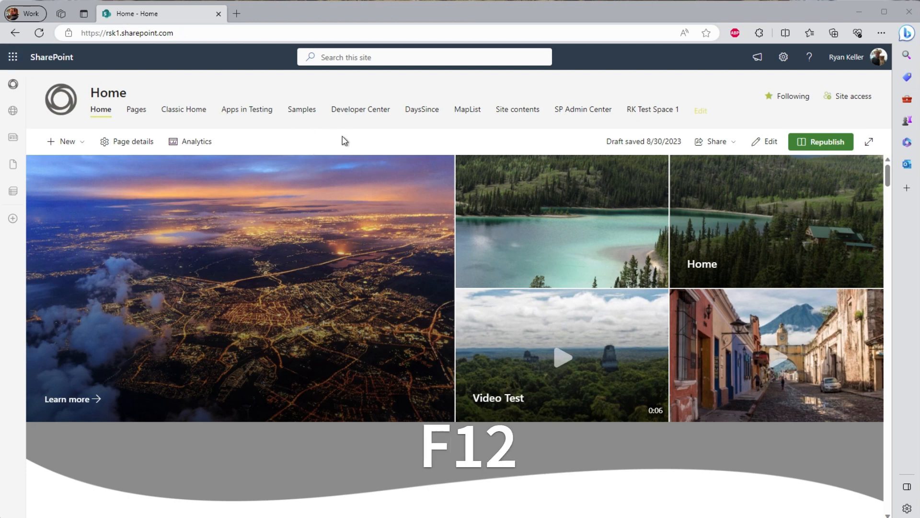
key("F1")
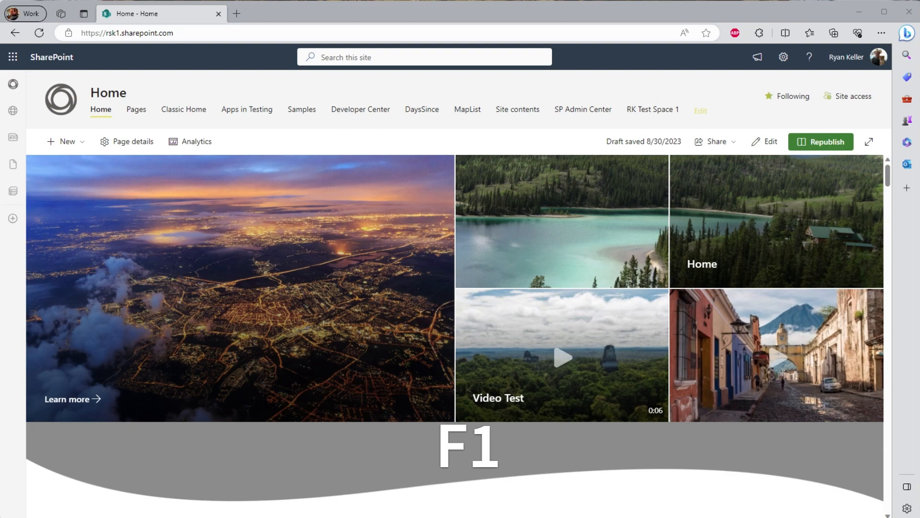
key("F1")
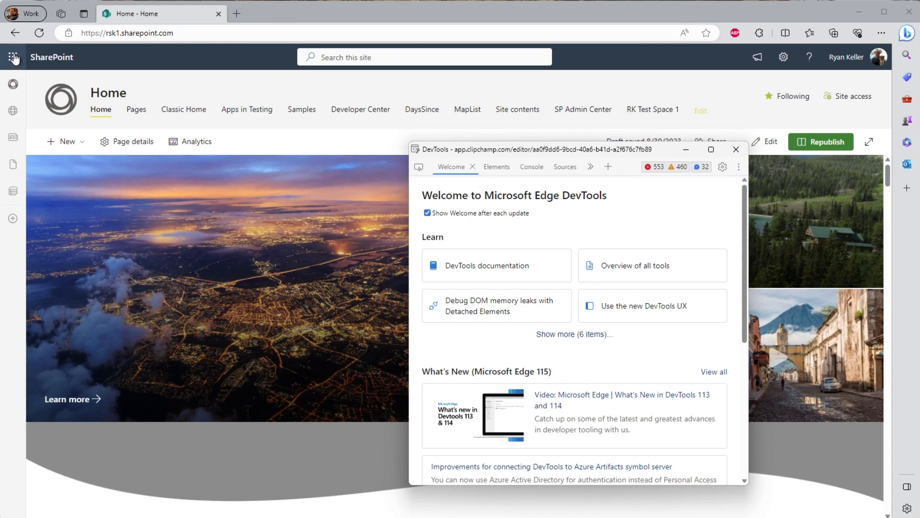
Step: Launch Stream from the app launcher and switch to Stream (Classic)
left_click(12, 56)
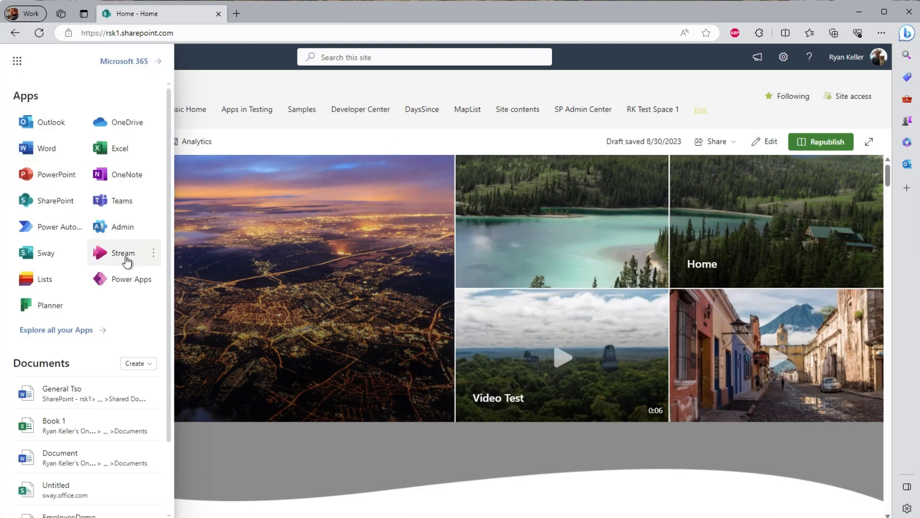
left_click(124, 252)
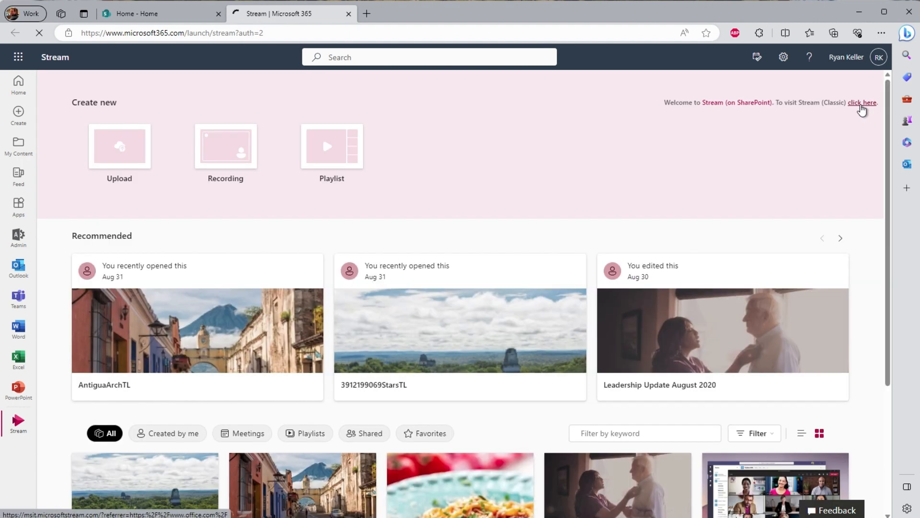
left_click(862, 102)
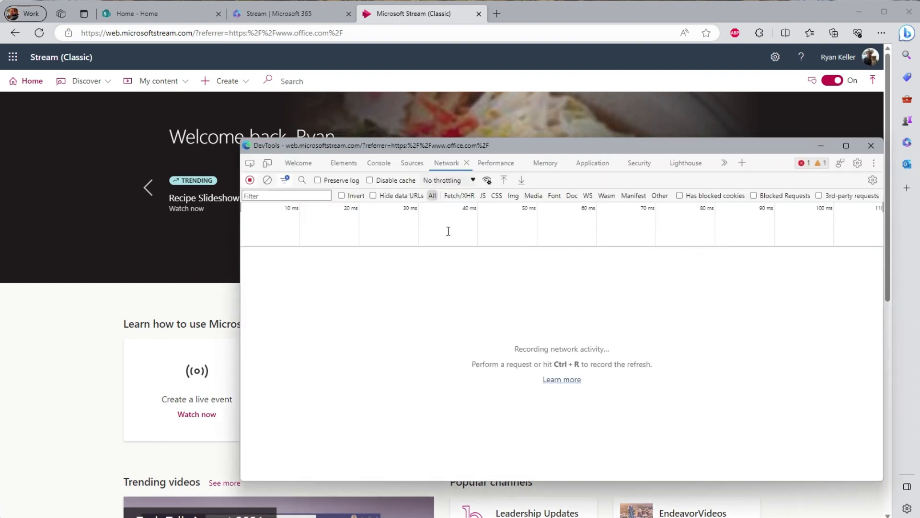
Step: Reload to capture network traffic, filter for 'ref' and select the refreshtoken request
left_click(286, 195)
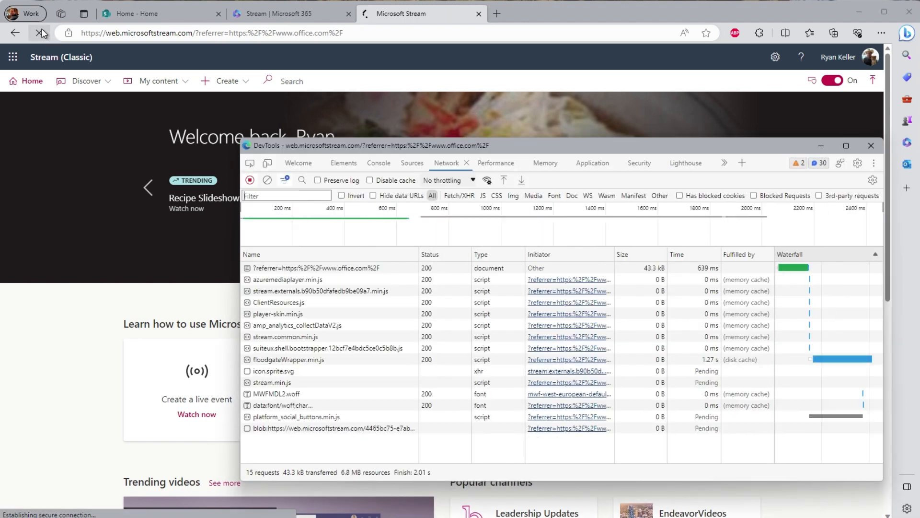
left_click(41, 32)
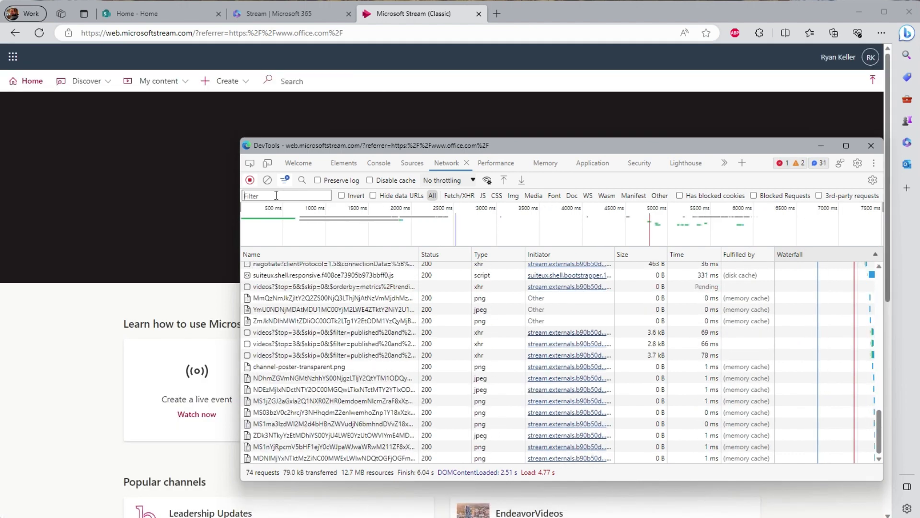
type("refreshtoken")
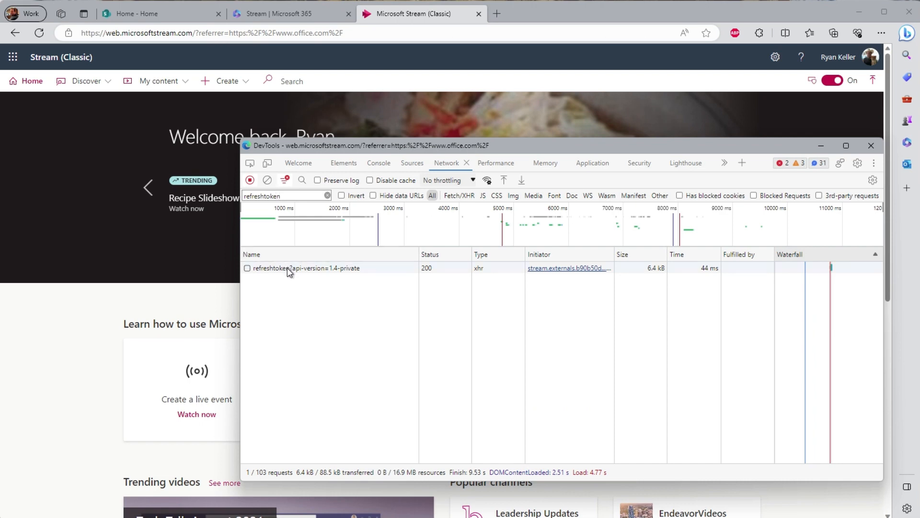
left_click(305, 267)
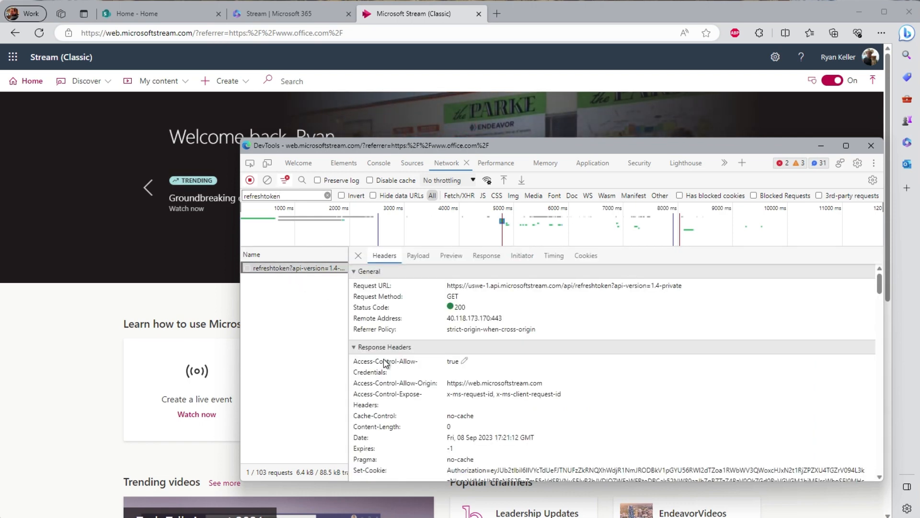
Step: Scroll the headers to Authorization and select the Bearer token
scroll("down", 3)
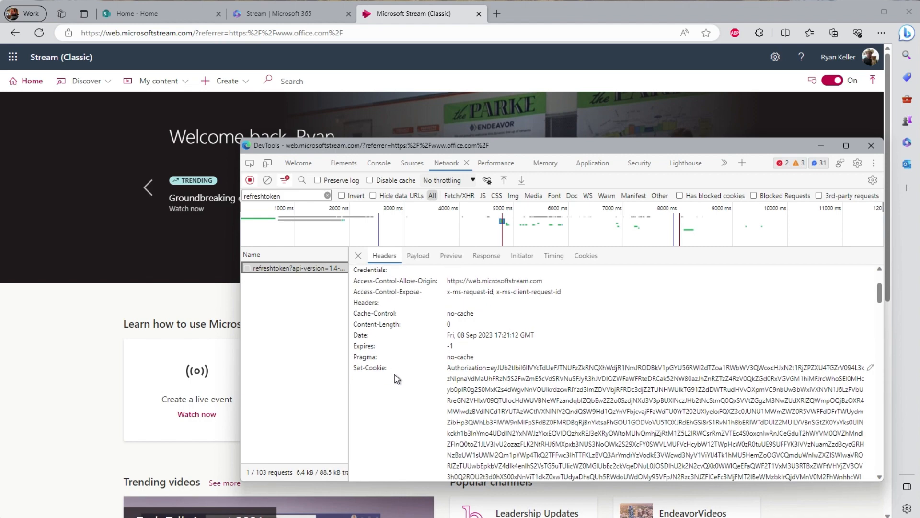
scroll("down", 3)
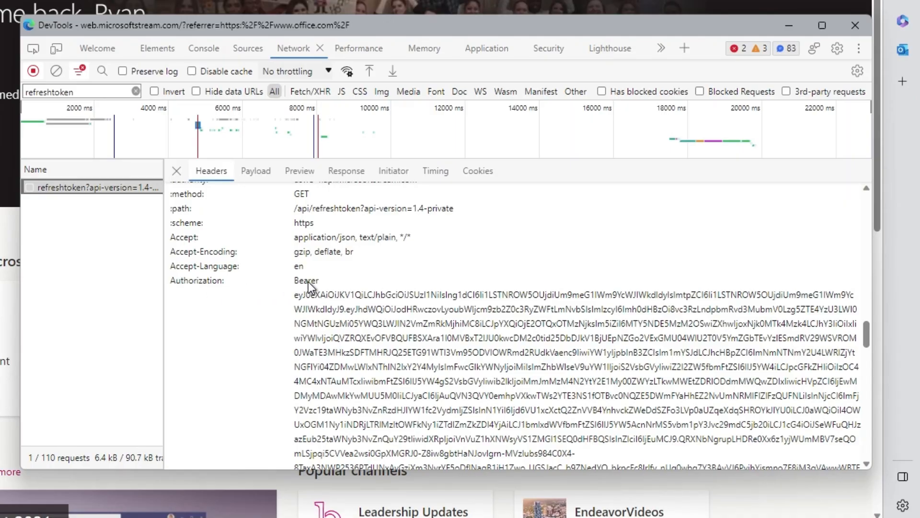
scroll("down", 3)
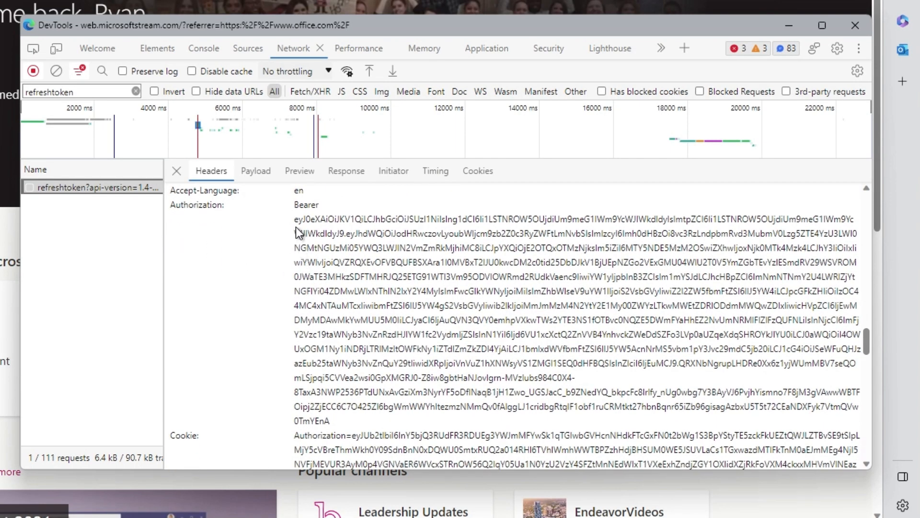
left_click_drag(294, 217, 296, 275)
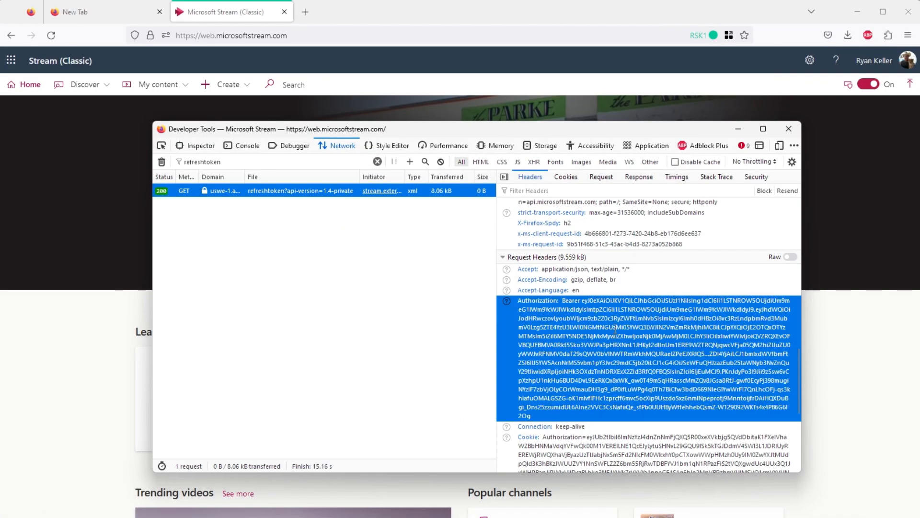
Step: Toggle Raw request headers on and select the Bearer token text
left_click(788, 333)
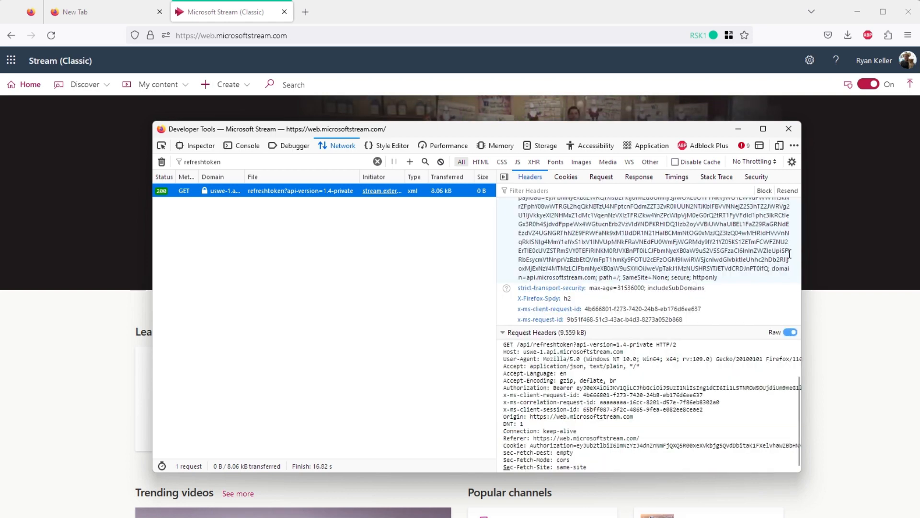
double_click(562, 387)
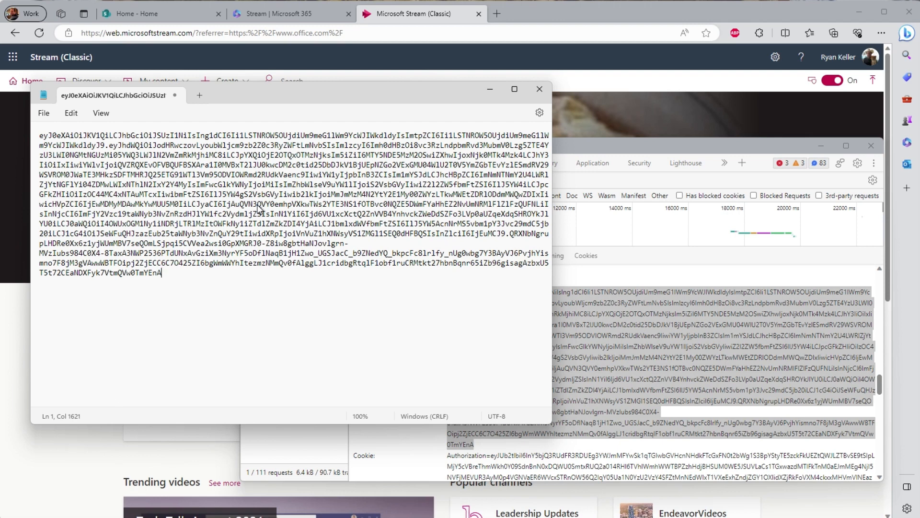
Step: Save the token as token.txt in C:\Stream via File > Save as
left_click(57, 125)
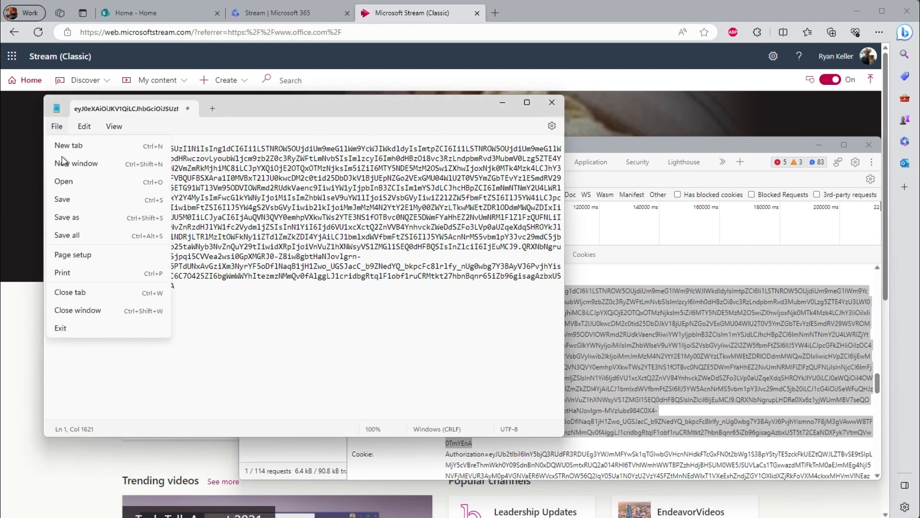
left_click(66, 217)
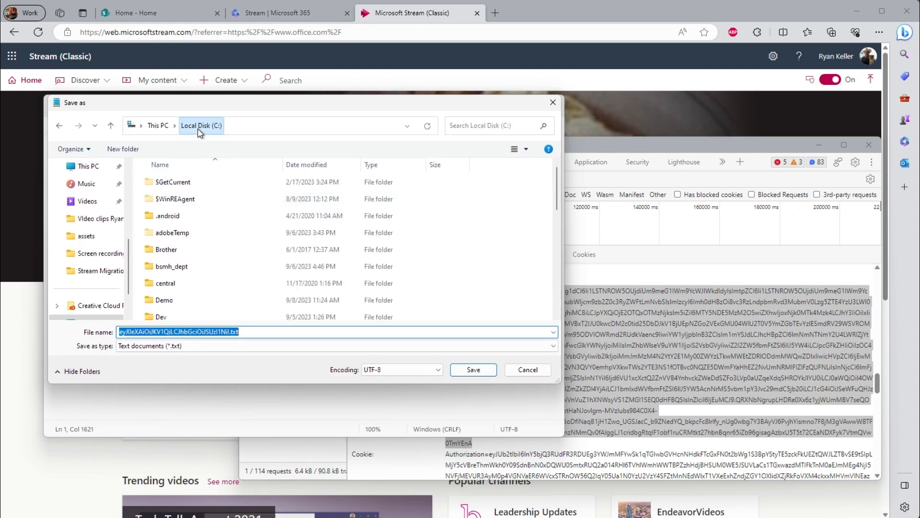
scroll("down", 3)
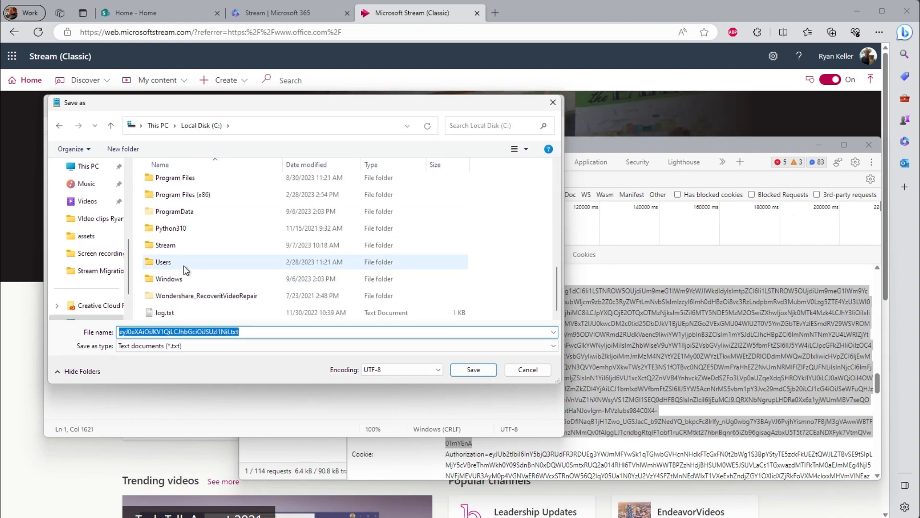
double_click(165, 244)
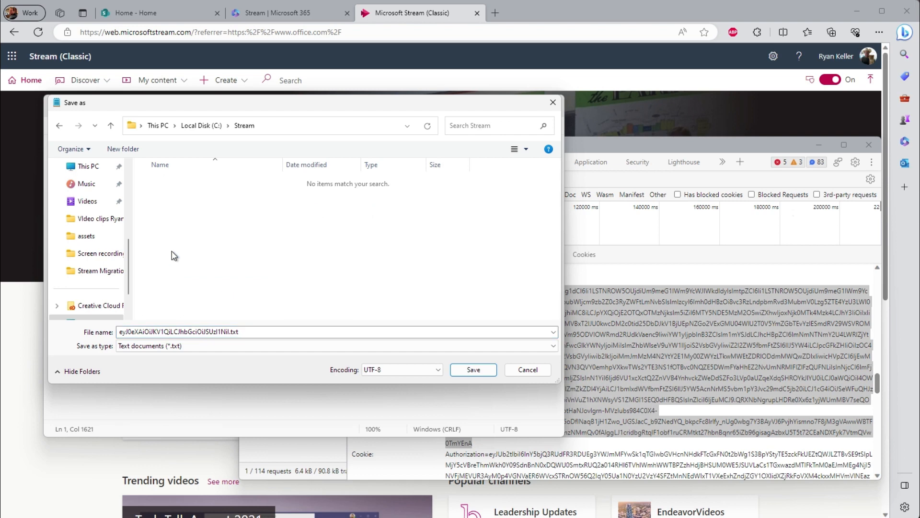
type("token.txt")
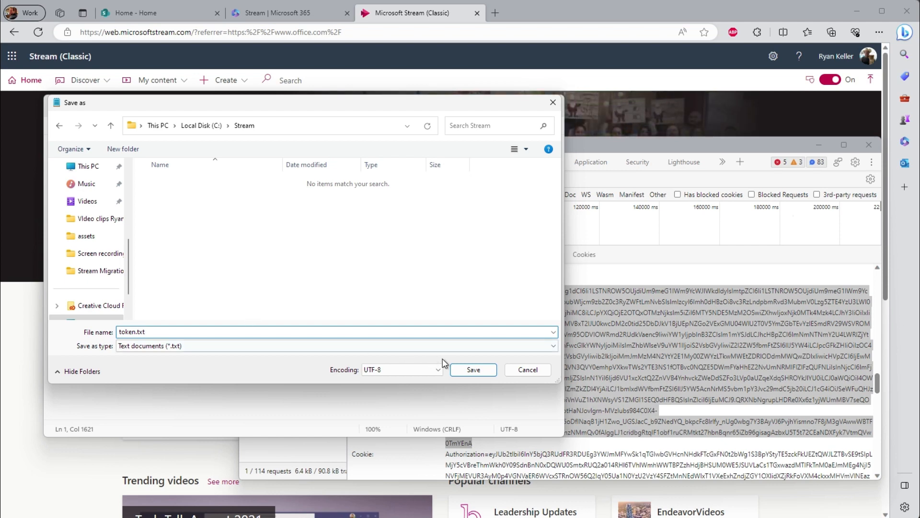
left_click(472, 369)
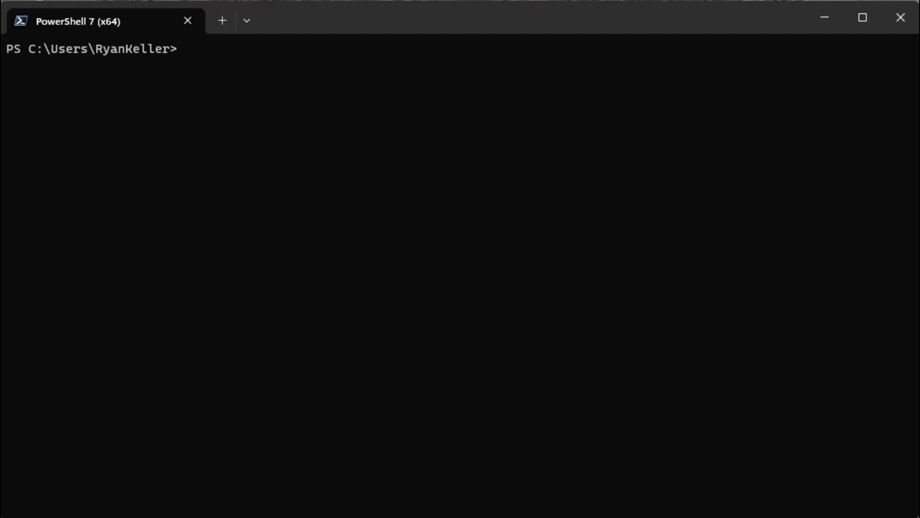
Step: Change to c:\stream and enter the StreamClassicVideoReportGenerator_V1.11.ps1 script name
type("cd")
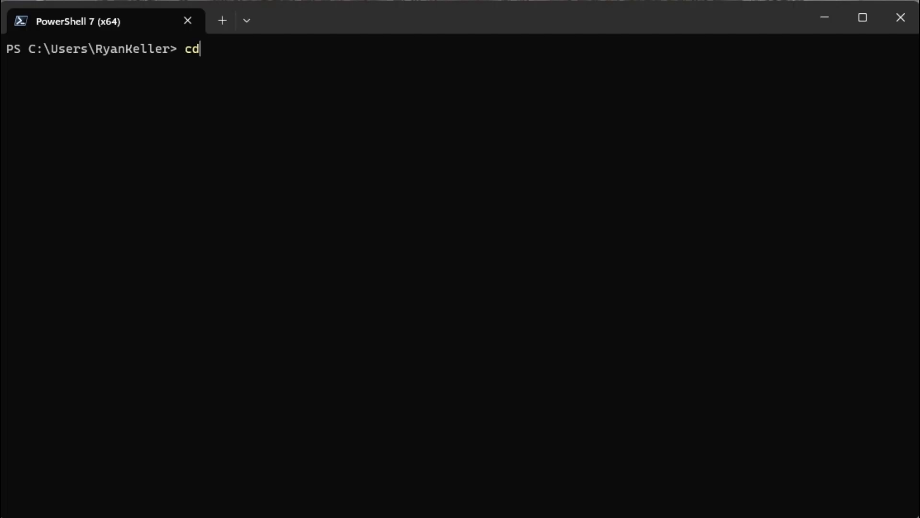
type("c:")
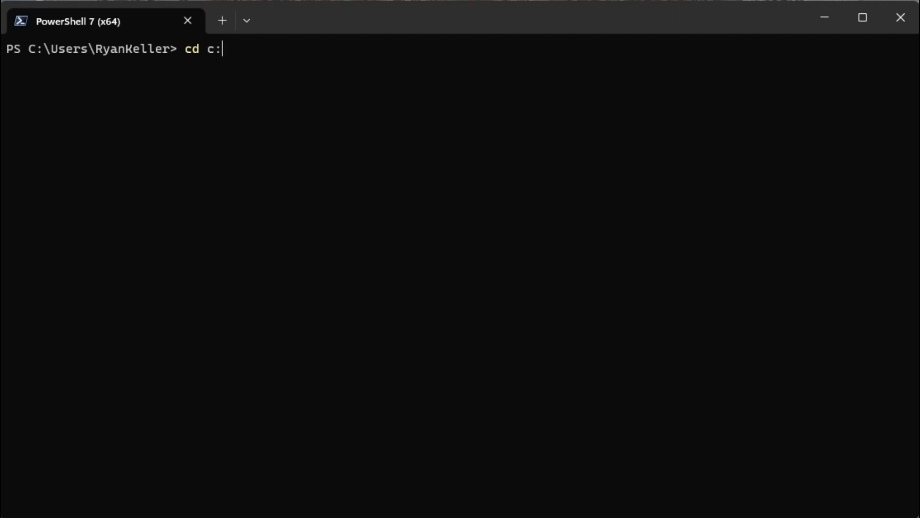
type("\\stream")
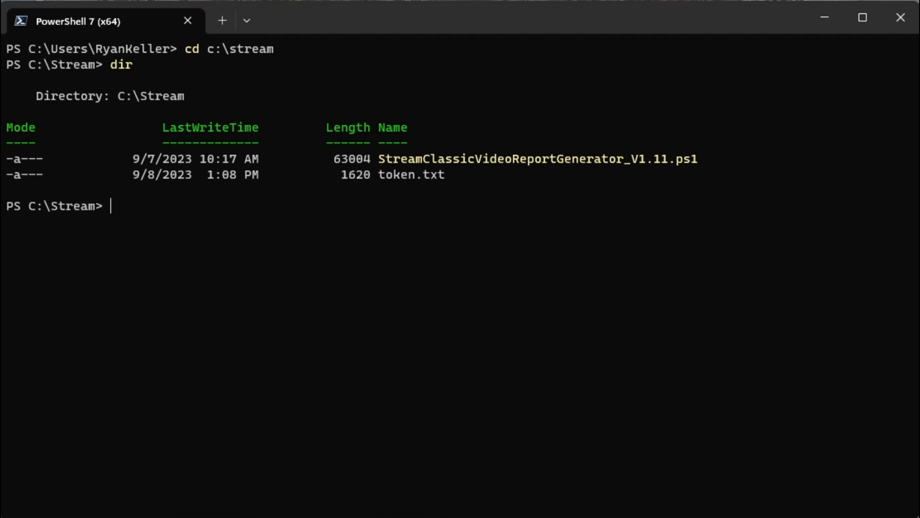
type(".")
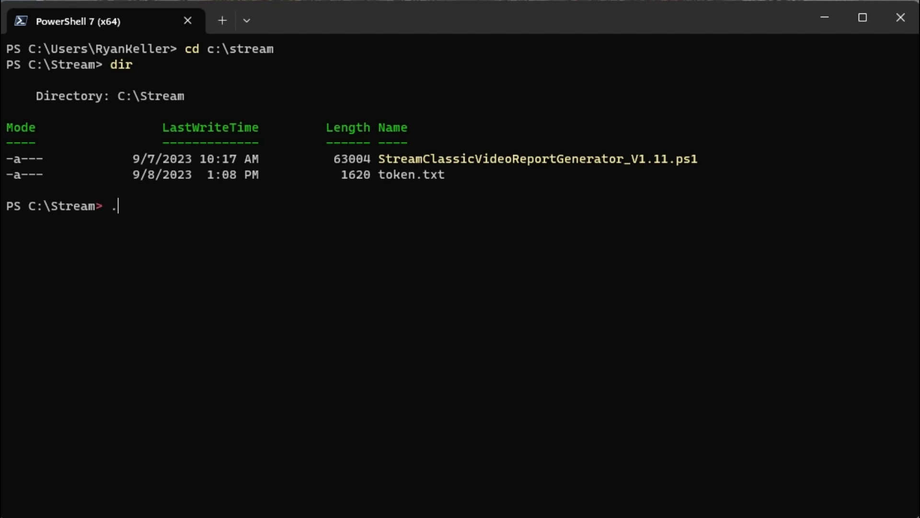
type("\\")
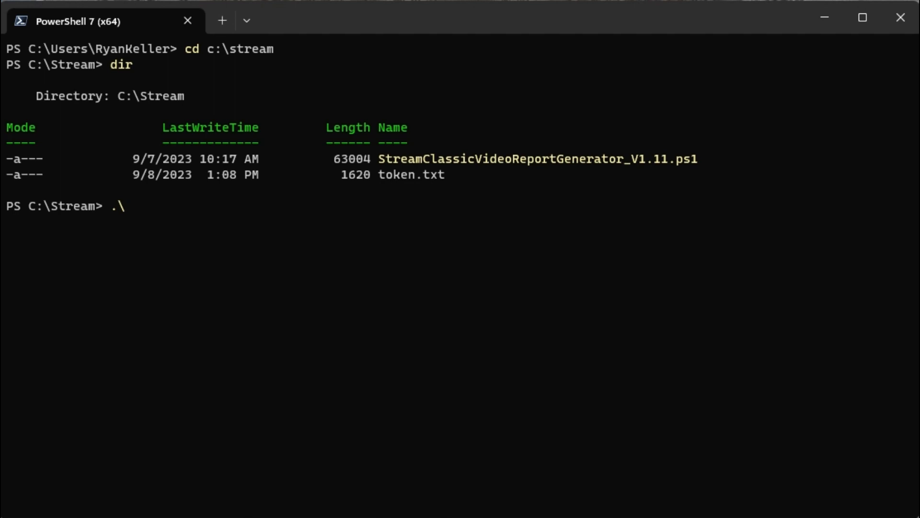
type("StreamCl")
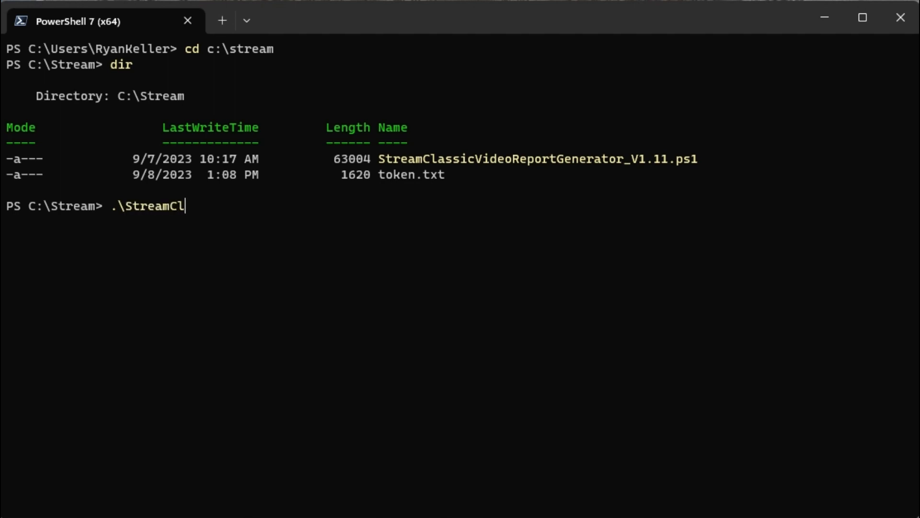
type("assicVid")
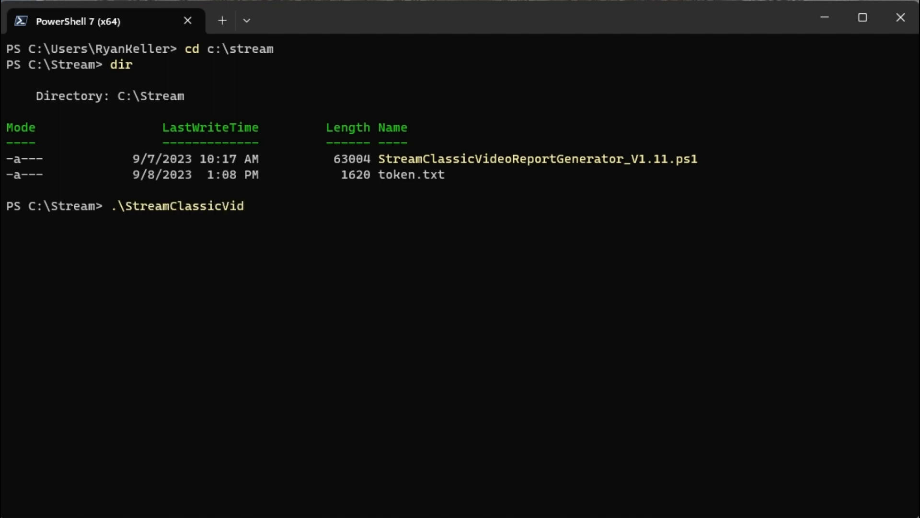
type("eoReportGenerat")
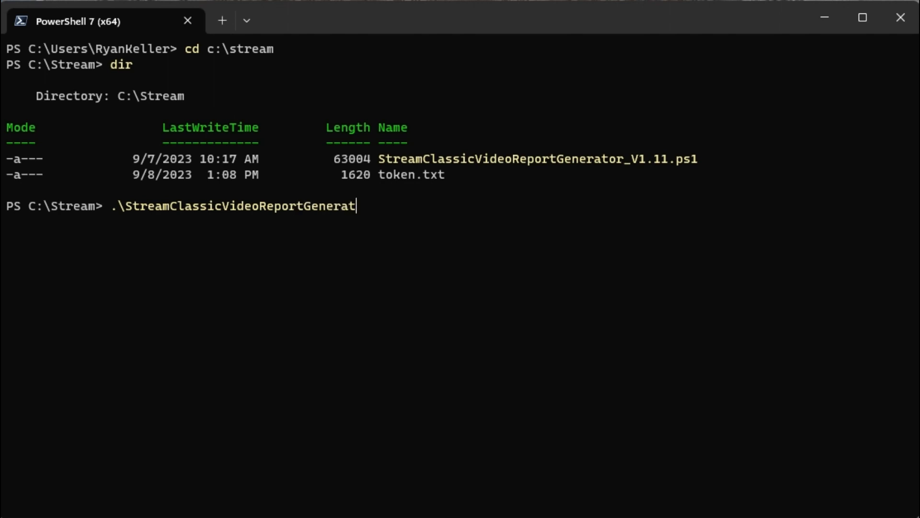
key("Tab")
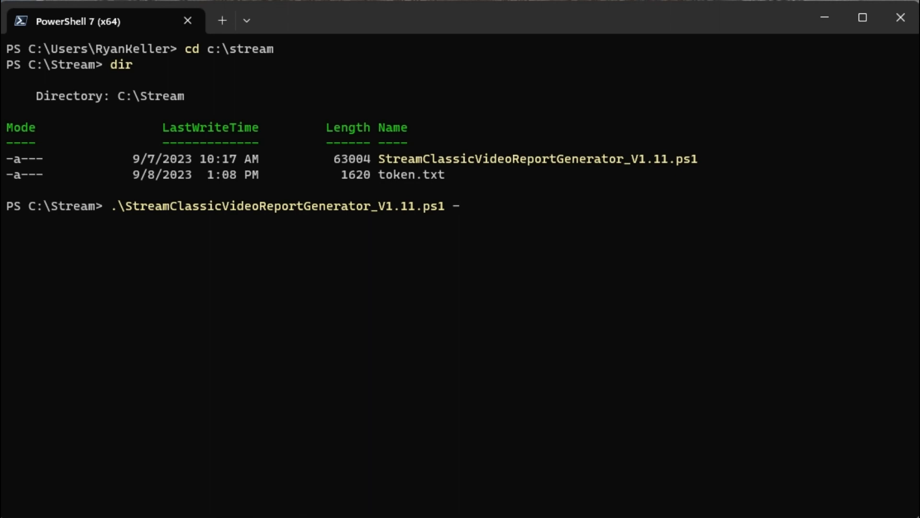
Step: Add -AADTenantID, -InputFile "C:\Stream\token.txt" and -OutDir "C:\Stream" and run it
type("A")
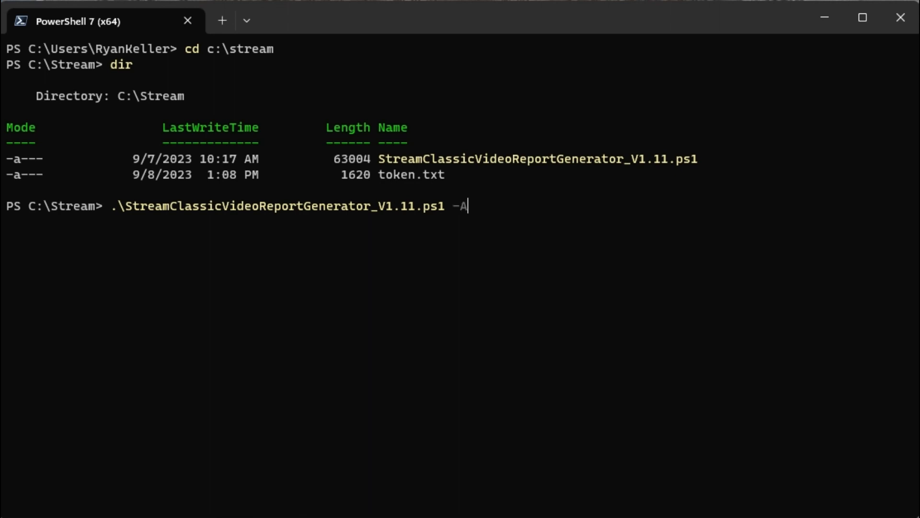
type("ADTenantID")
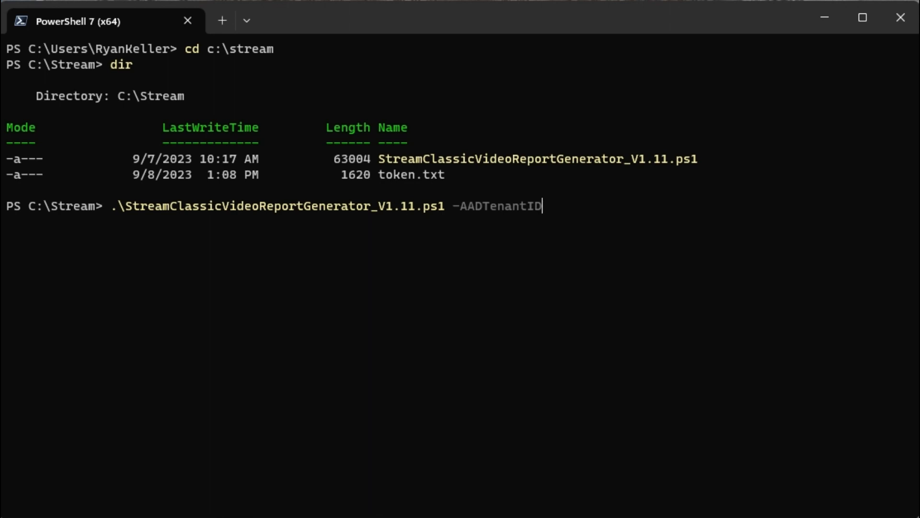
type("\"89...b0")
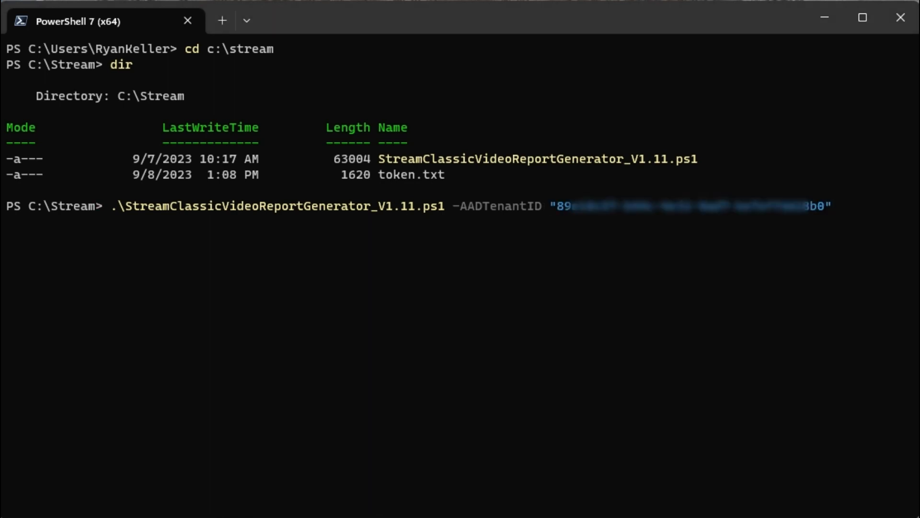
mouse_move(818, 45)
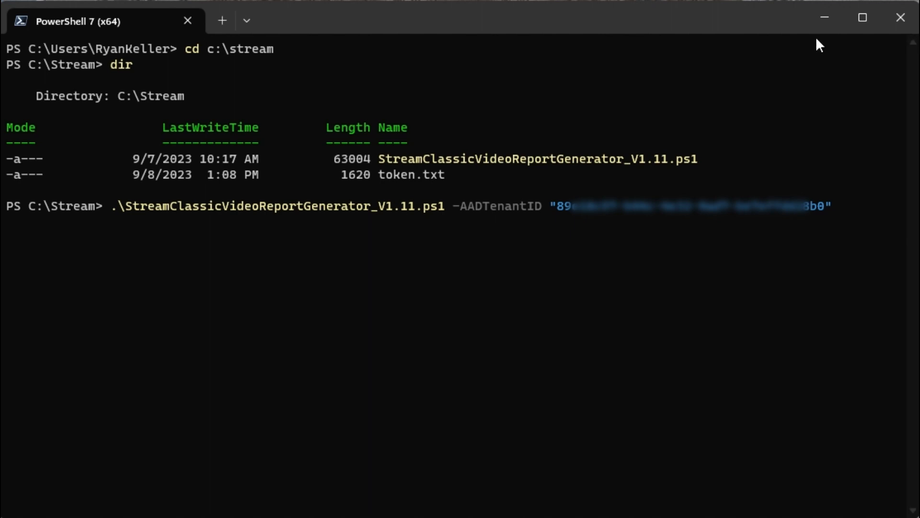
type("-InputFile")
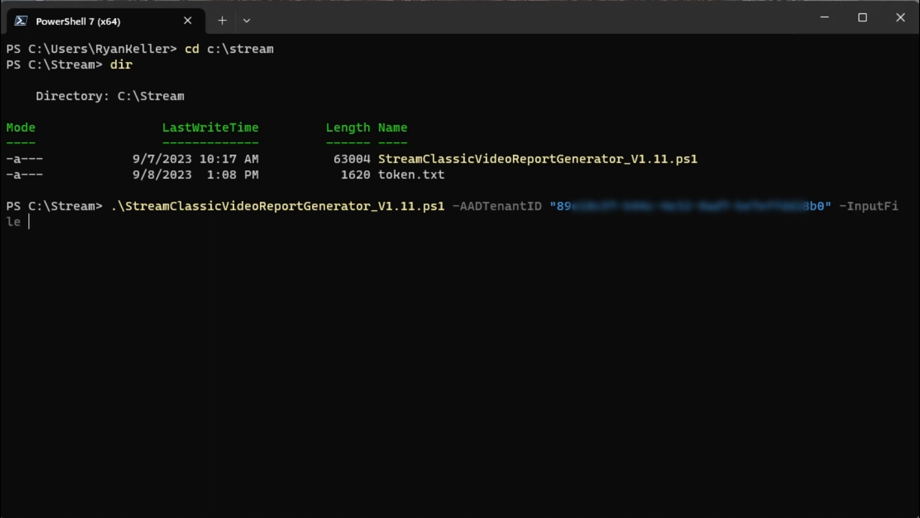
type("\"C:\\")
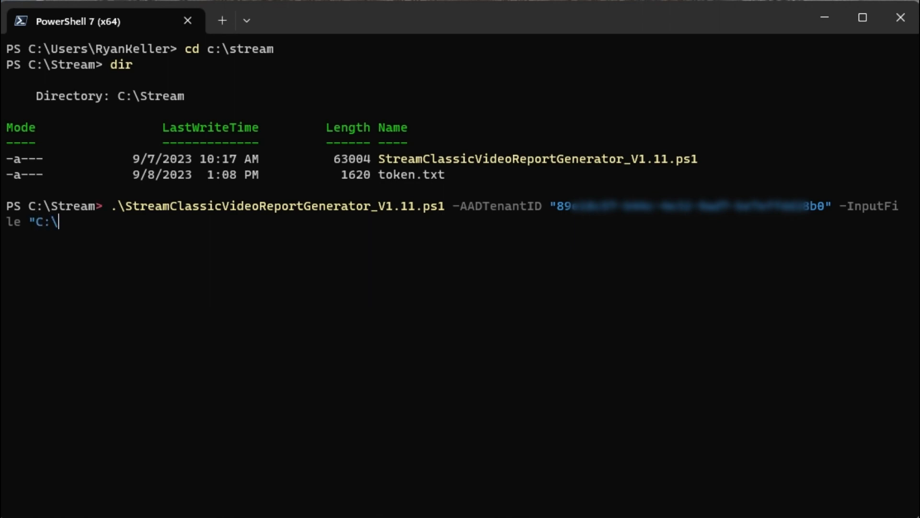
type("Stream\\token")
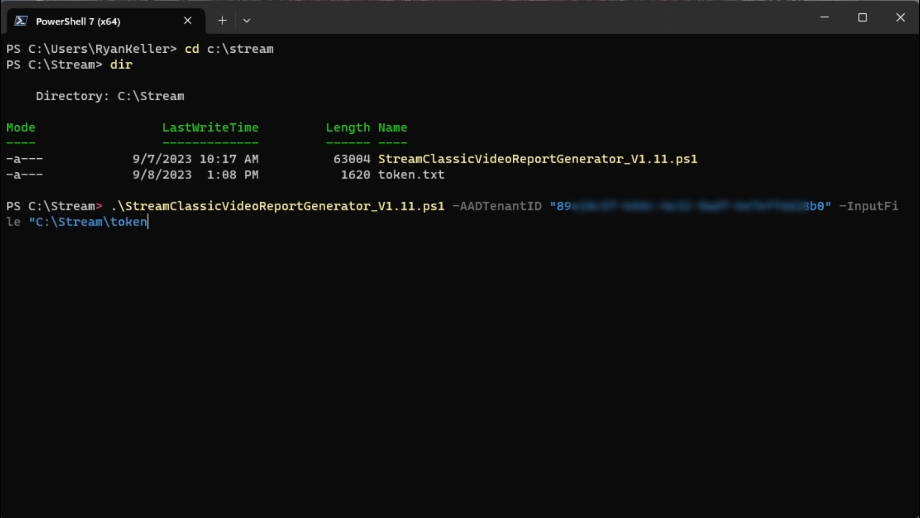
type(".txt\" -")
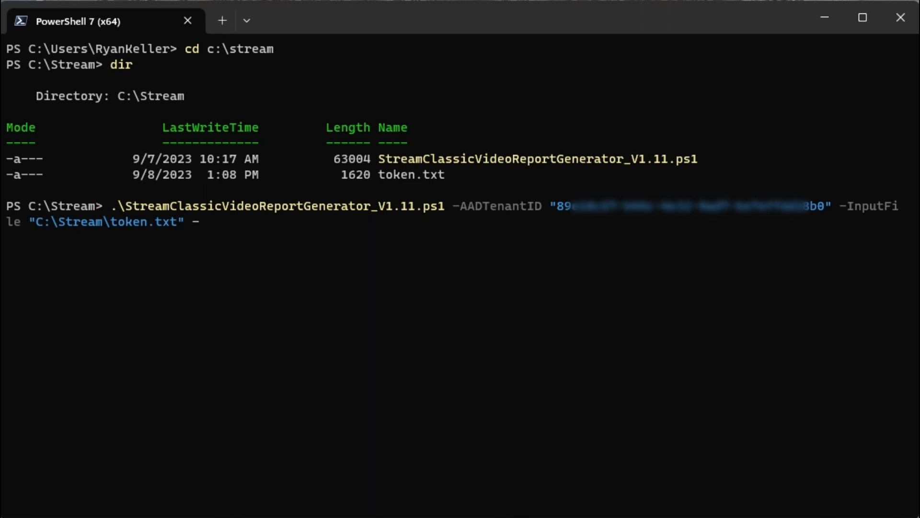
type("OutDi")
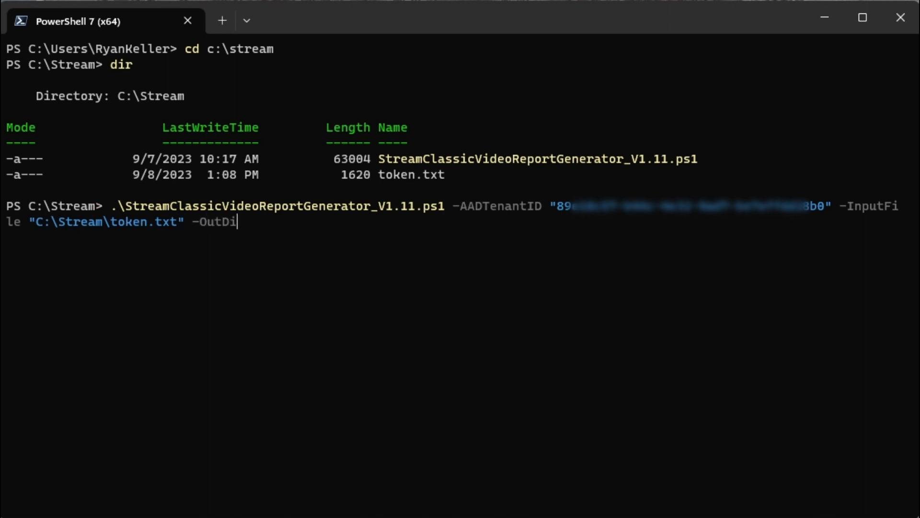
type("r \"")
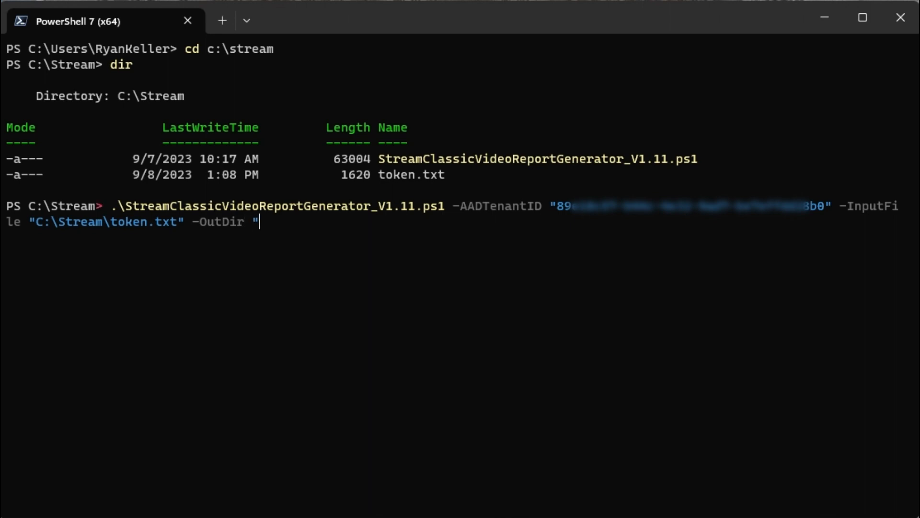
type("C:\\Stre")
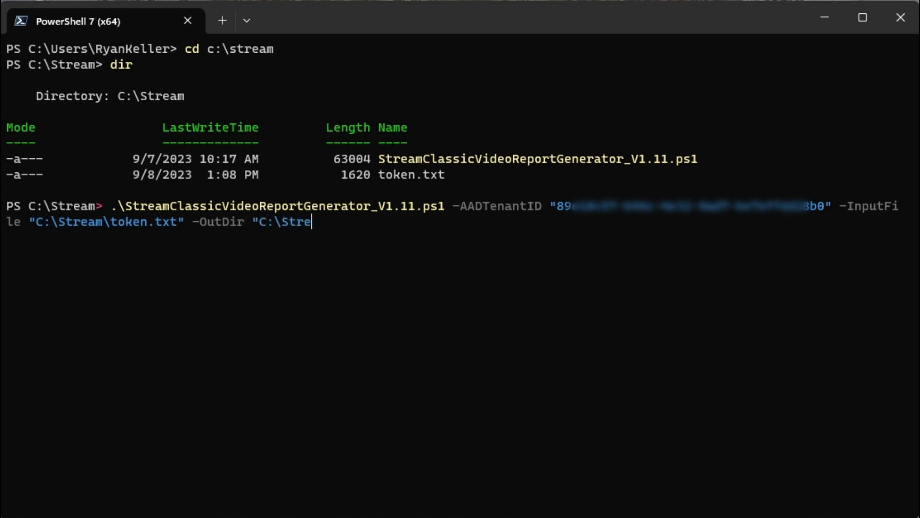
type("am\"")
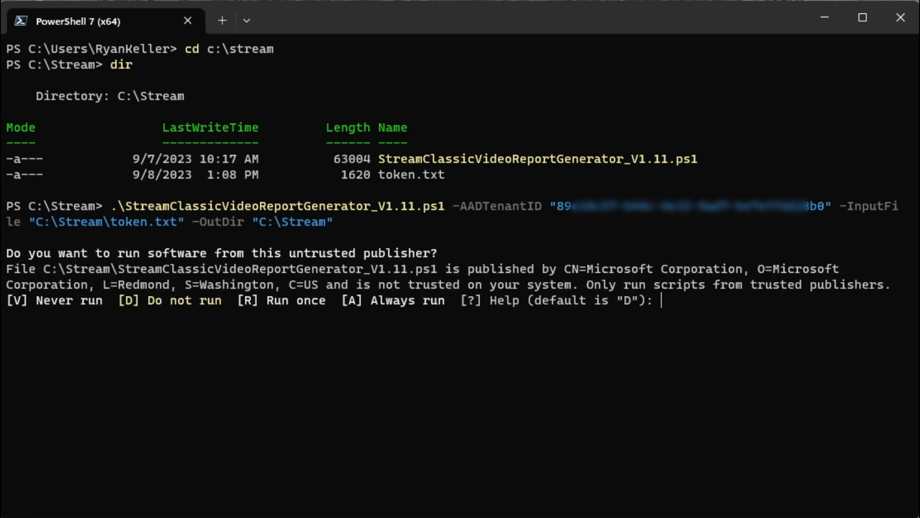
type("R")
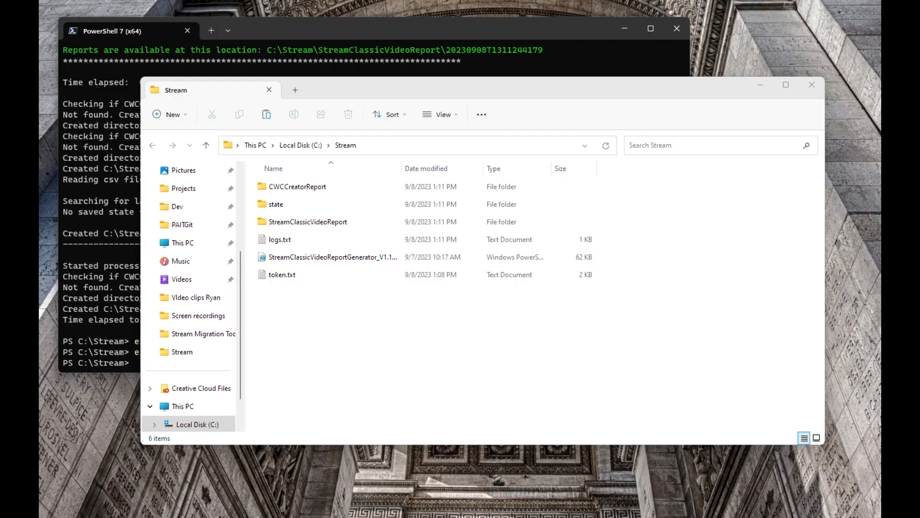
left_click(279, 239)
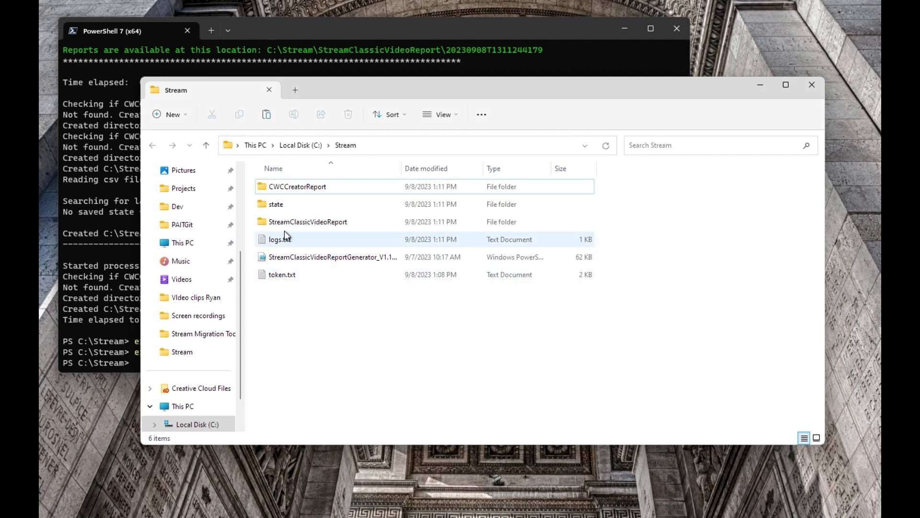
double_click(308, 222)
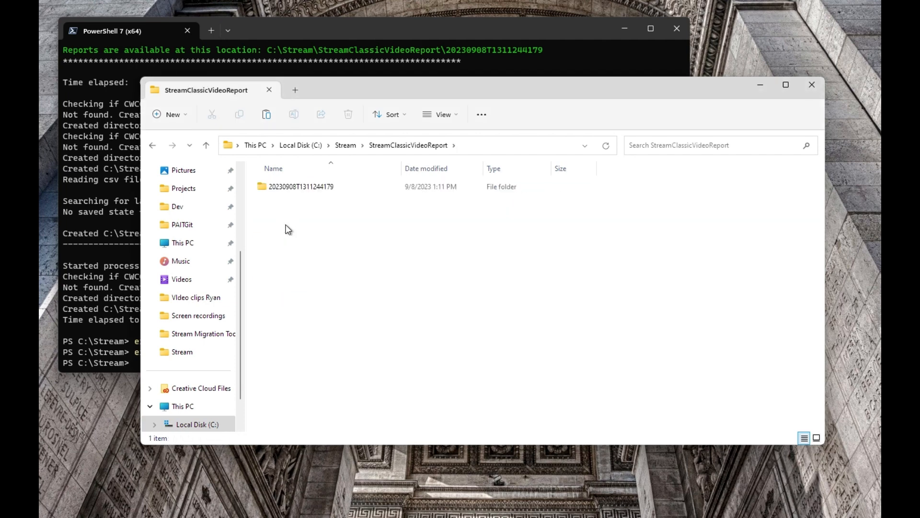
left_click(301, 186)
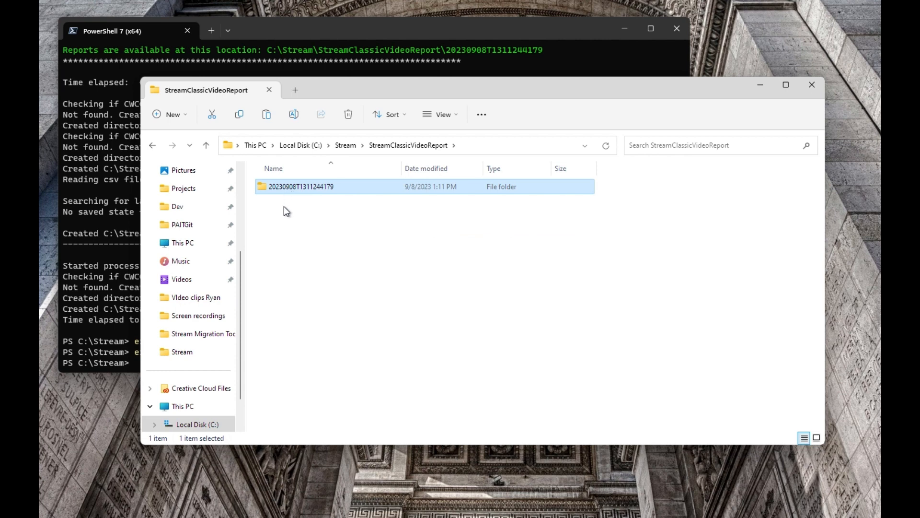
mouse_move(288, 188)
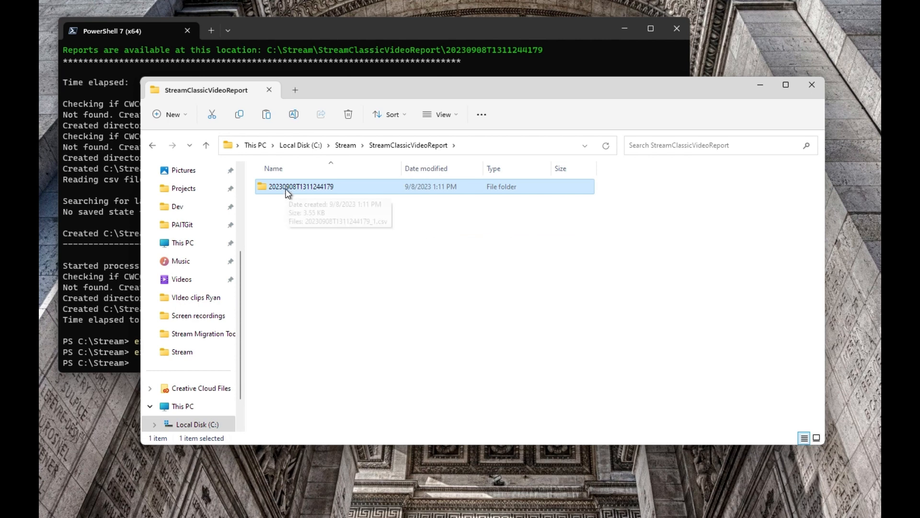
double_click(301, 186)
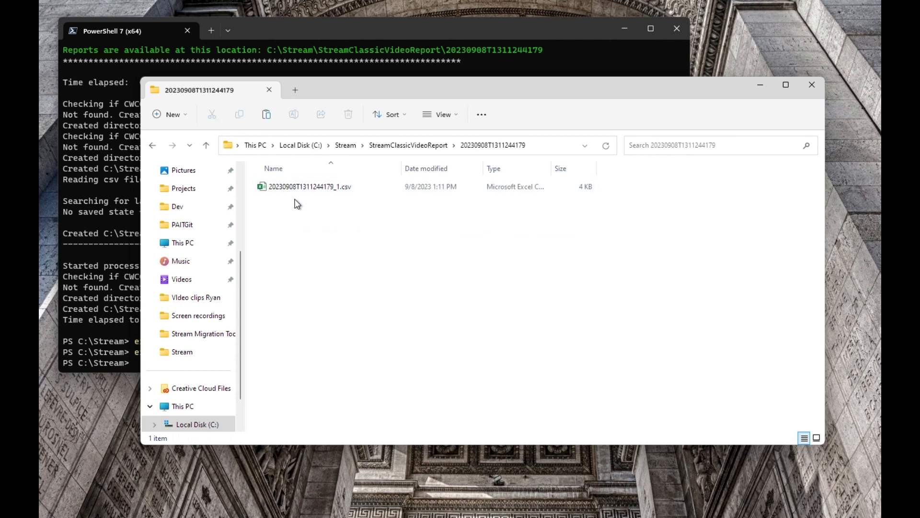
mouse_move(299, 187)
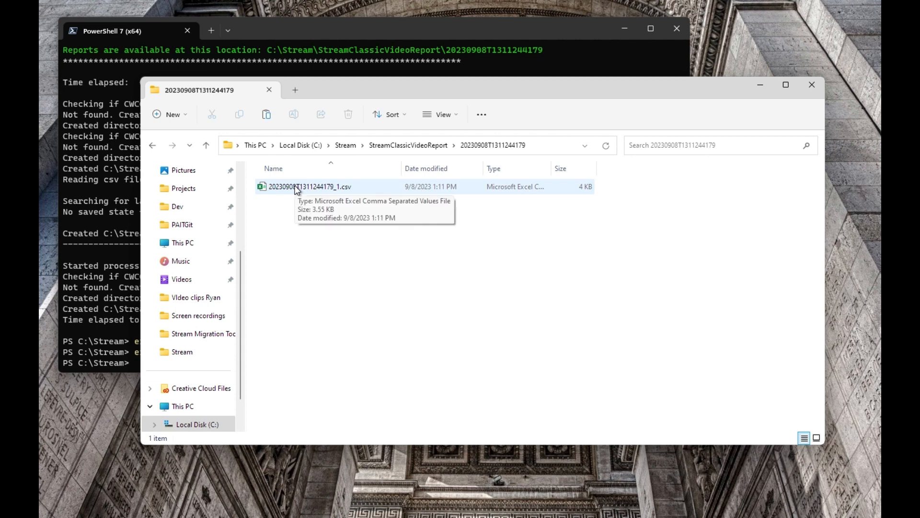
left_click(310, 186)
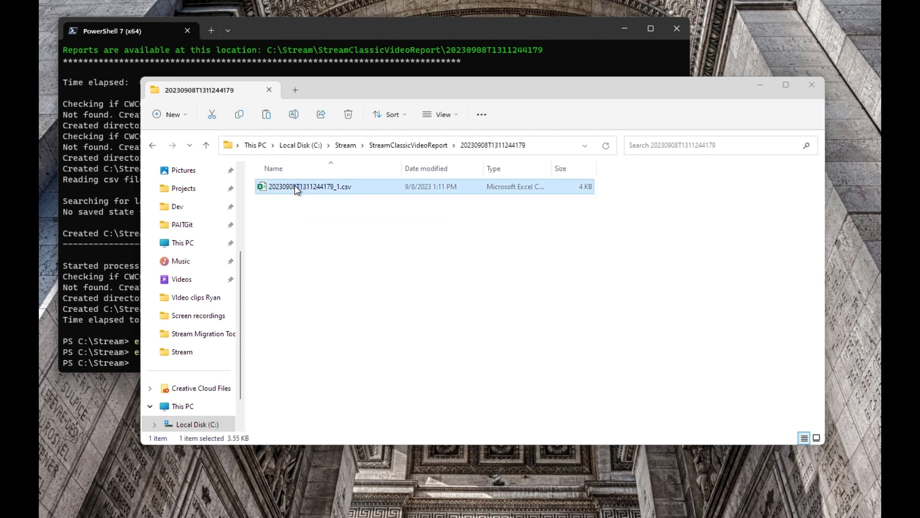
double_click(310, 186)
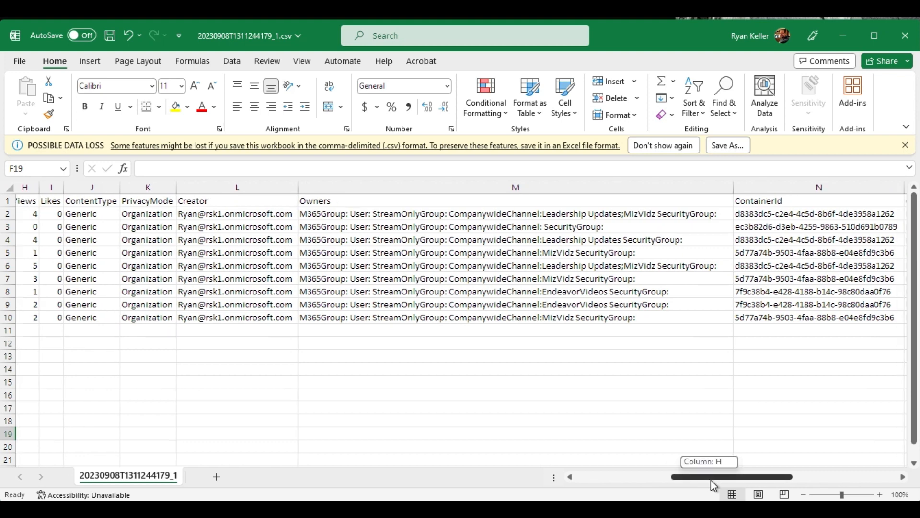
scroll("right", 3)
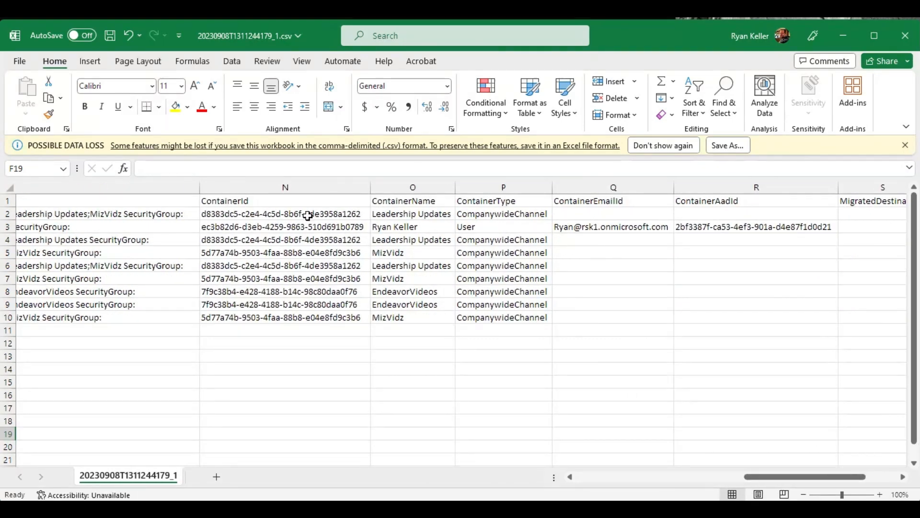
left_click(412, 187)
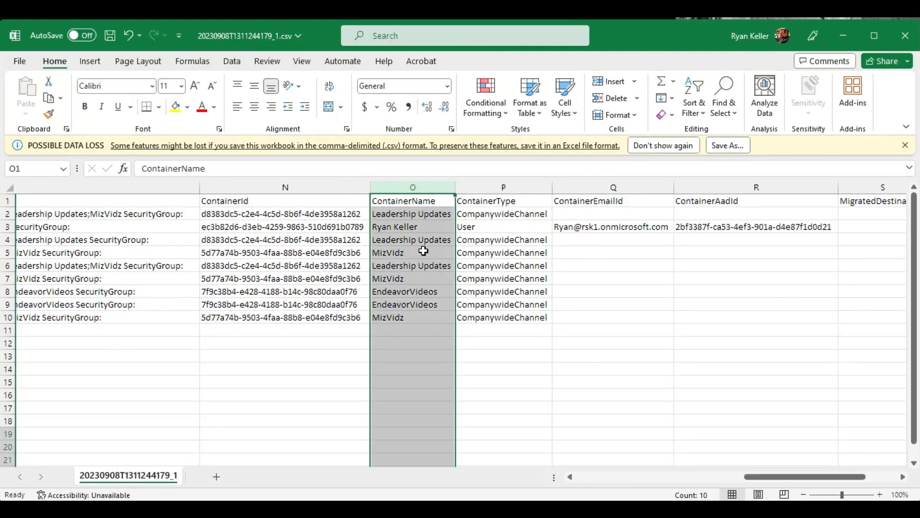
mouse_move(498, 414)
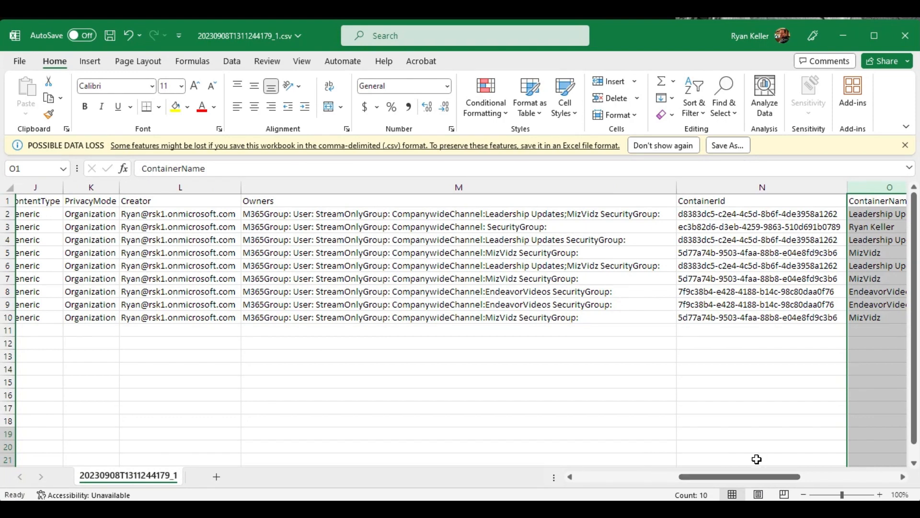
mouse_move(759, 476)
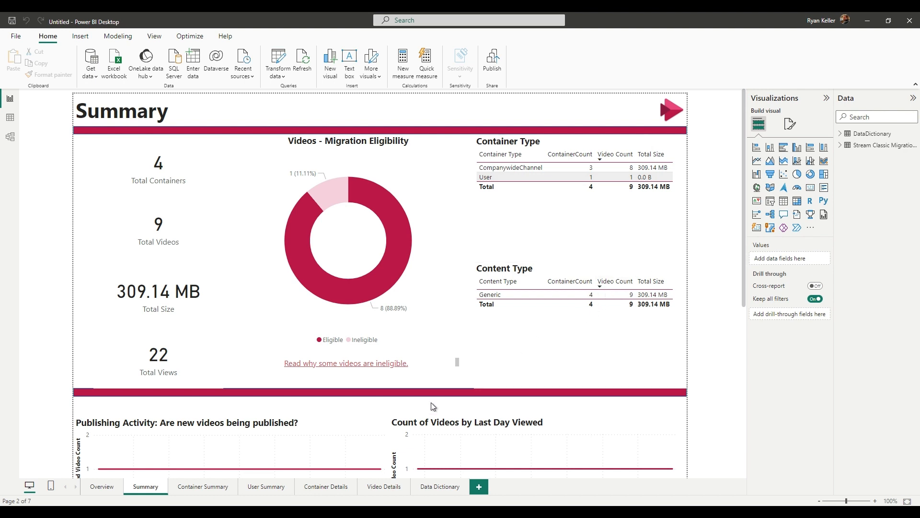
Step: Scroll the Summary page, then switch to Container Summary and scroll through it
scroll("down", 3)
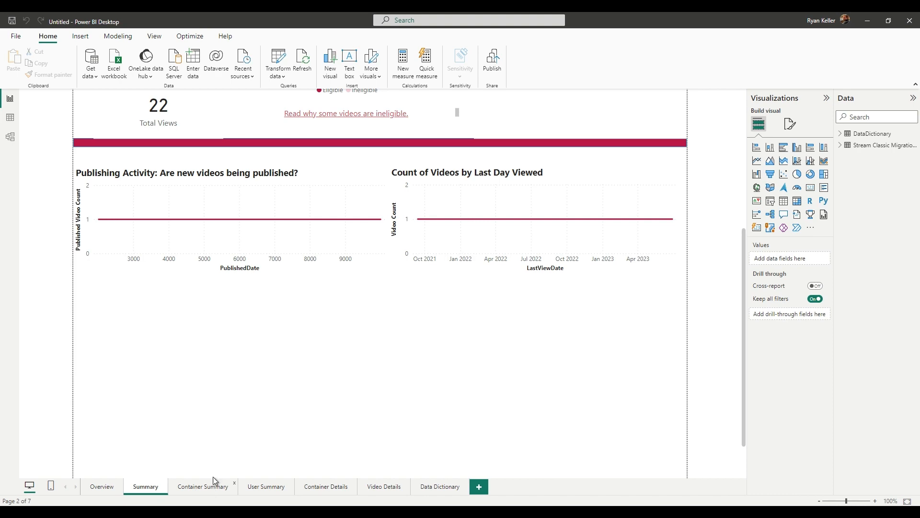
left_click(202, 487)
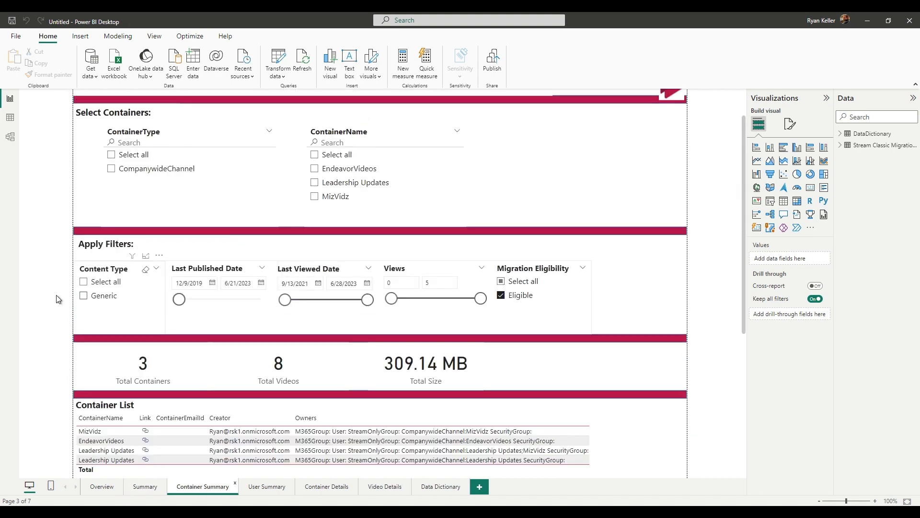
scroll("up", 3)
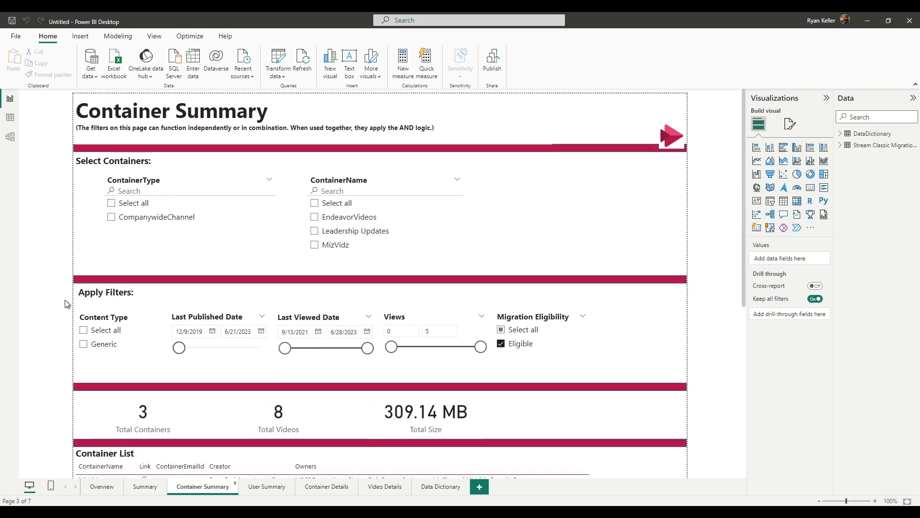
scroll("down", 3)
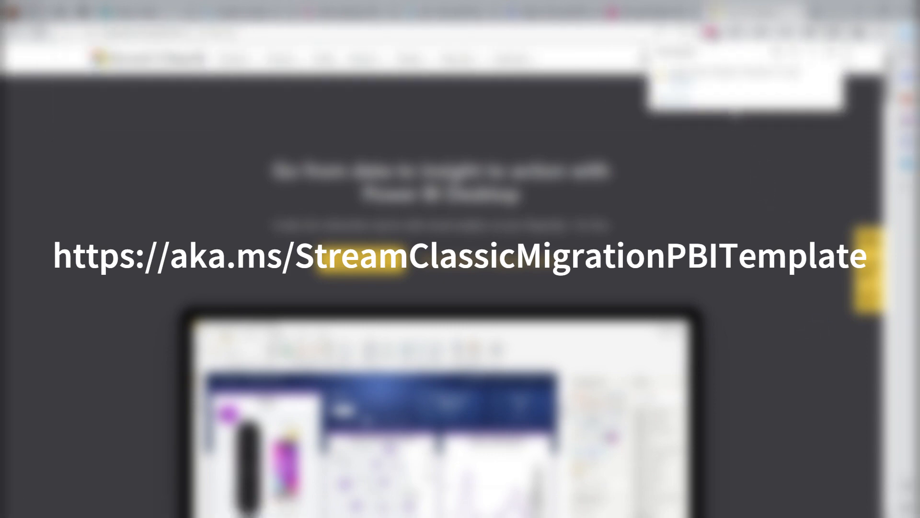
Step: Open Stream Classic Migration Template_v1.01 from Downloads so it launches in Power BI Desktop
left_click(833, 32)
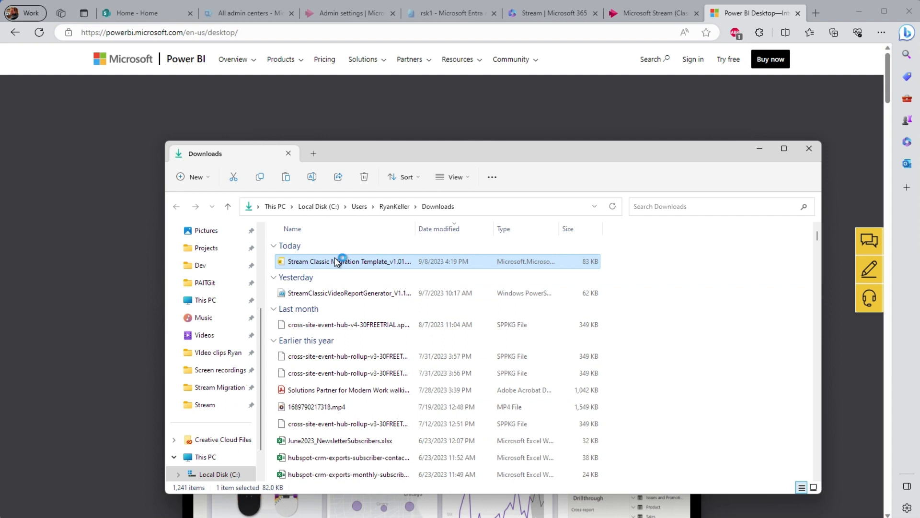
double_click(343, 260)
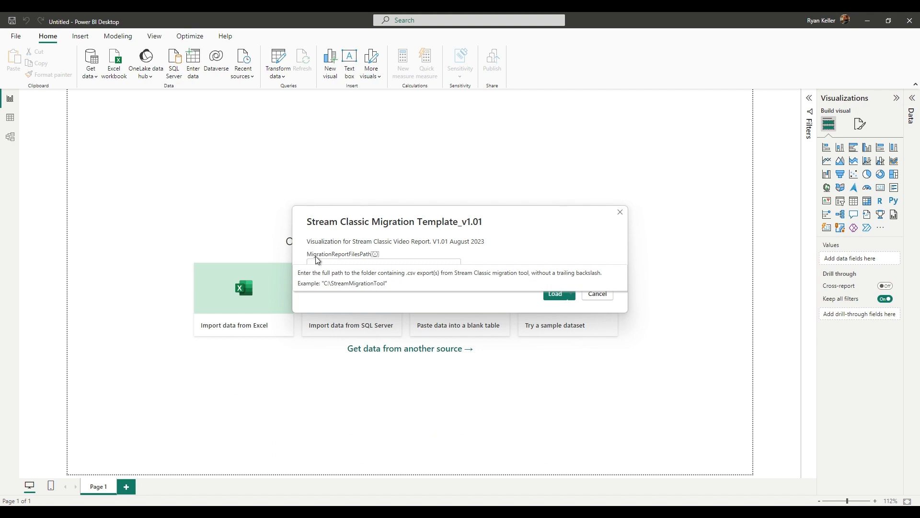
Step: Set MigrationReportFilesPath to c:\stream\StreamClassicVideoReport and load the report data
left_click(383, 264)
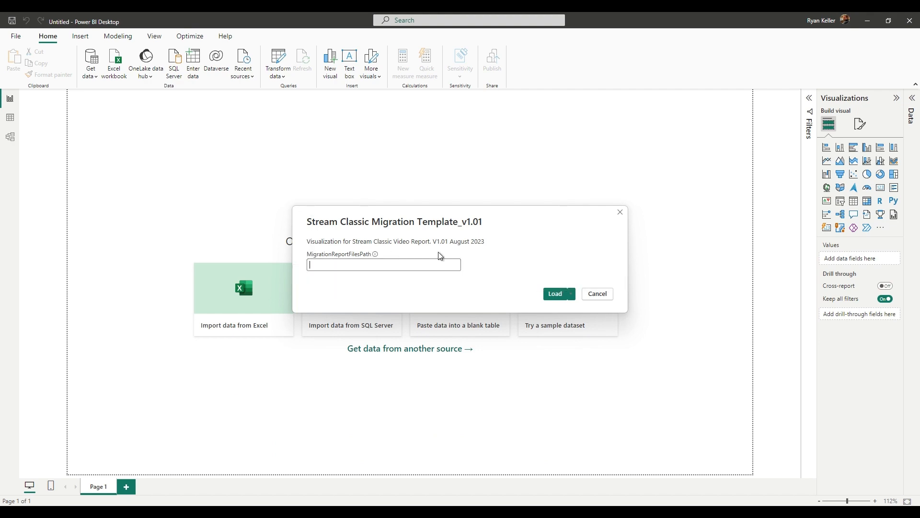
type("c:\\st")
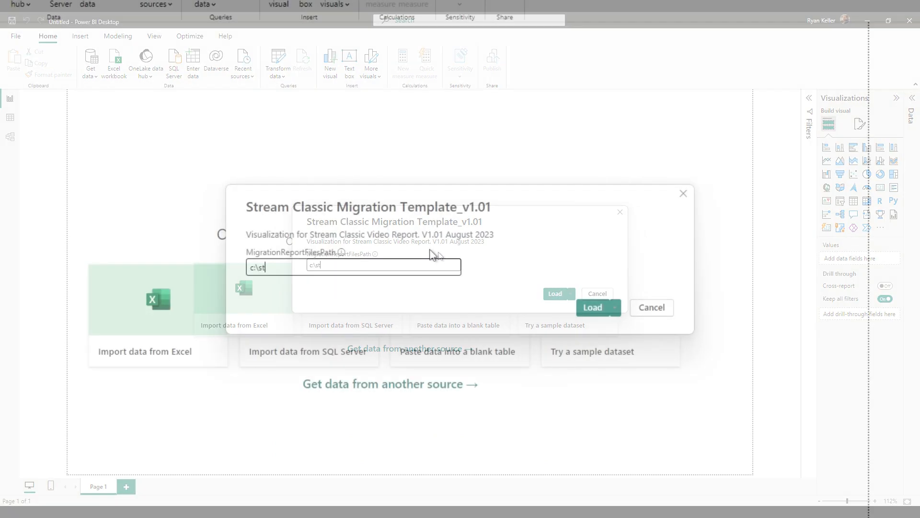
type("ream\\St")
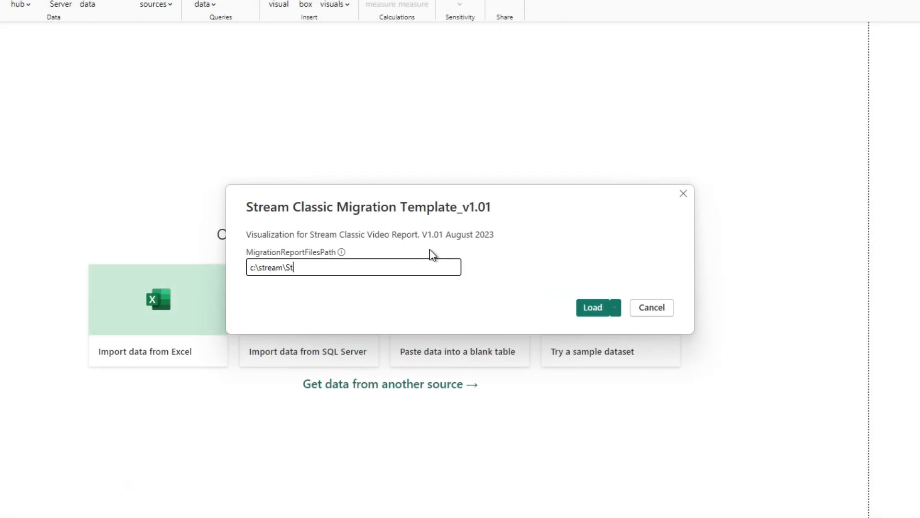
type("reamClassicV")
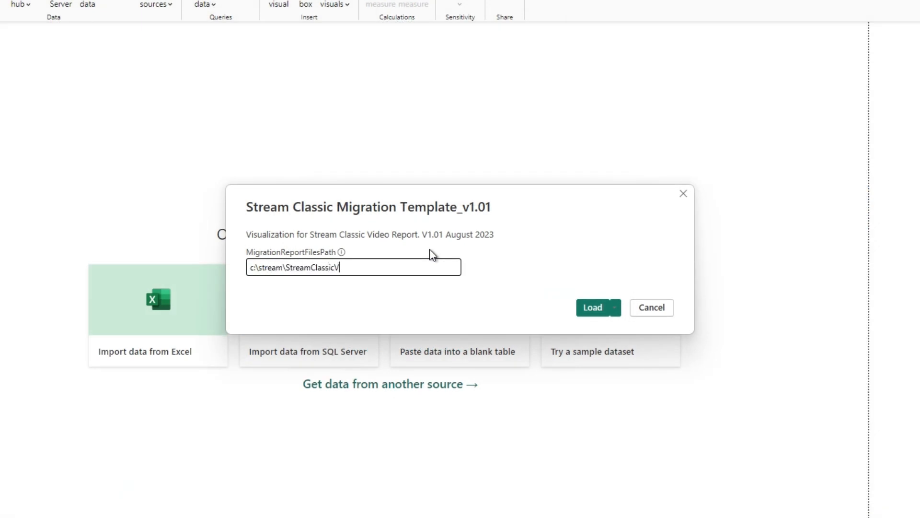
type("ideoReport")
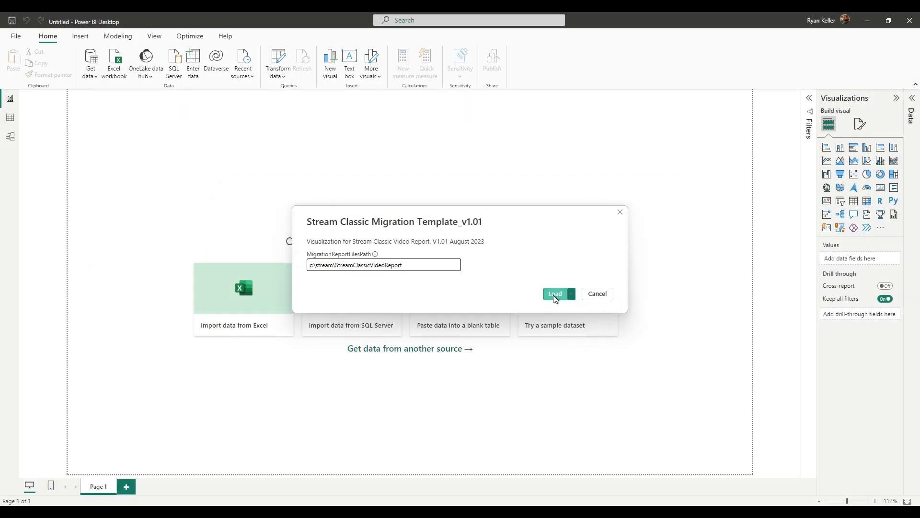
left_click(555, 293)
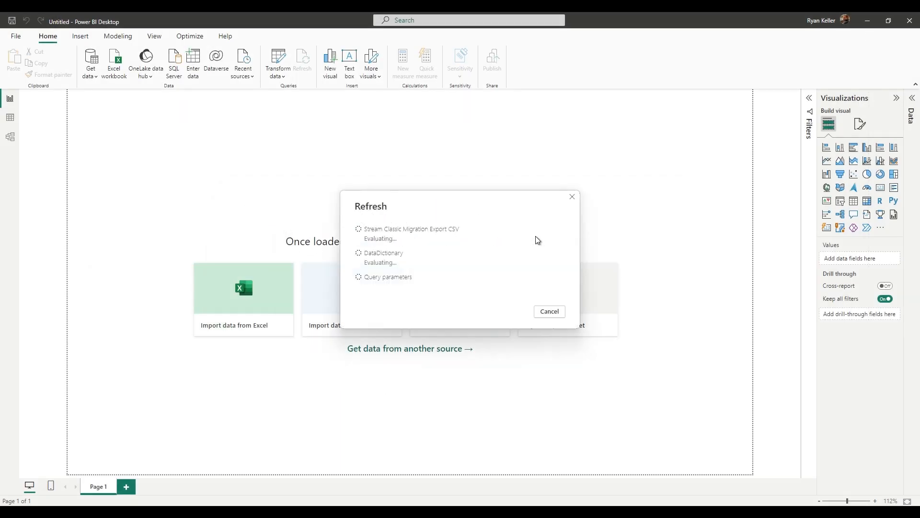
mouse_move(615, 241)
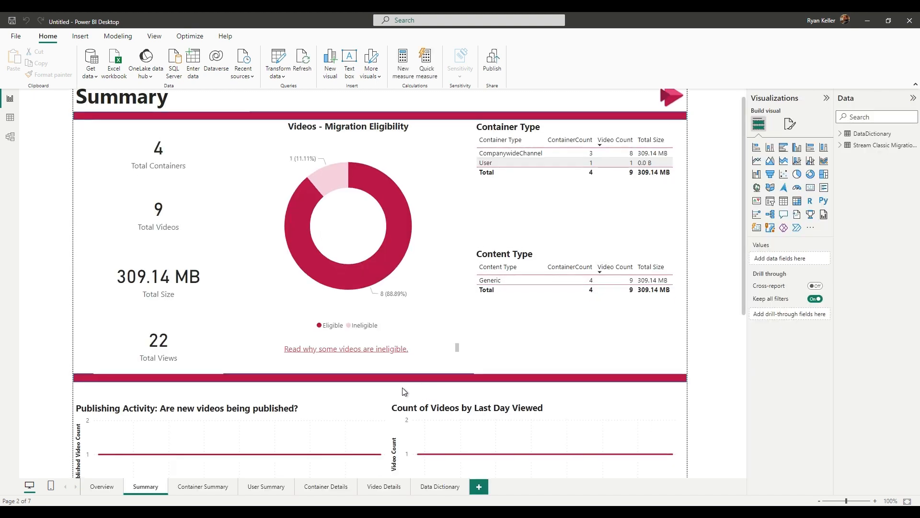
Step: Review the Summary page, then show the Container Summary page of the loaded report
scroll("down", 3)
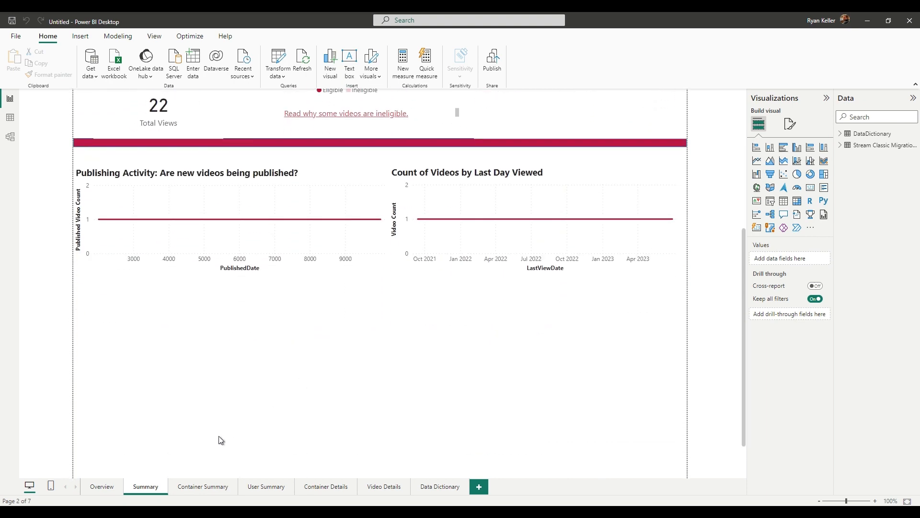
left_click(202, 486)
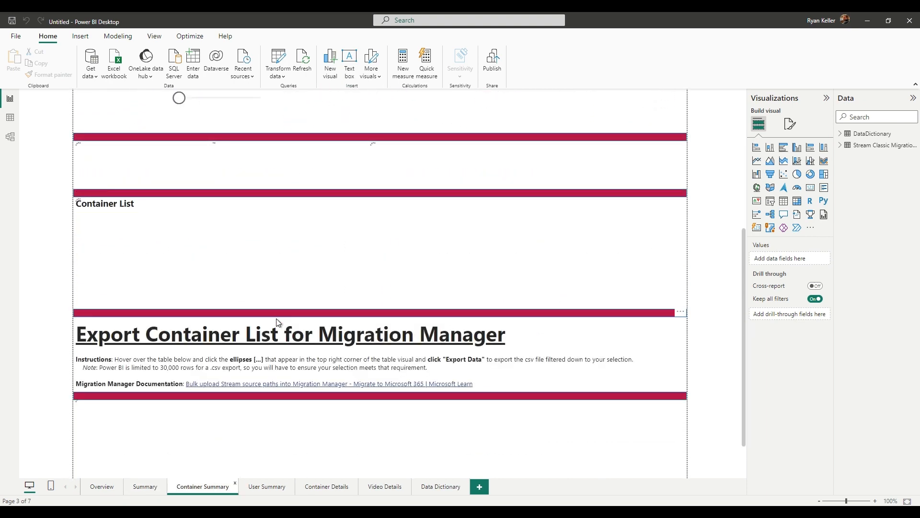
scroll("up", 3)
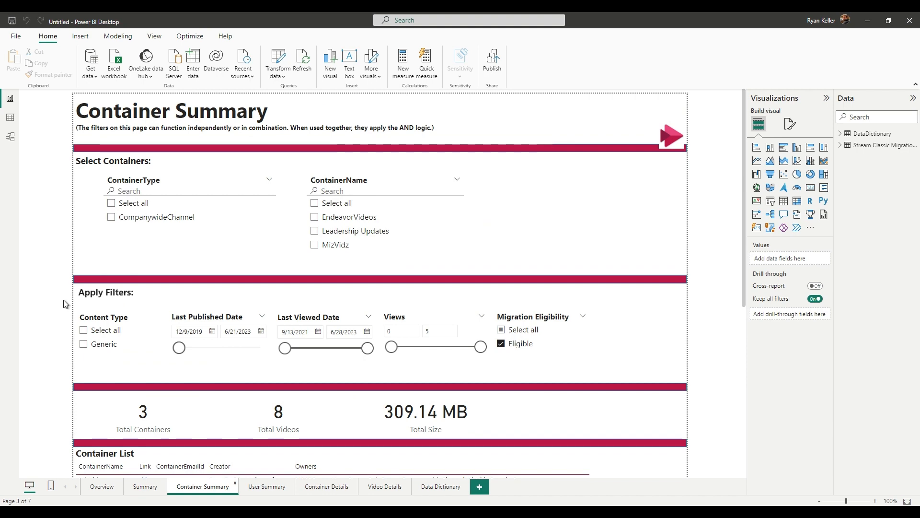
scroll("down", 3)
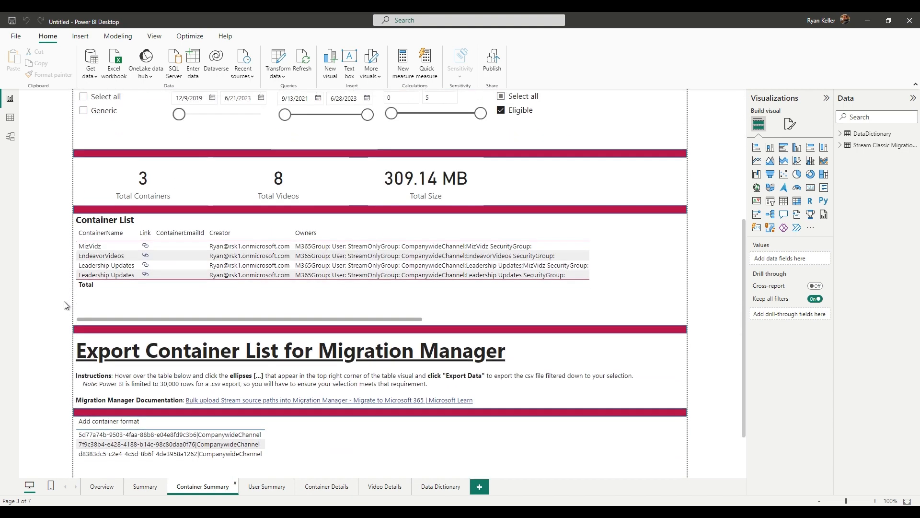
left_click(266, 486)
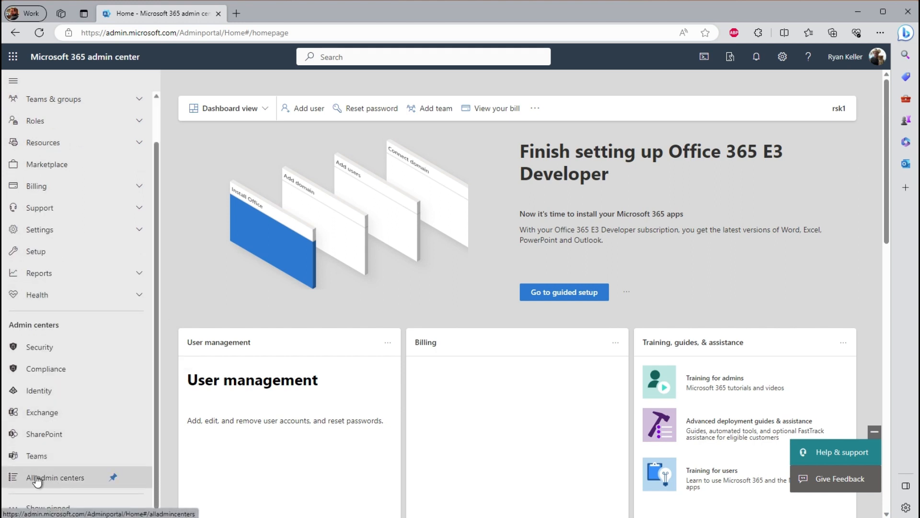
Step: From All admin centers, open Stream admin settings and view the Migration tool page
left_click(56, 478)
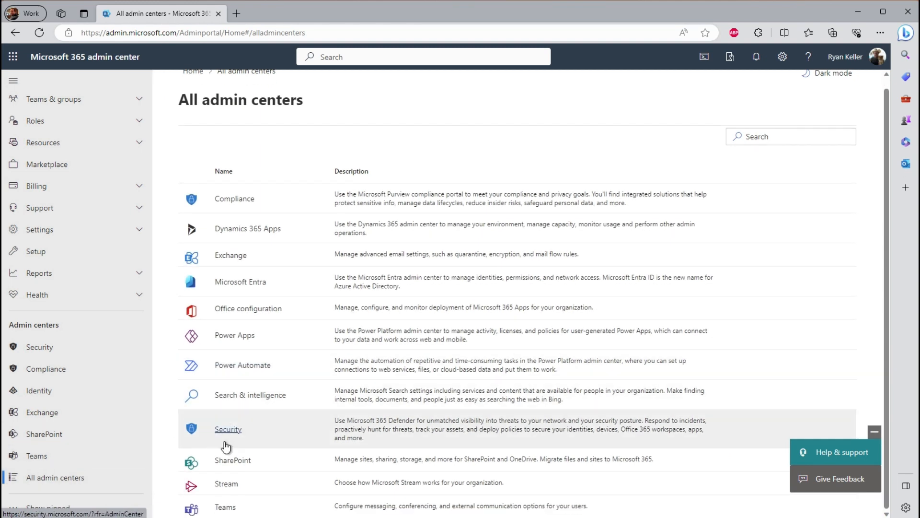
mouse_move(225, 484)
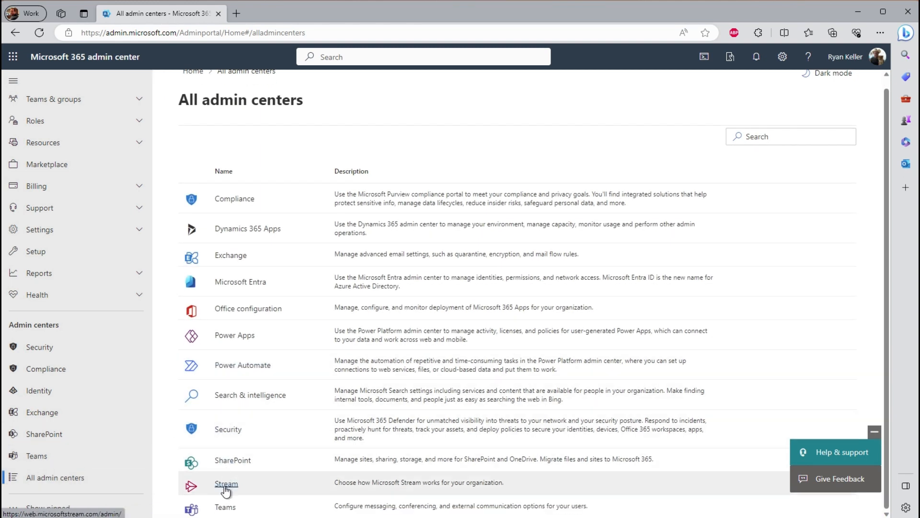
left_click(226, 483)
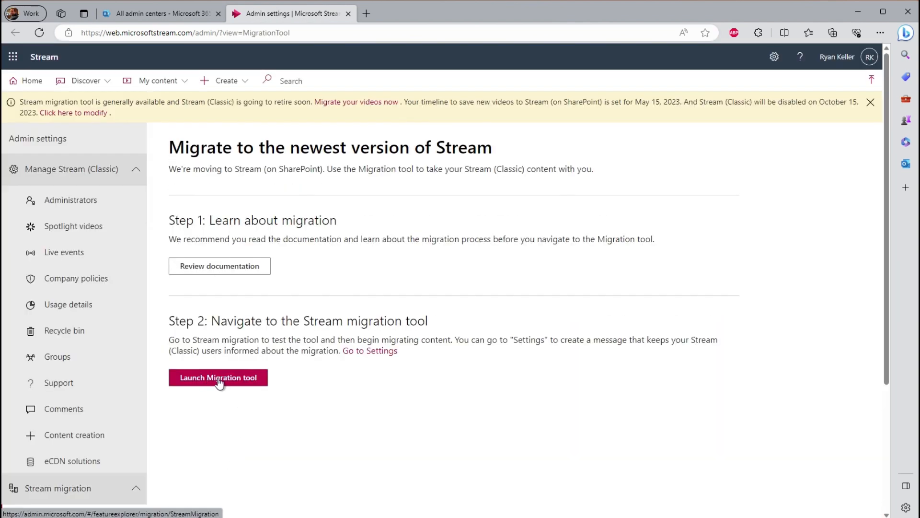
scroll("down", 3)
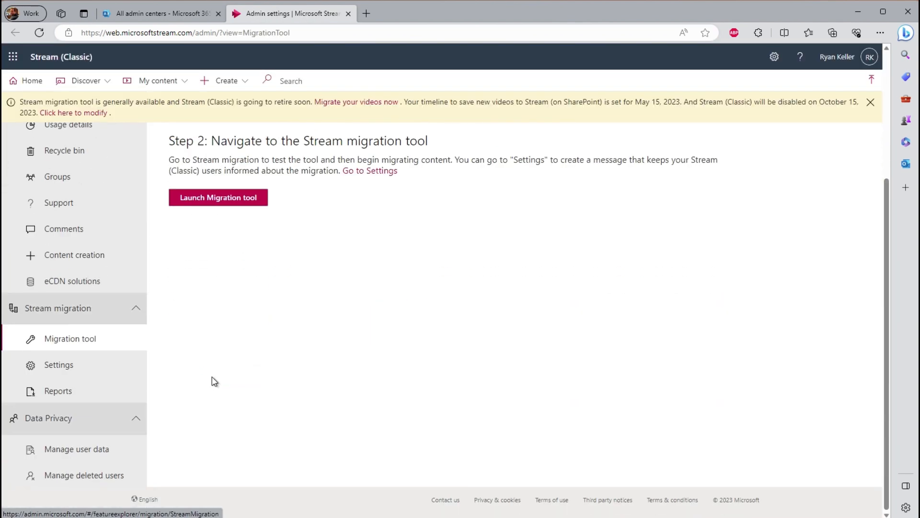
mouse_move(69, 339)
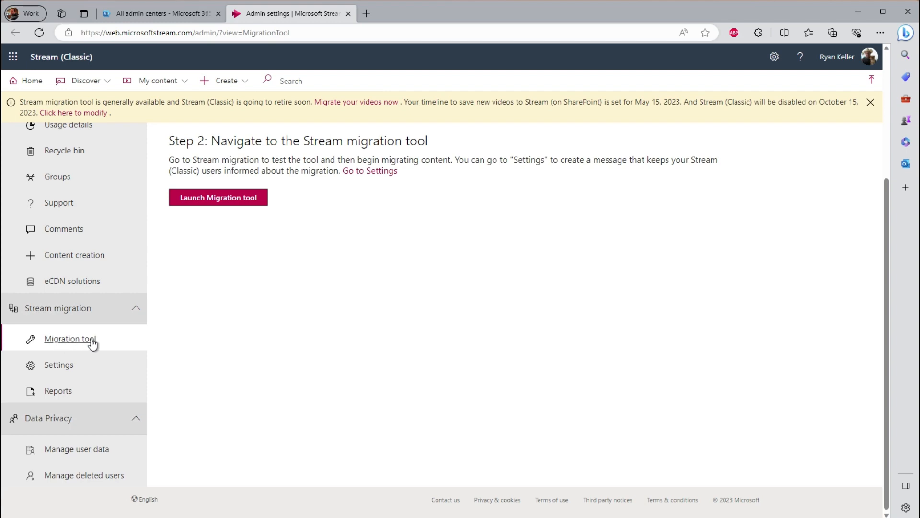
scroll("up", 3)
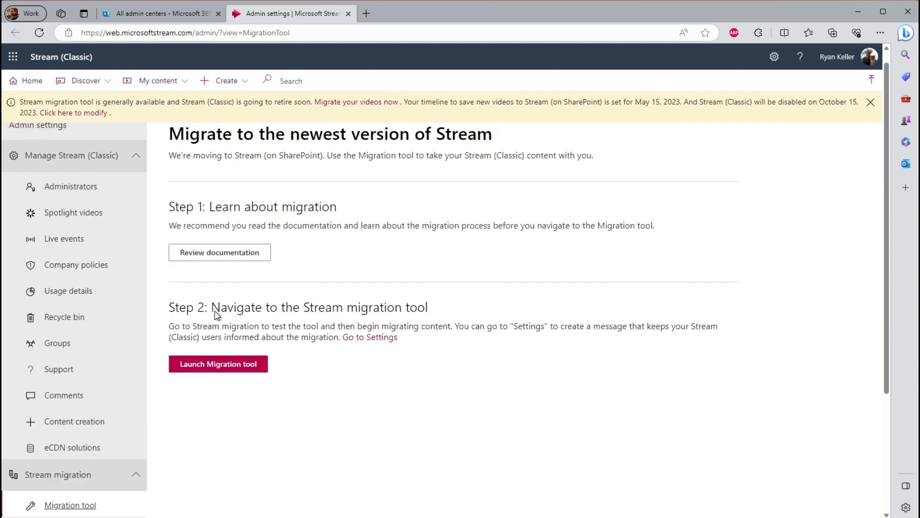
Step: Launch the Stream migration tool and hide the tutorial above the four scanned containers
left_click(218, 364)
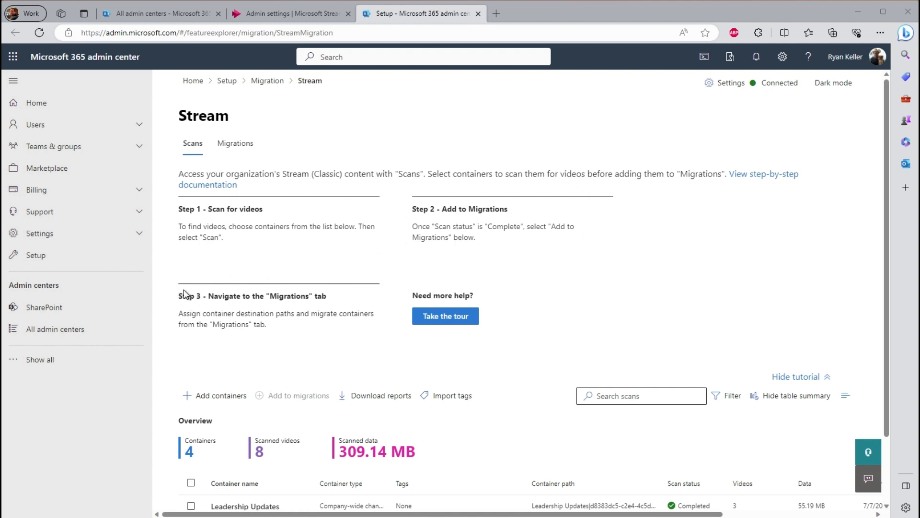
mouse_move(478, 308)
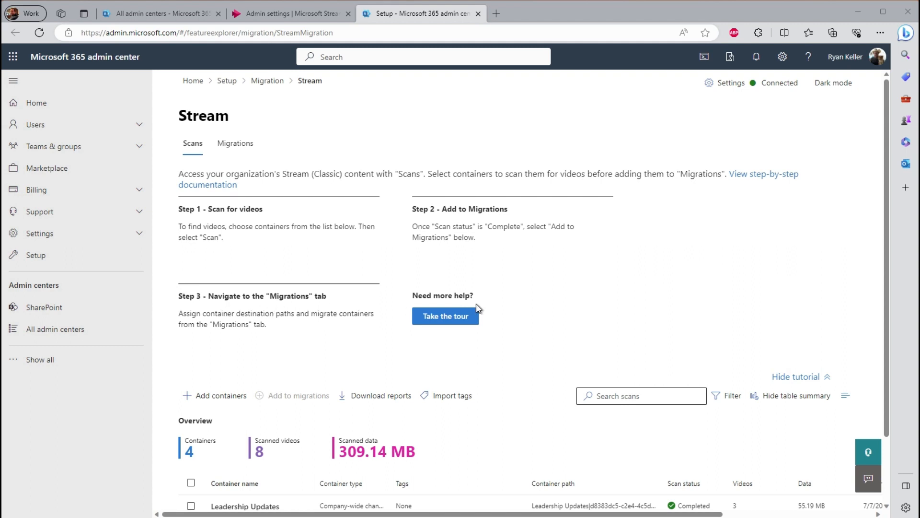
mouse_move(578, 312)
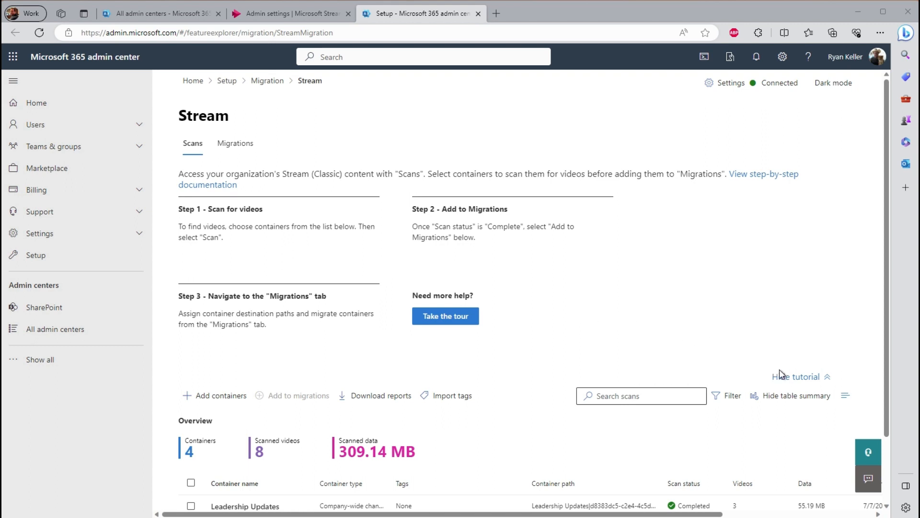
left_click(796, 375)
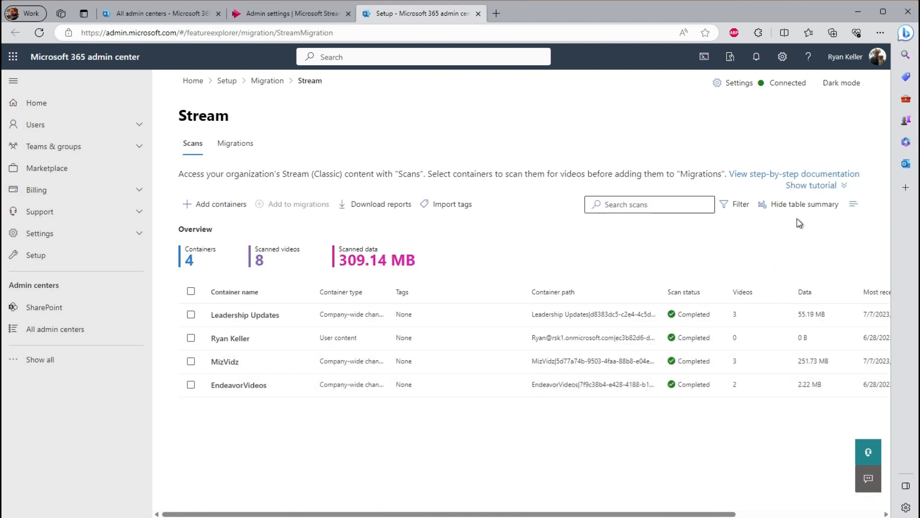
mouse_move(812, 185)
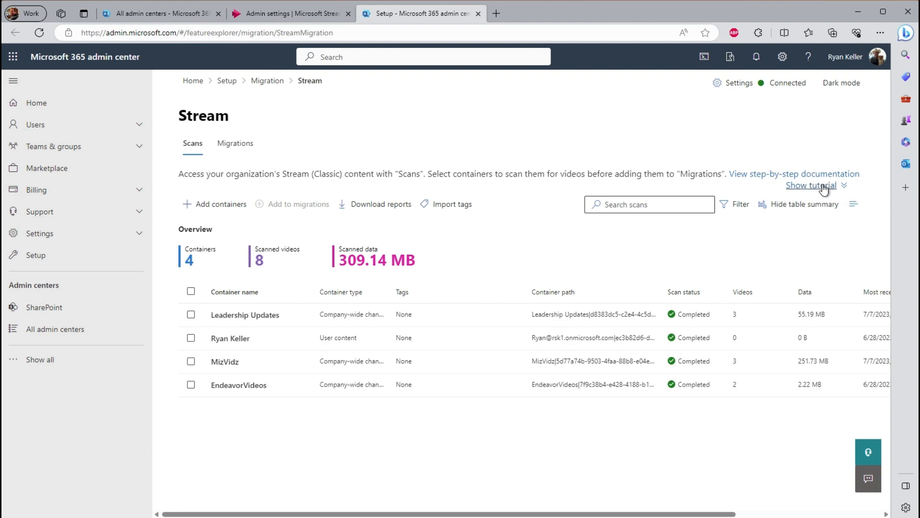
mouse_move(501, 208)
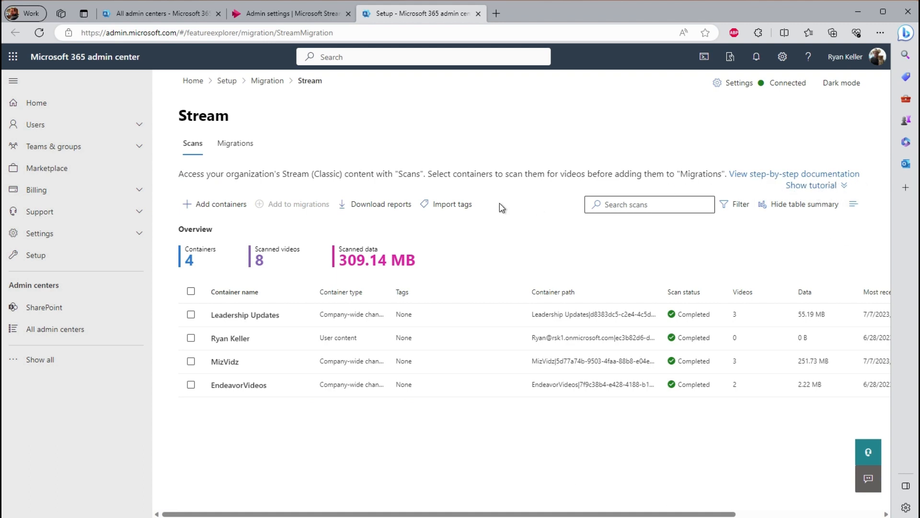
mouse_move(503, 217)
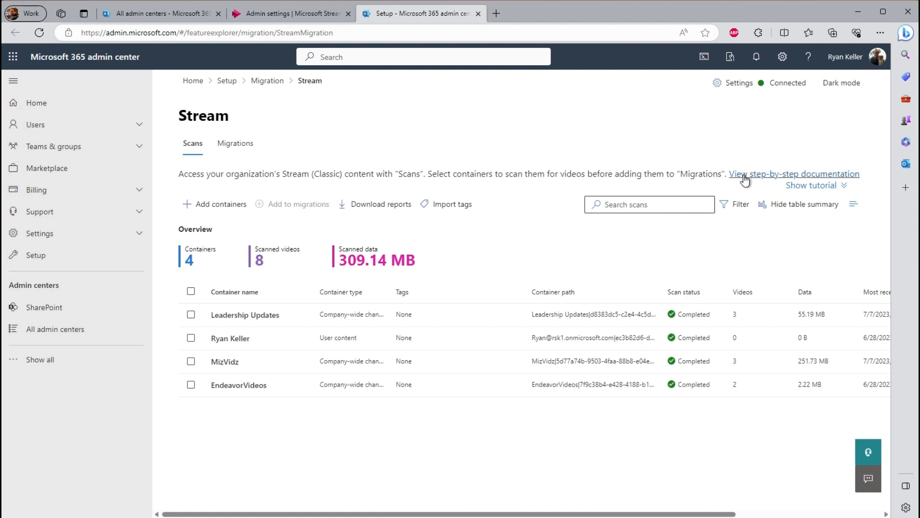
mouse_move(746, 179)
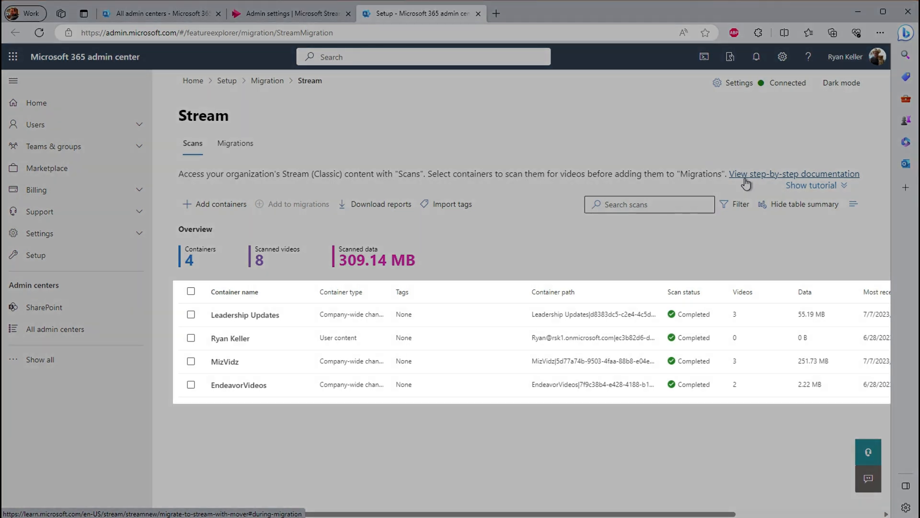
mouse_move(518, 238)
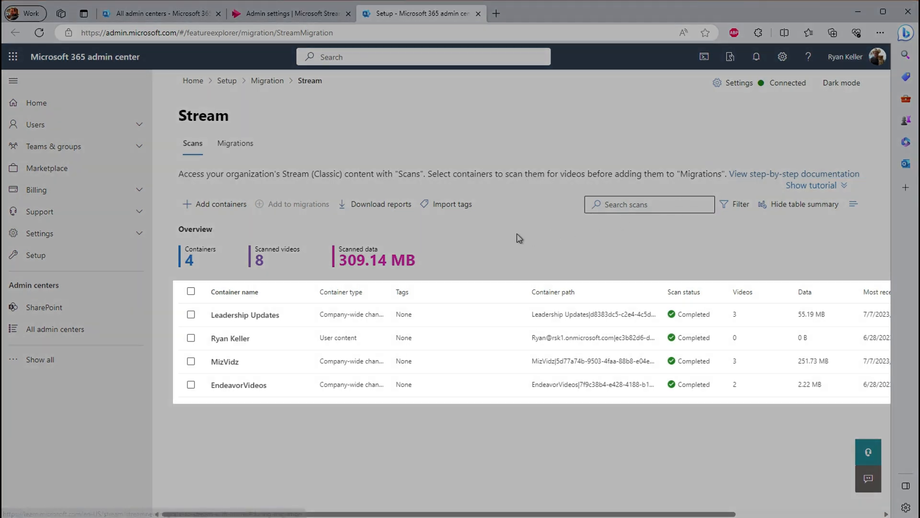
mouse_move(383, 317)
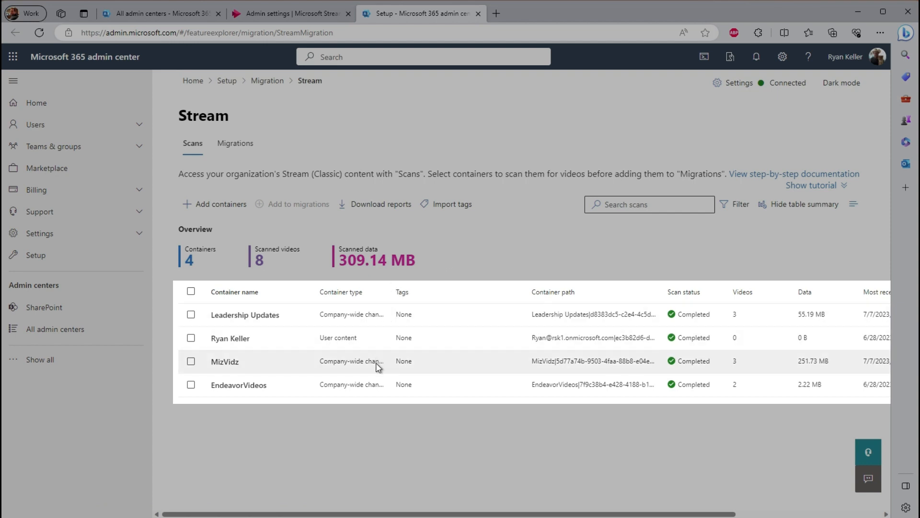
mouse_move(384, 387)
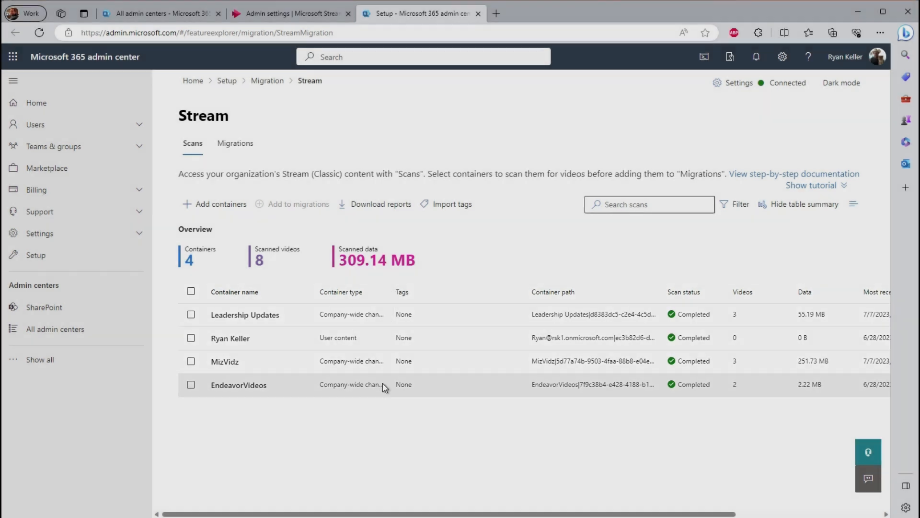
mouse_move(387, 430)
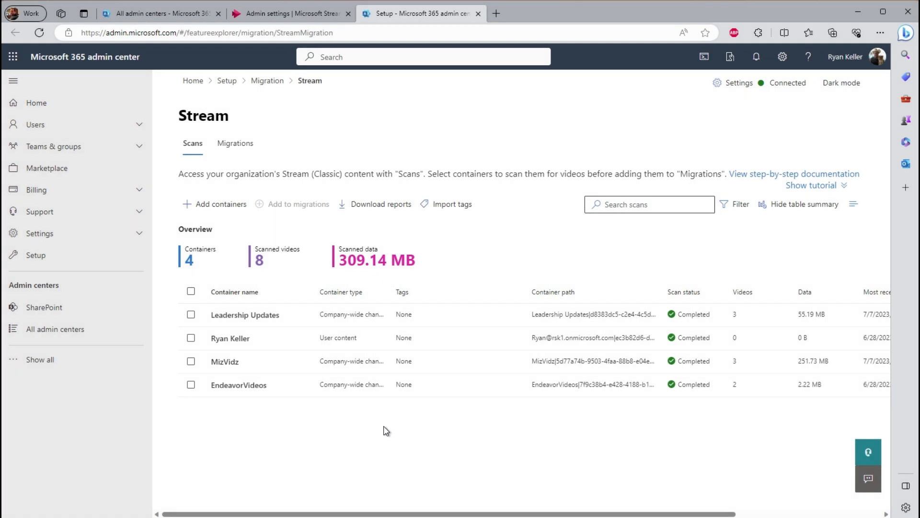
mouse_move(207, 208)
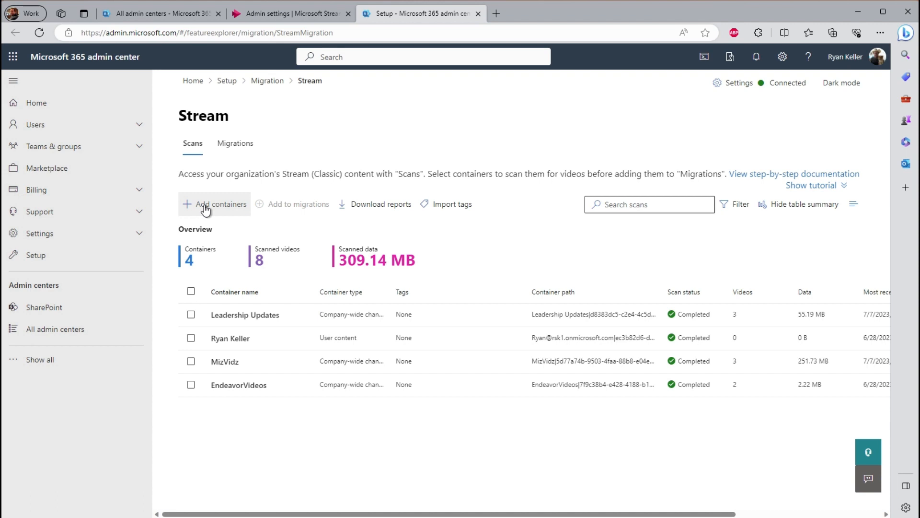
Step: Start Add containers and compare the single-container, CSV upload and search options
left_click(218, 203)
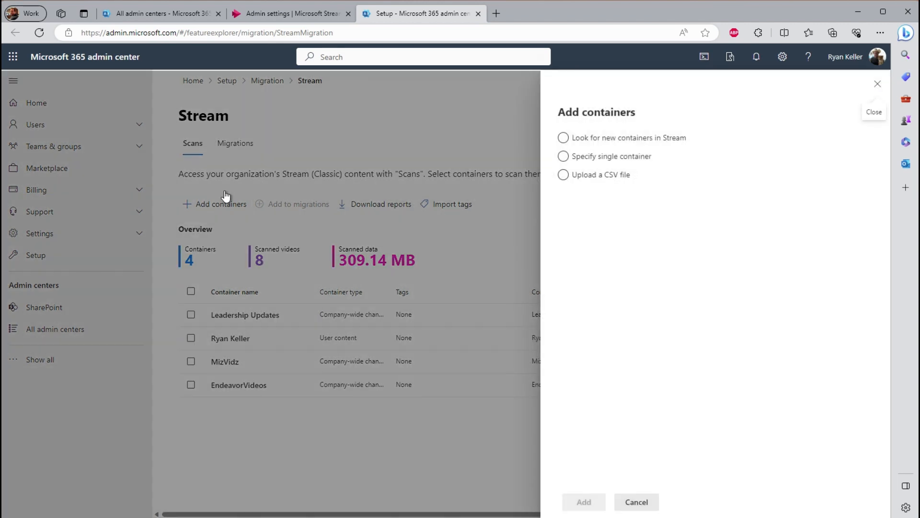
mouse_move(586, 134)
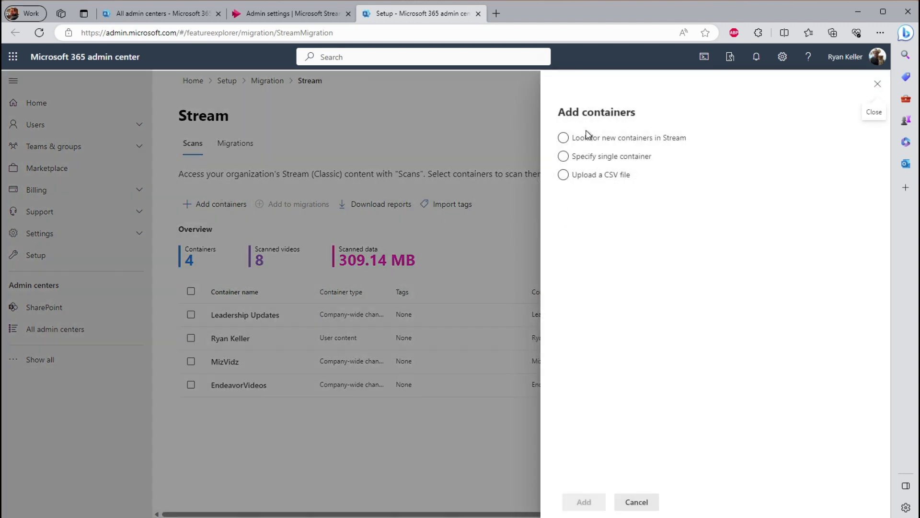
left_click(563, 157)
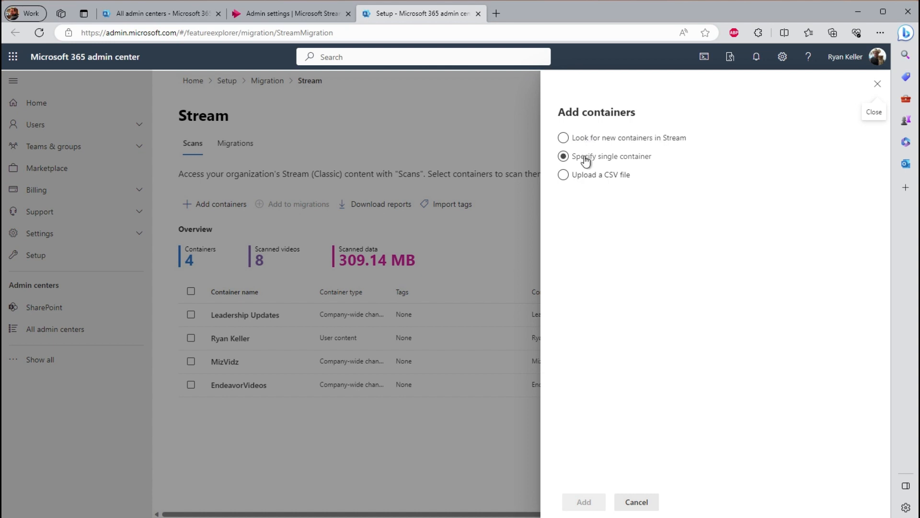
left_click(563, 175)
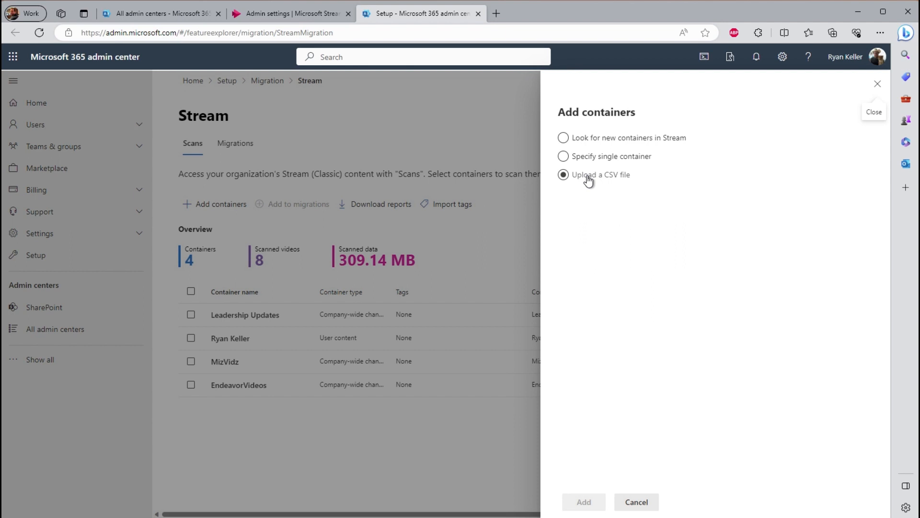
left_click(563, 174)
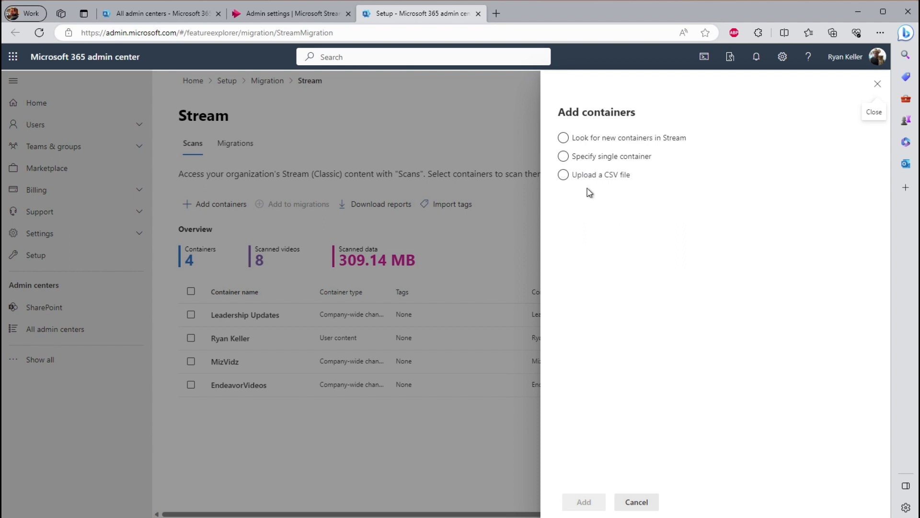
left_click(563, 137)
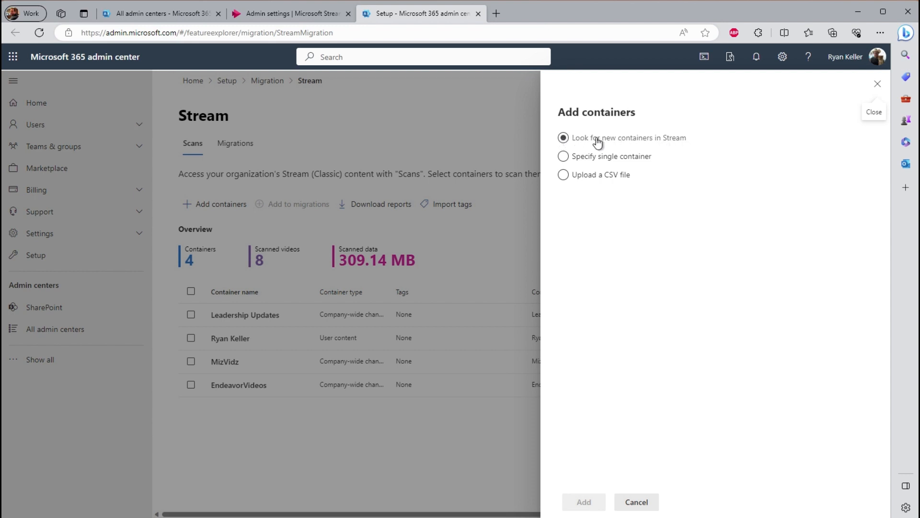
mouse_move(585, 145)
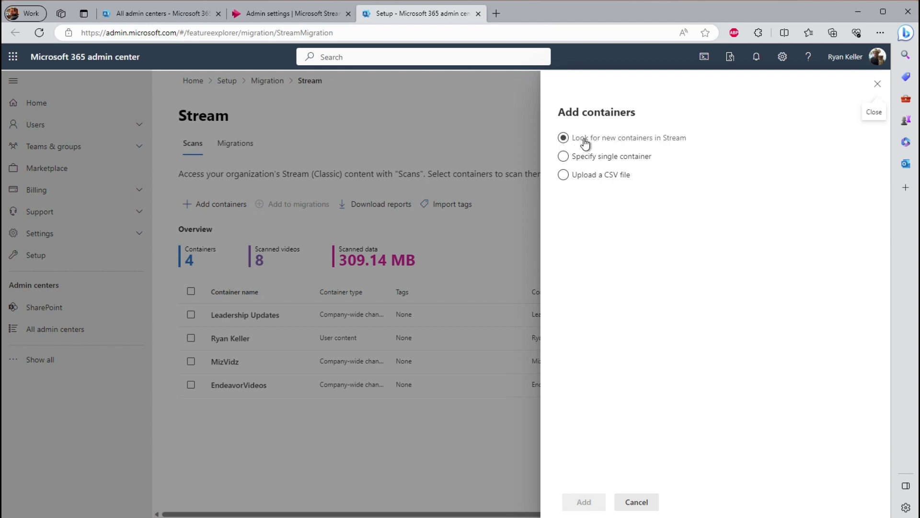
Step: Choose Look for new containers in Stream with automatic scanning and submit Add
left_click(563, 154)
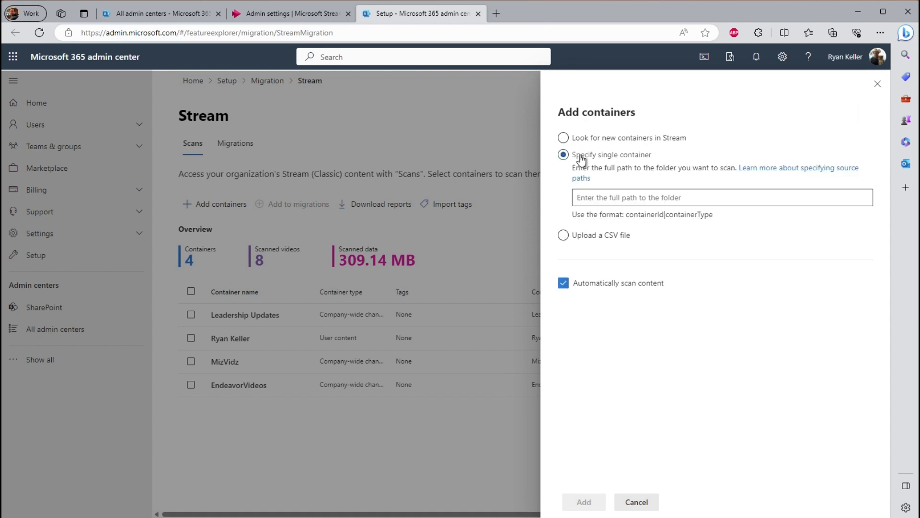
left_click(563, 235)
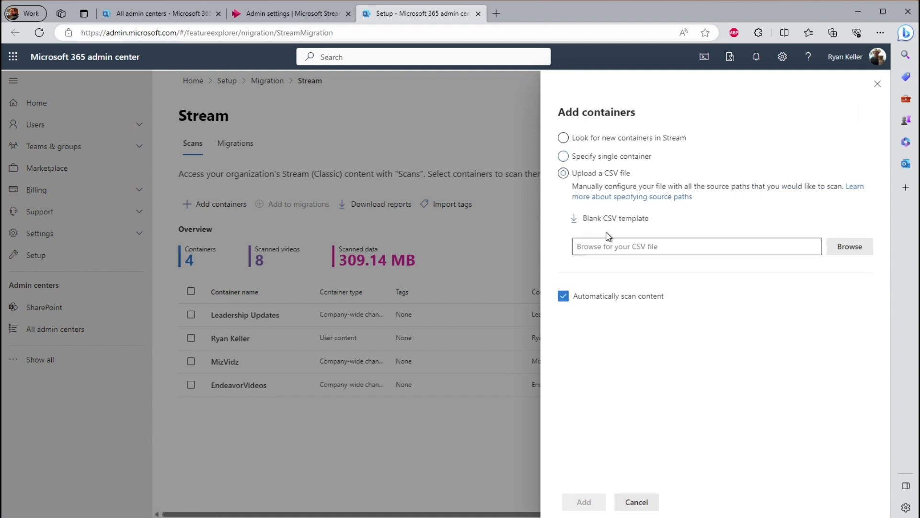
mouse_move(616, 218)
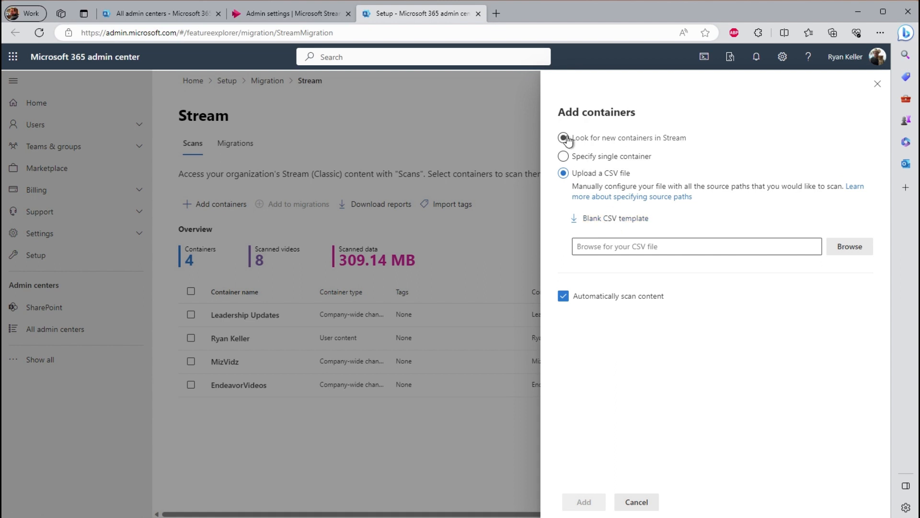
left_click(563, 137)
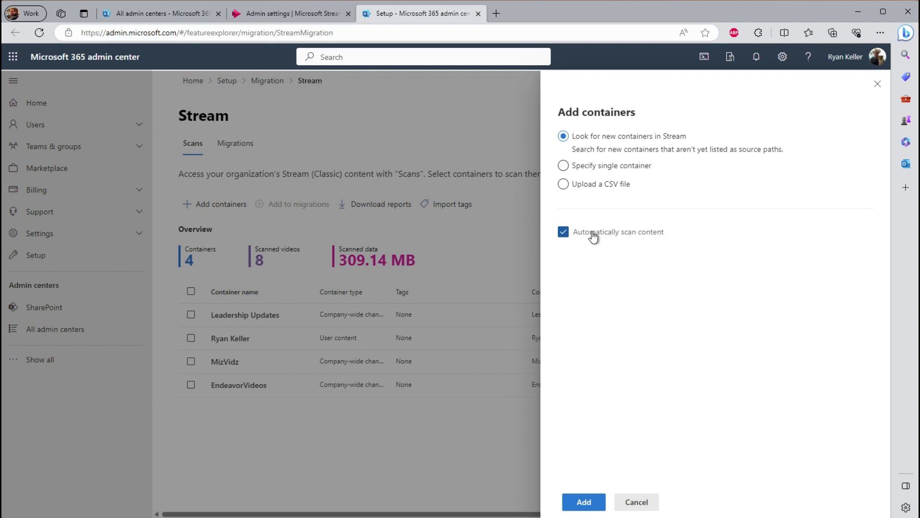
mouse_move(603, 241)
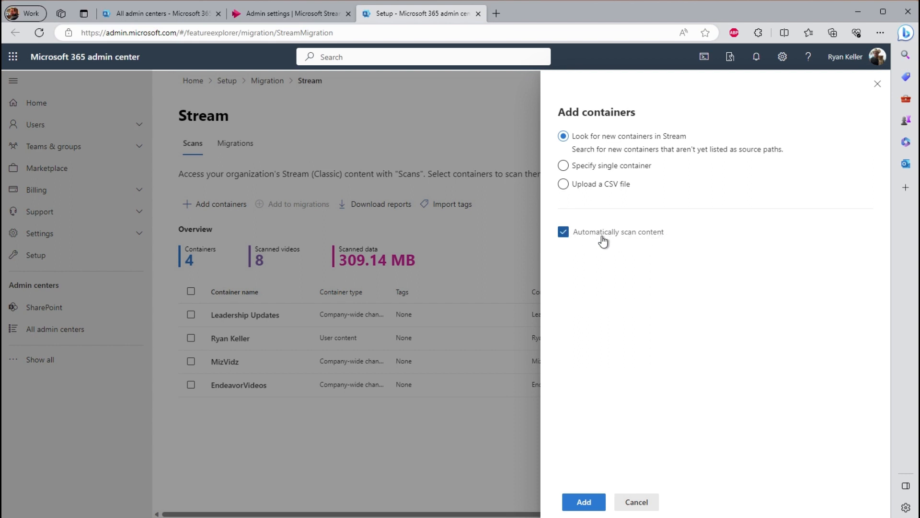
left_click(582, 501)
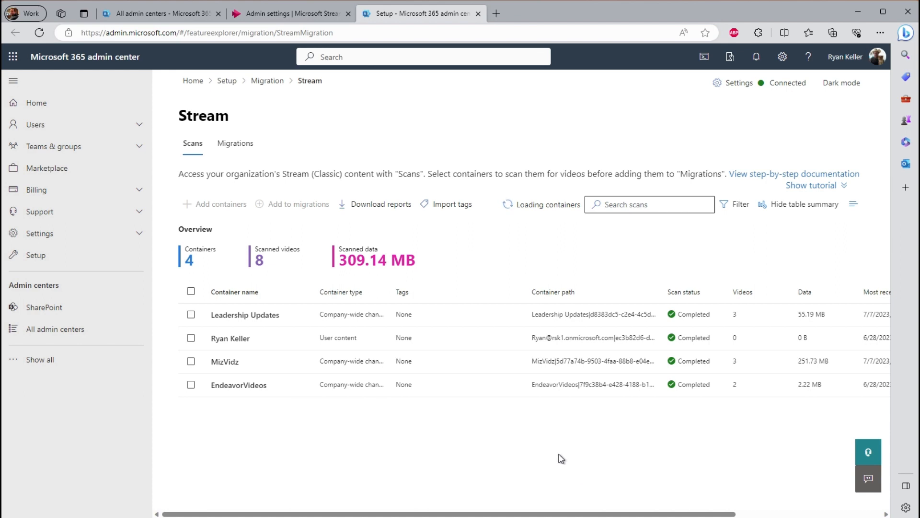
mouse_move(702, 435)
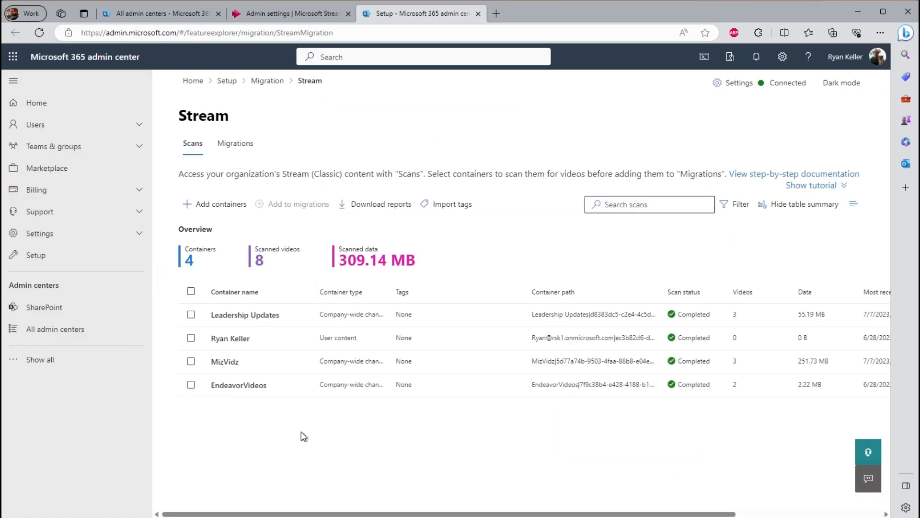
mouse_move(719, 323)
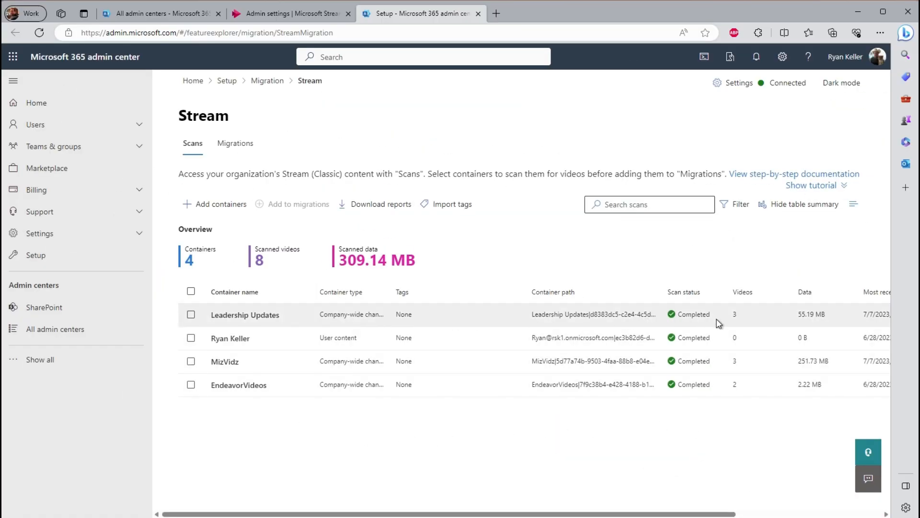
mouse_move(759, 329)
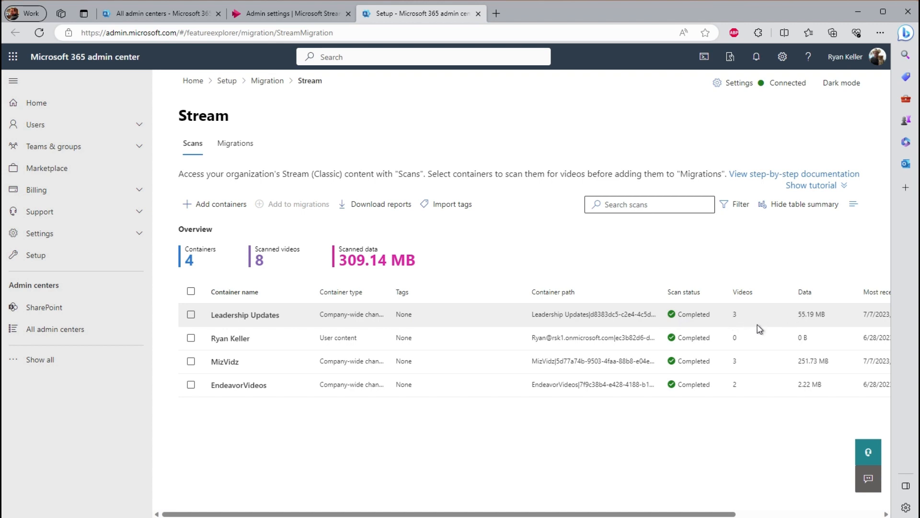
mouse_move(422, 372)
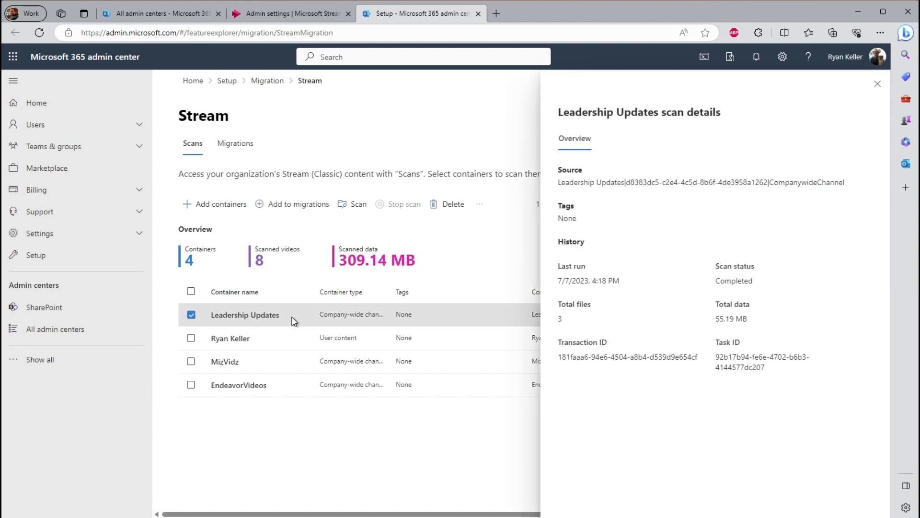
mouse_move(608, 309)
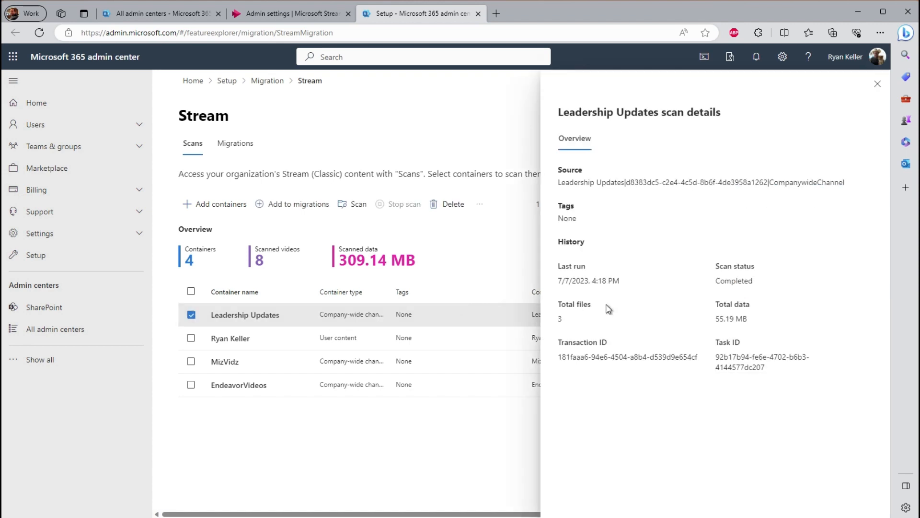
mouse_move(799, 143)
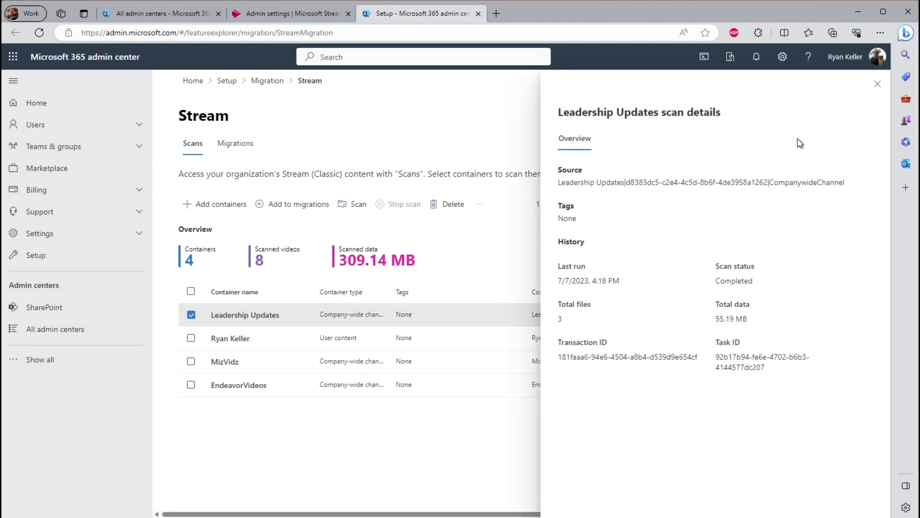
mouse_move(877, 85)
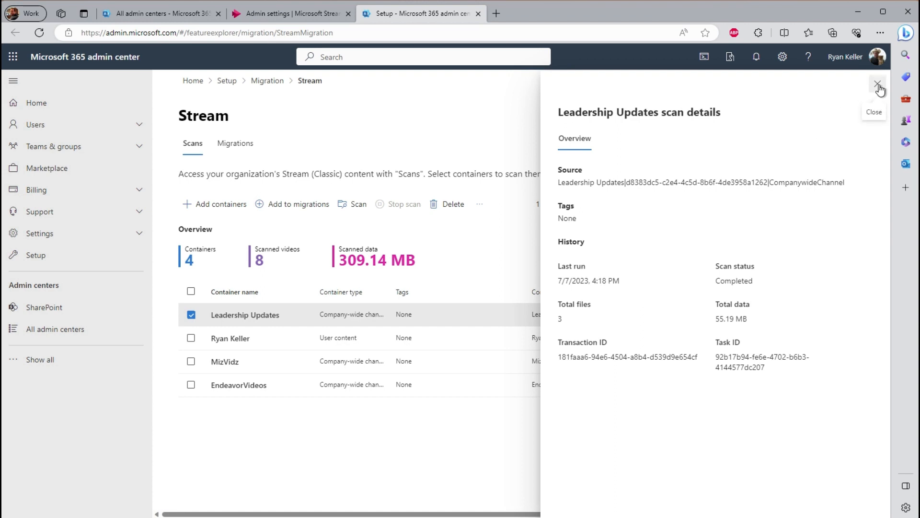
Step: Close the Leadership Updates scan details pane to return to the Scans list
left_click(878, 85)
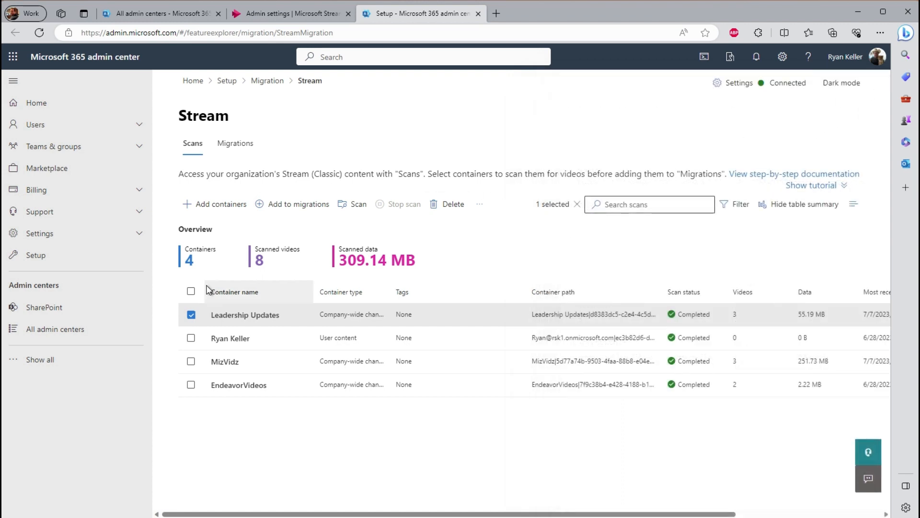
left_click(190, 337)
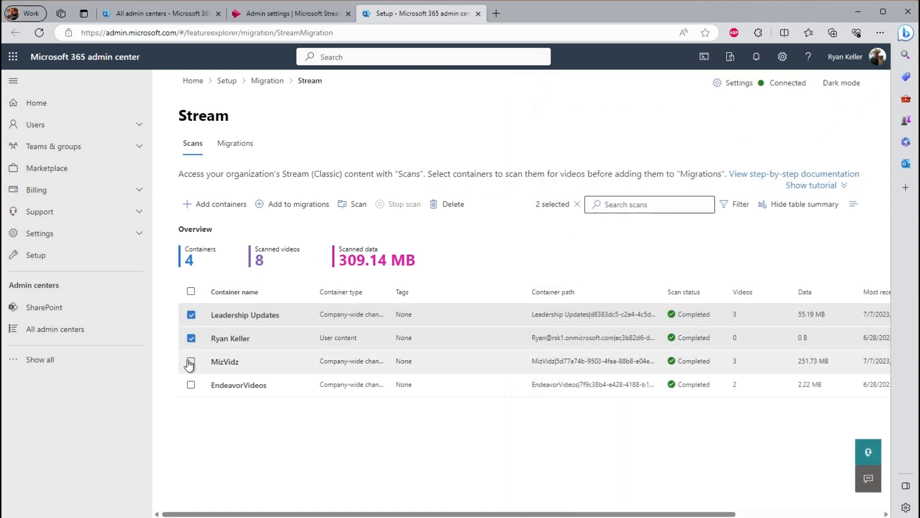
left_click(190, 361)
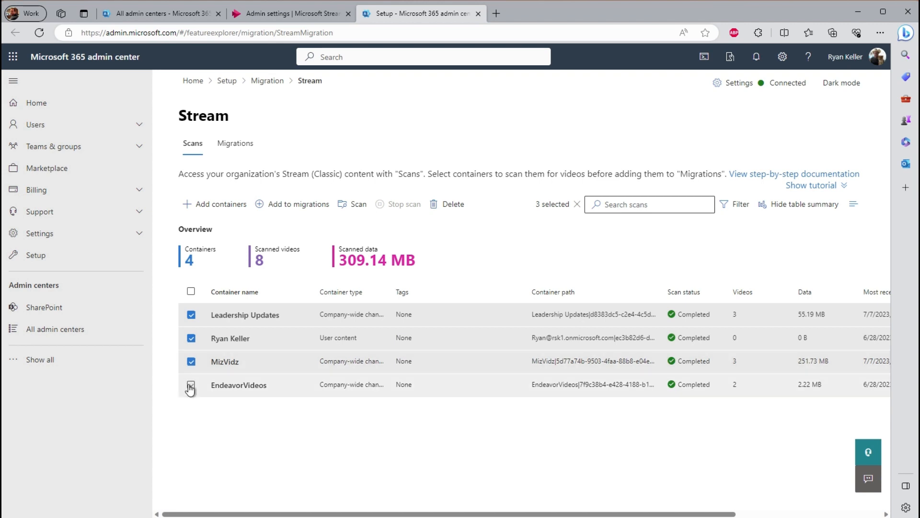
left_click(190, 385)
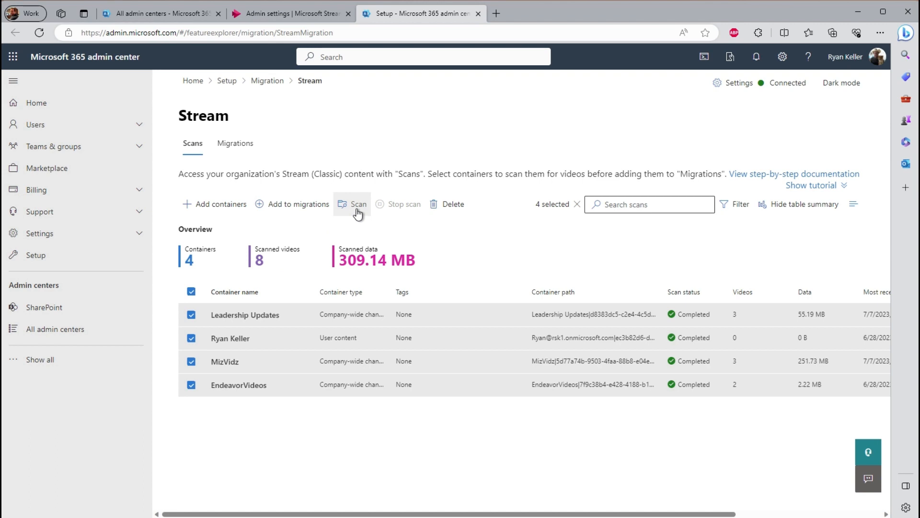
left_click(357, 203)
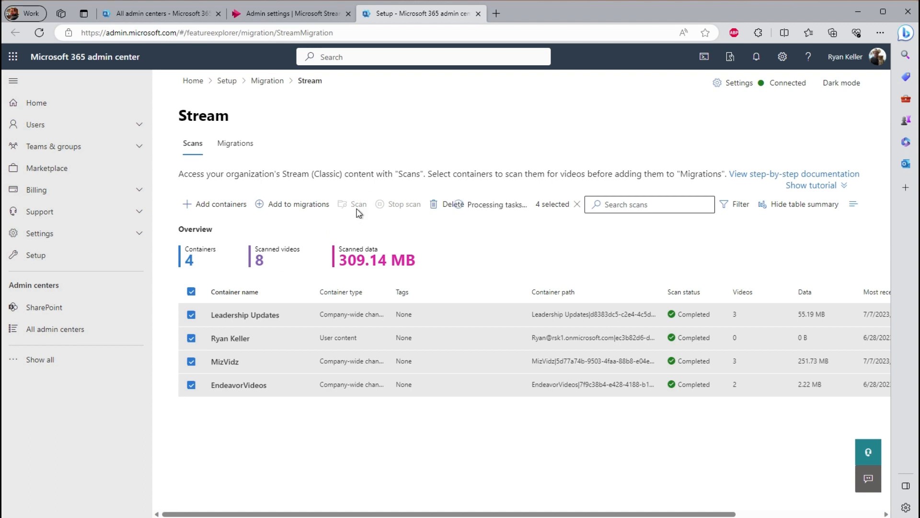
left_click(352, 203)
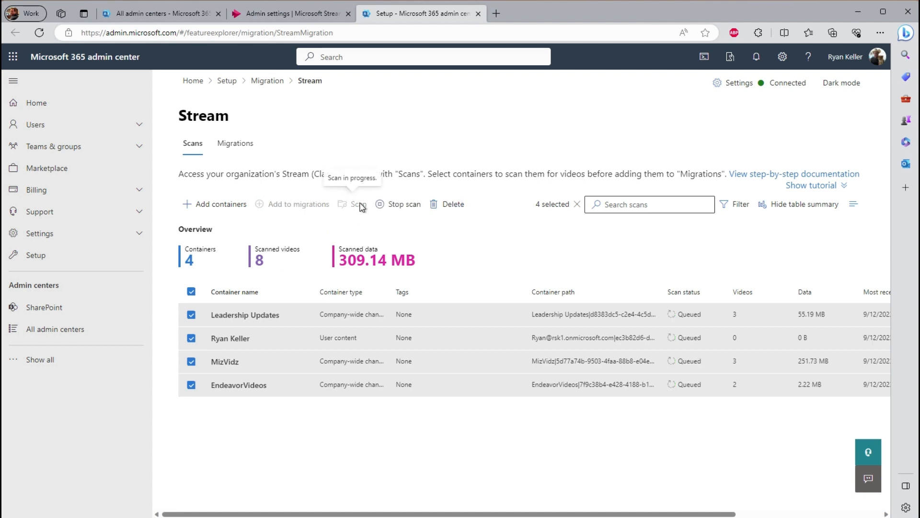
mouse_move(684, 382)
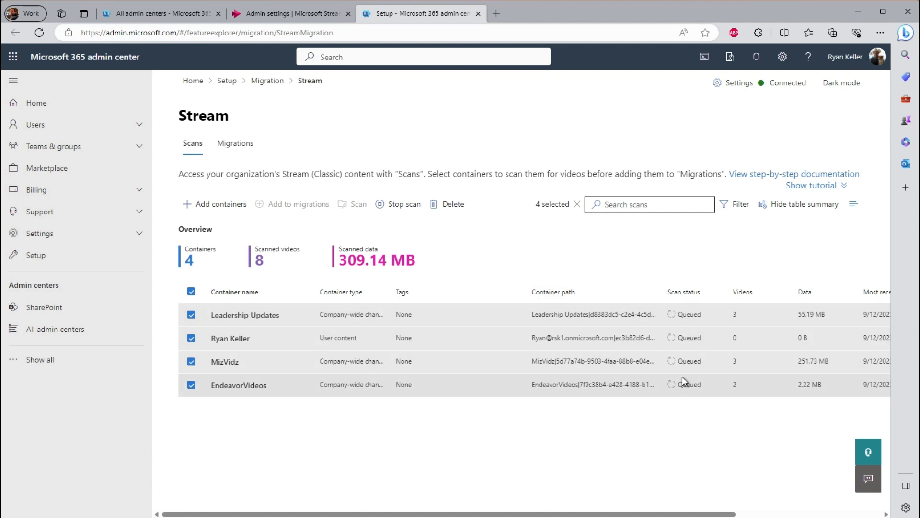
mouse_move(691, 397)
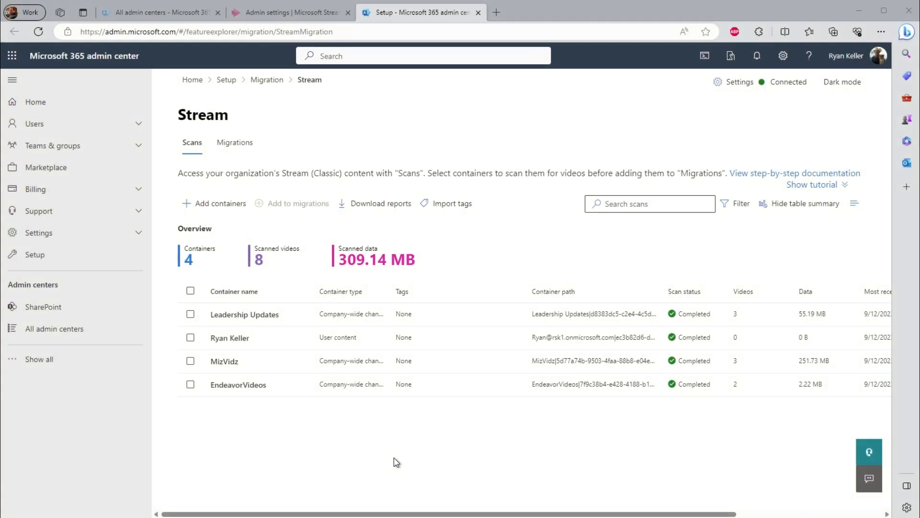
mouse_move(207, 324)
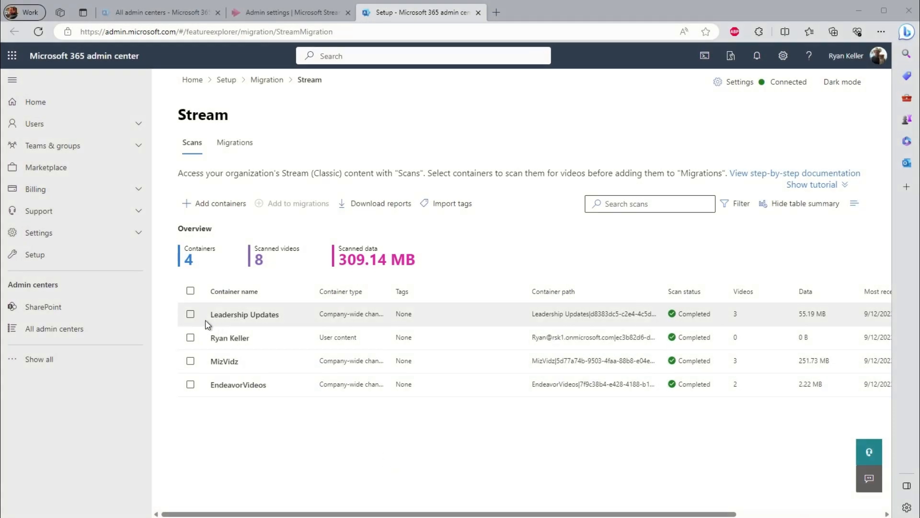
Step: Add Leadership Updates, MizVidz and EndeavorVideos to migrations with default settings
left_click(189, 360)
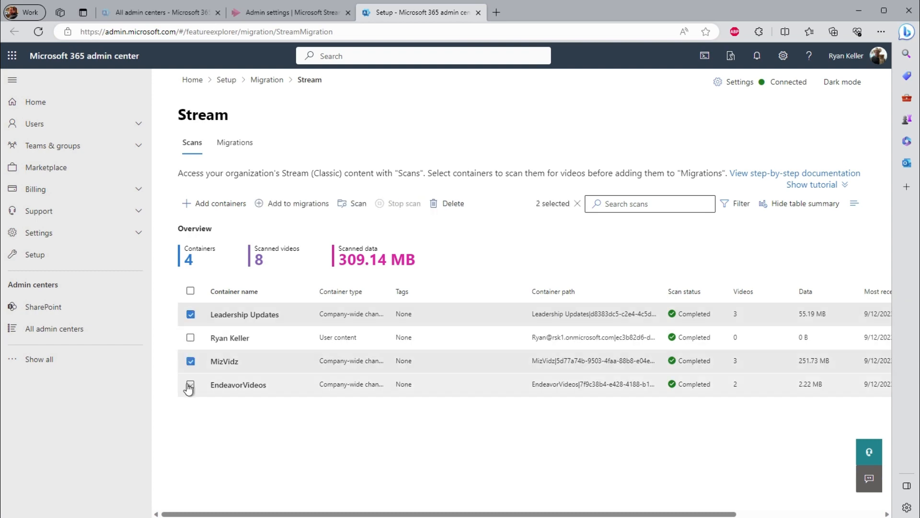
left_click(190, 384)
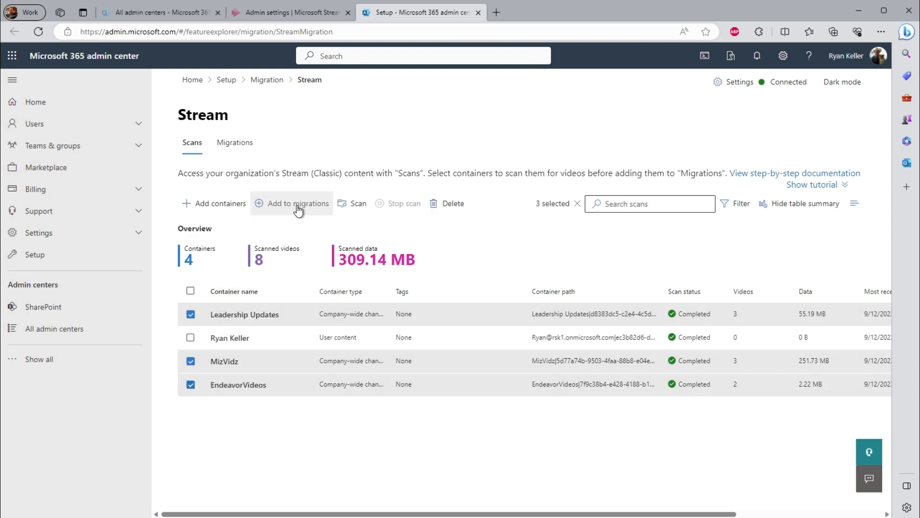
left_click(291, 203)
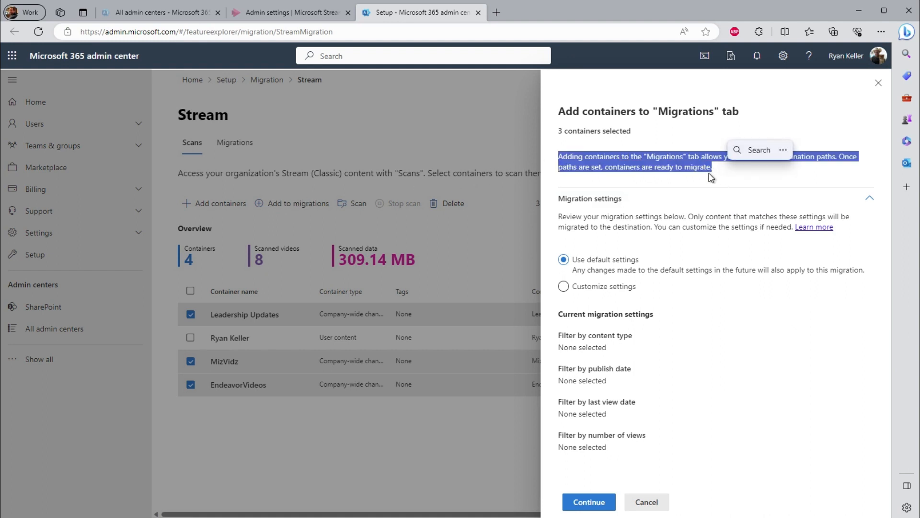
left_click(588, 501)
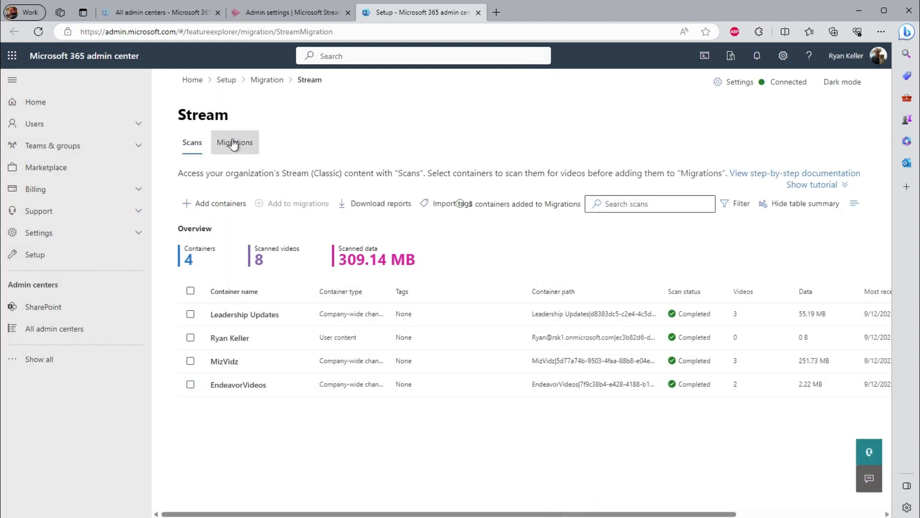
Step: Show the Migrations list with the three containers needing destinations
left_click(234, 142)
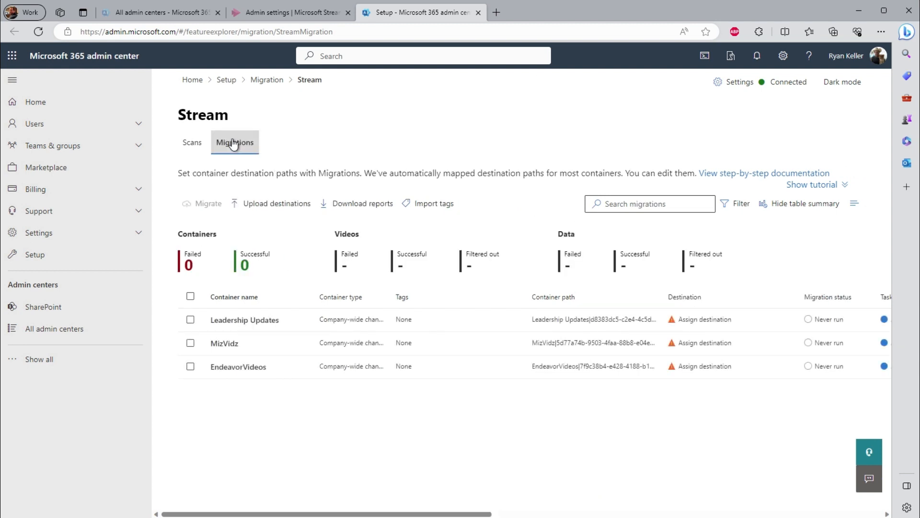
mouse_move(238, 319)
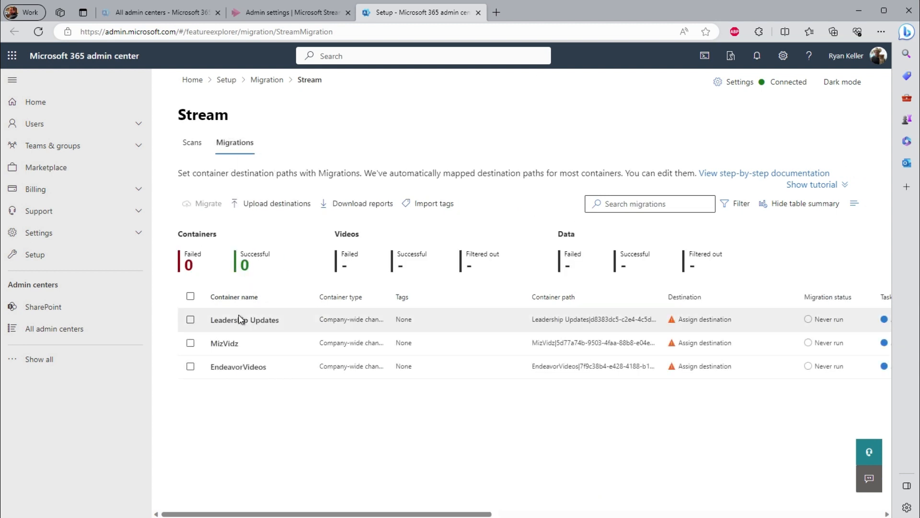
mouse_move(246, 366)
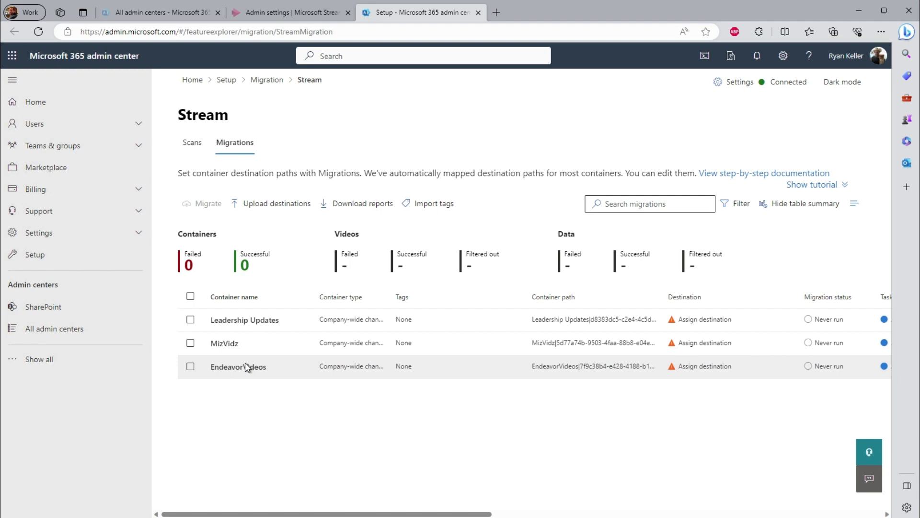
mouse_move(698, 336)
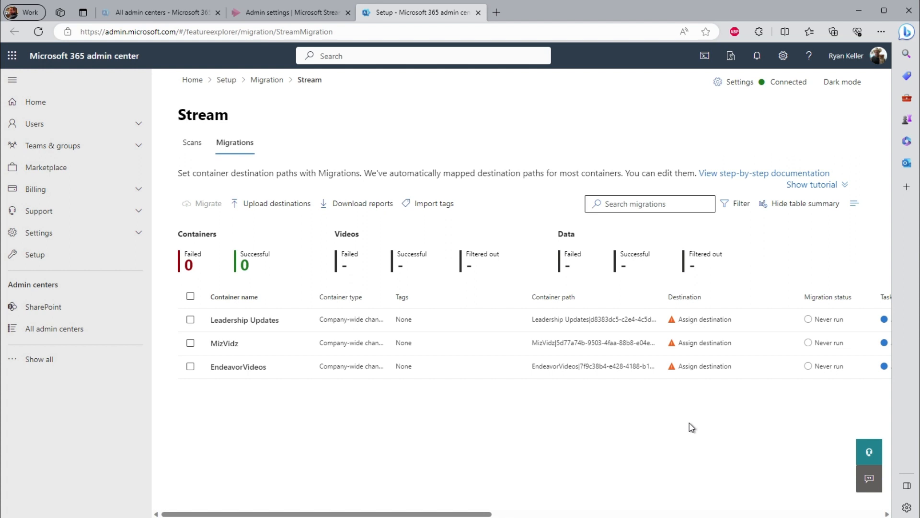
mouse_move(256, 327)
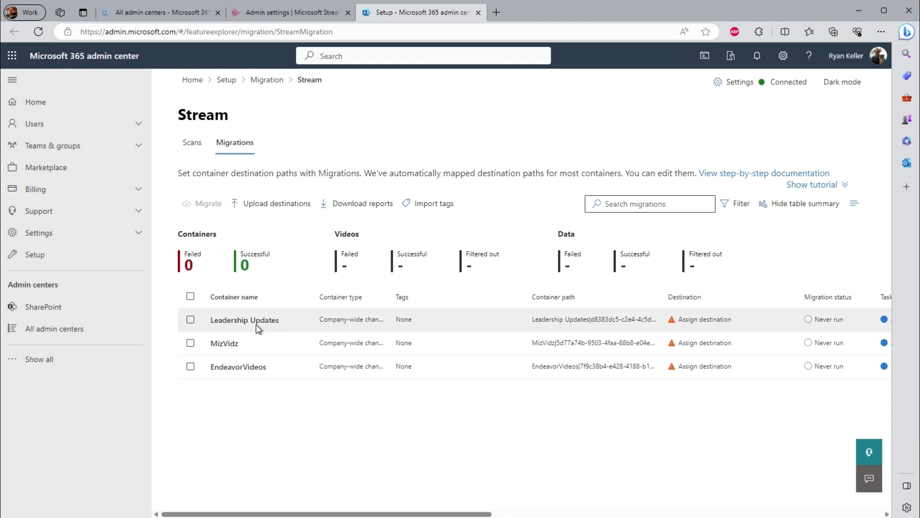
mouse_move(257, 326)
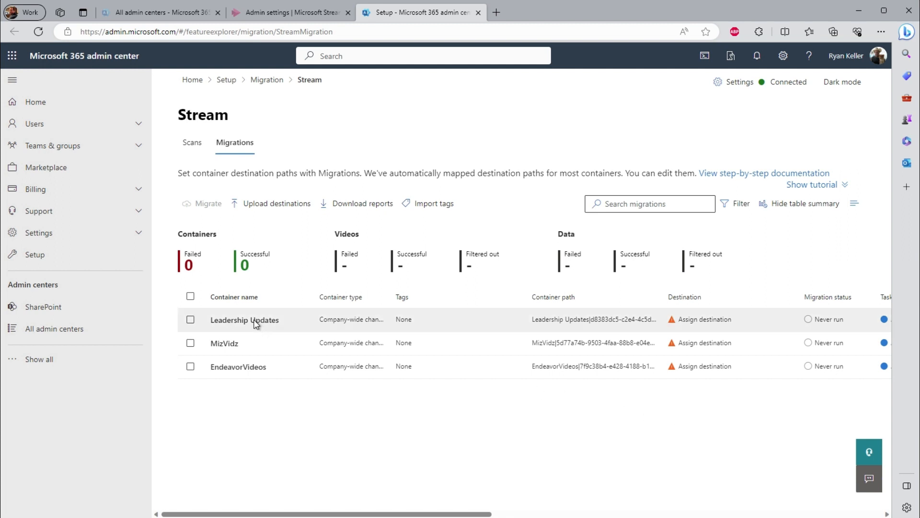
Step: Open Leadership Updates migration details and choose OneDrive as its destination type
left_click(244, 319)
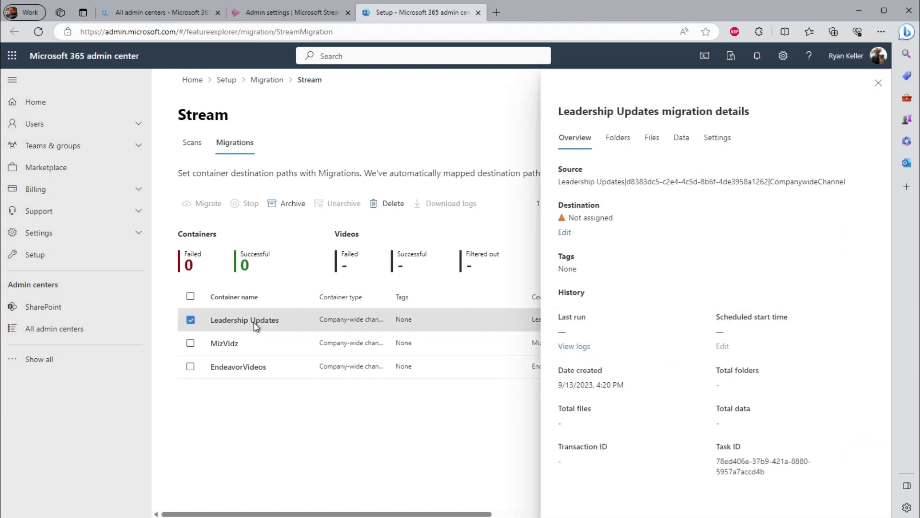
mouse_move(661, 317)
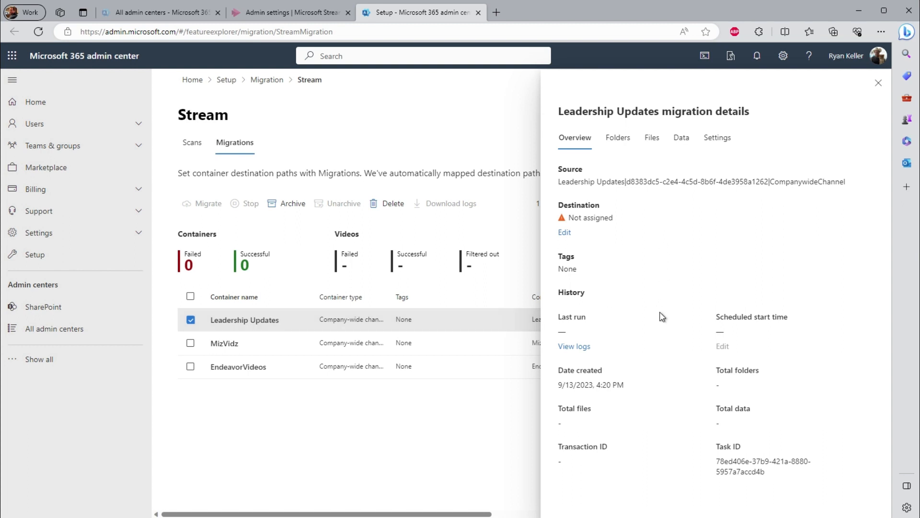
mouse_move(662, 285)
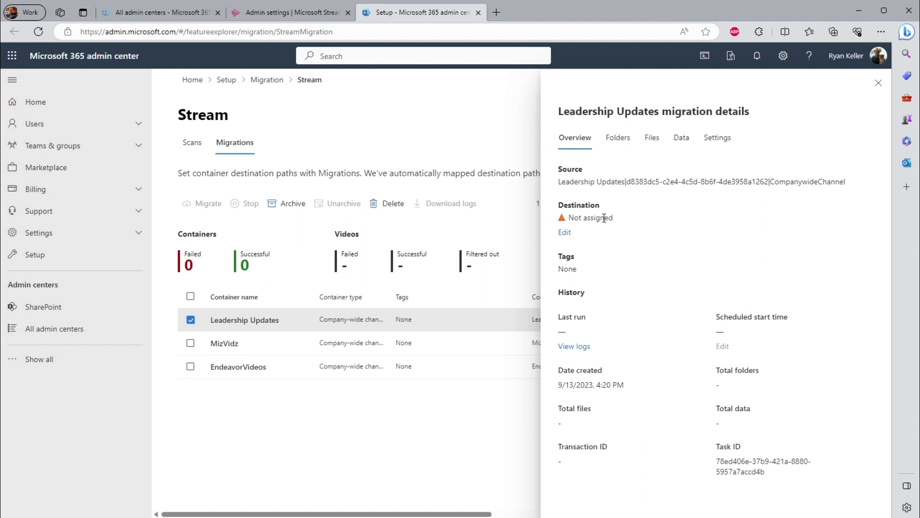
mouse_move(587, 241)
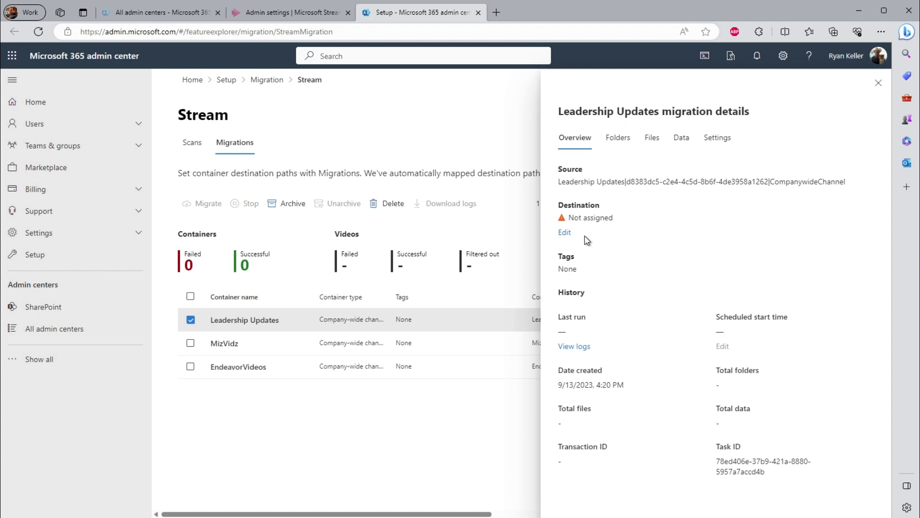
left_click(563, 232)
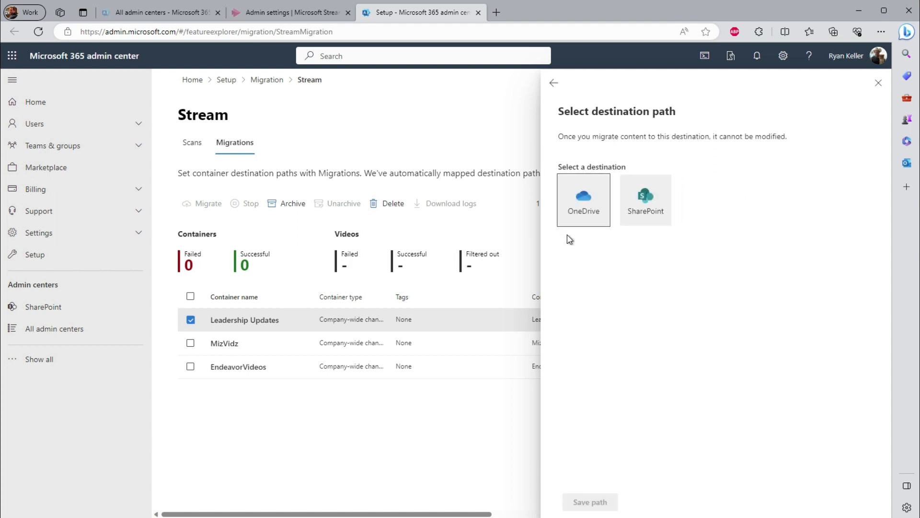
mouse_move(582, 260)
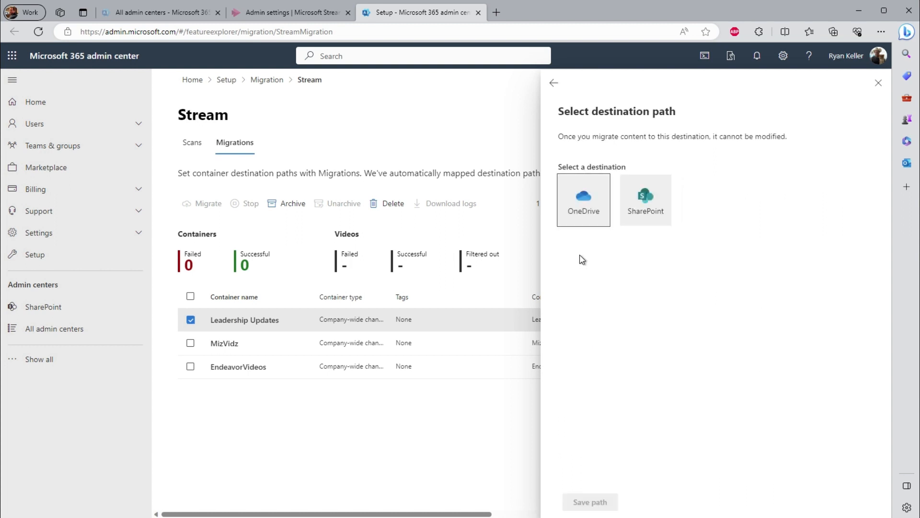
left_click(583, 199)
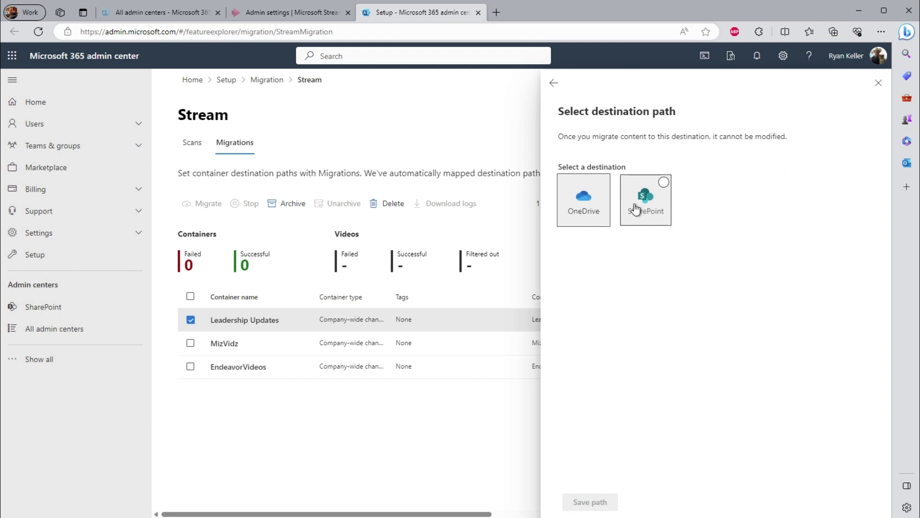
left_click(582, 199)
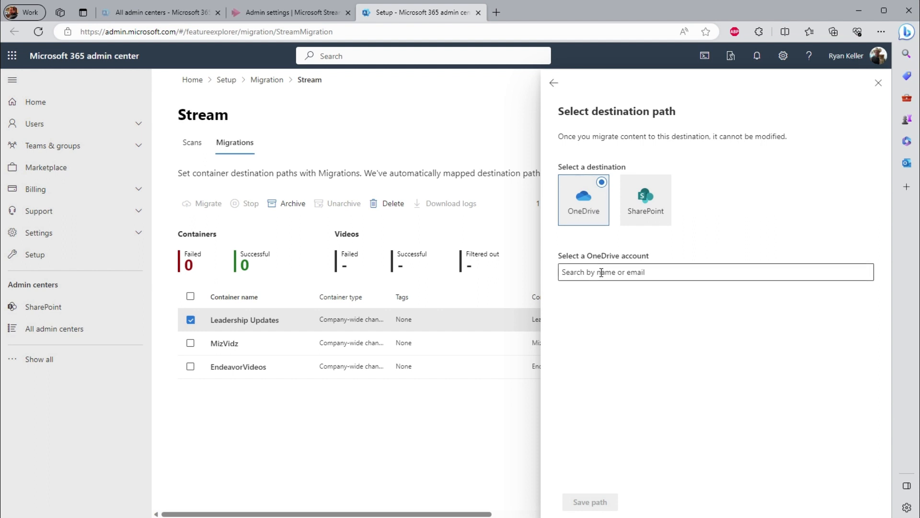
type("r")
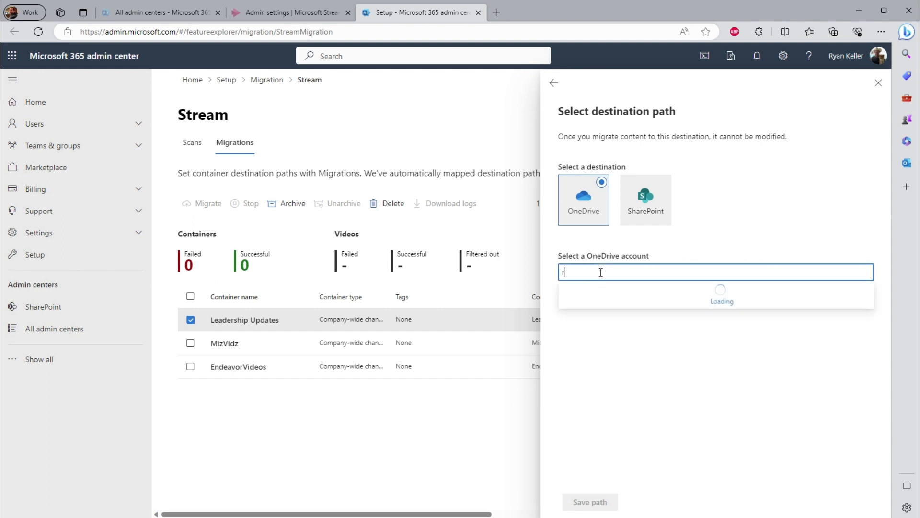
type("yan@")
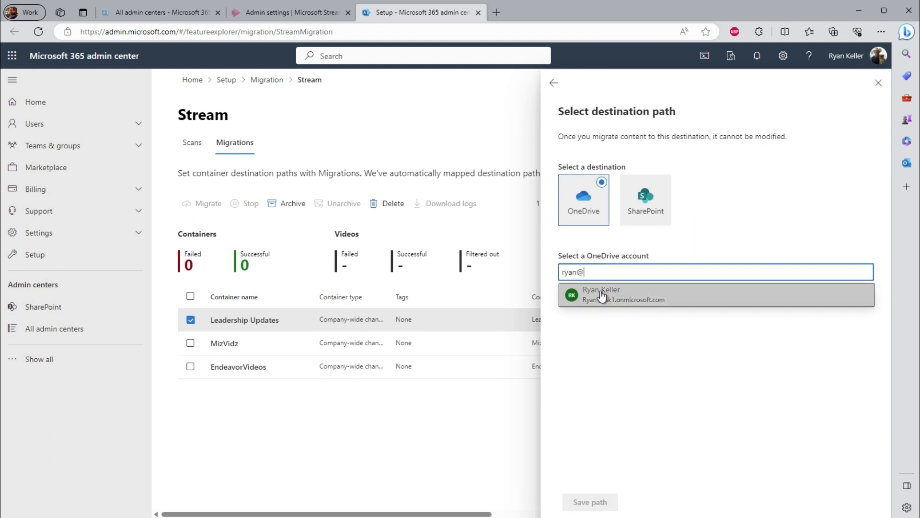
left_click(601, 294)
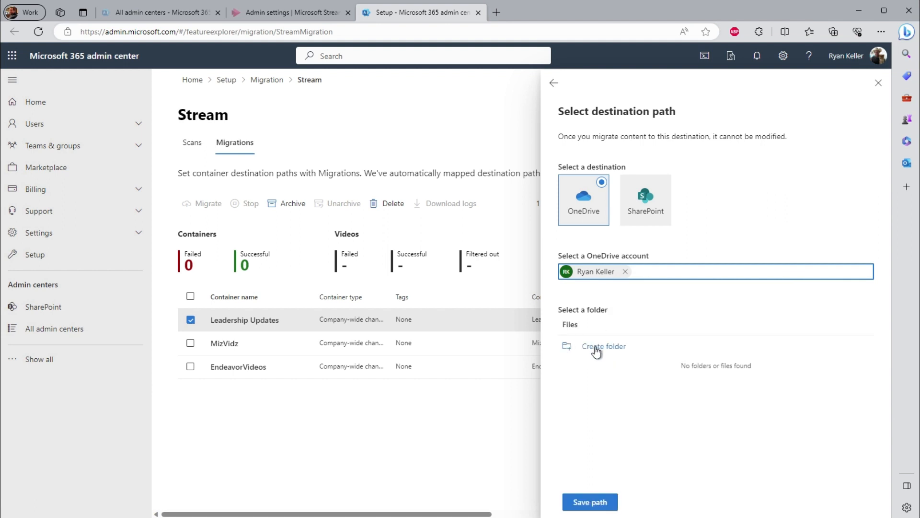
mouse_move(645, 208)
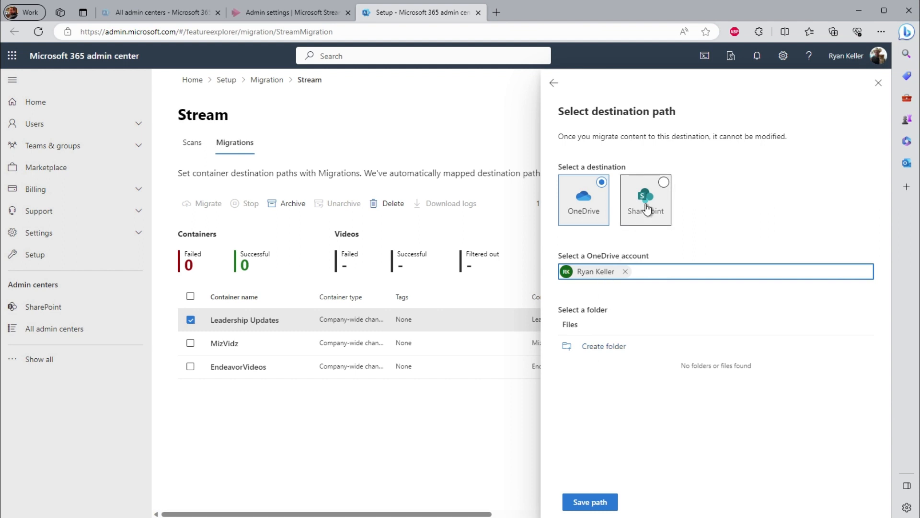
Step: Set SharePoint's Home site as the migration destination
left_click(645, 199)
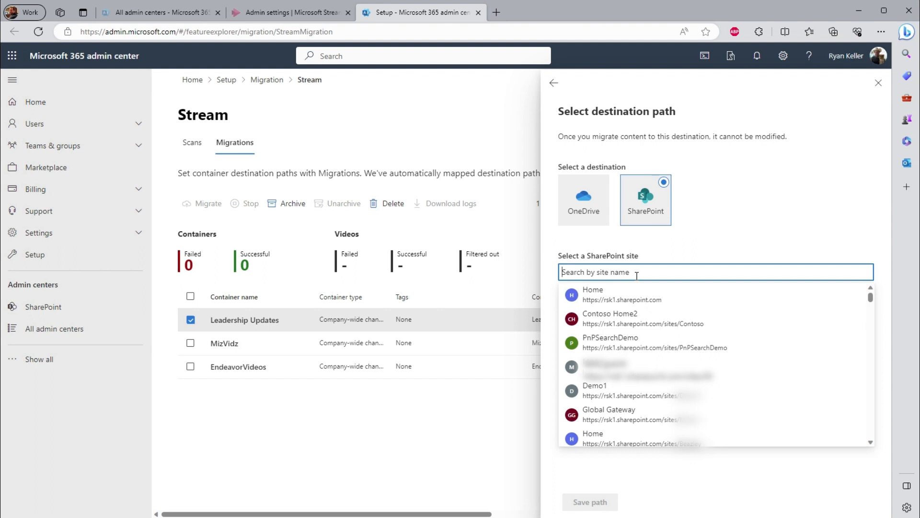
left_click(592, 293)
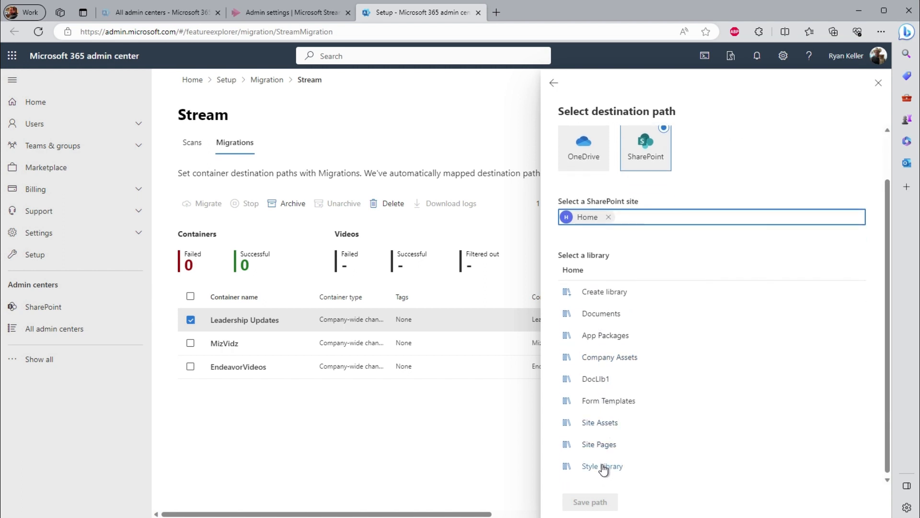
scroll("up", 3)
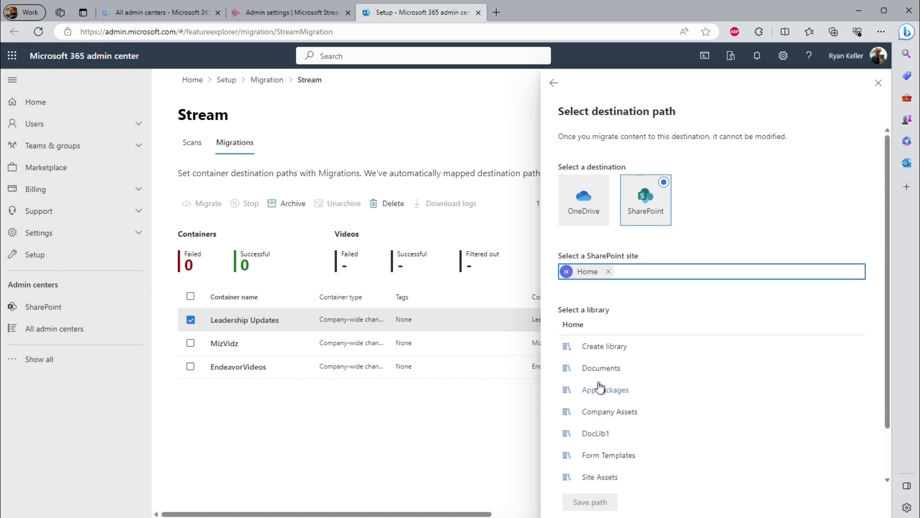
mouse_move(597, 355)
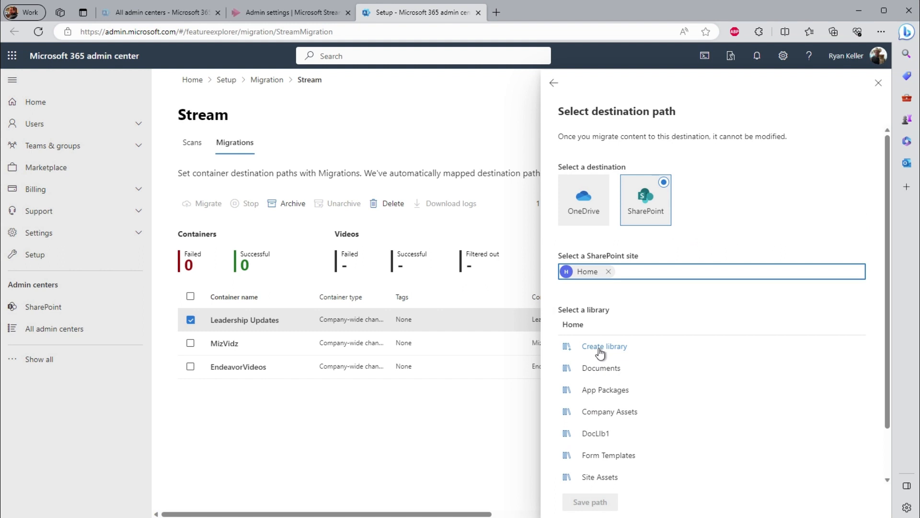
Step: Create a new library named 'Migrated Videos' on the Home site
left_click(604, 346)
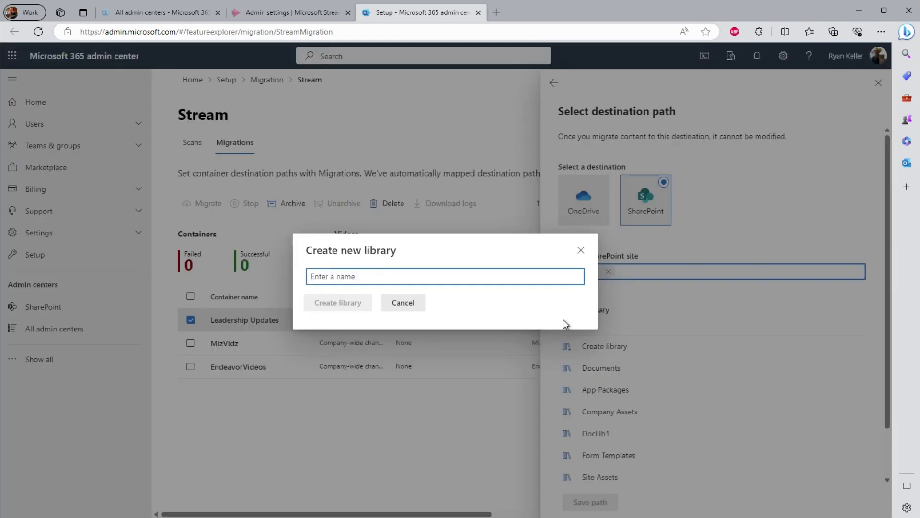
type("M")
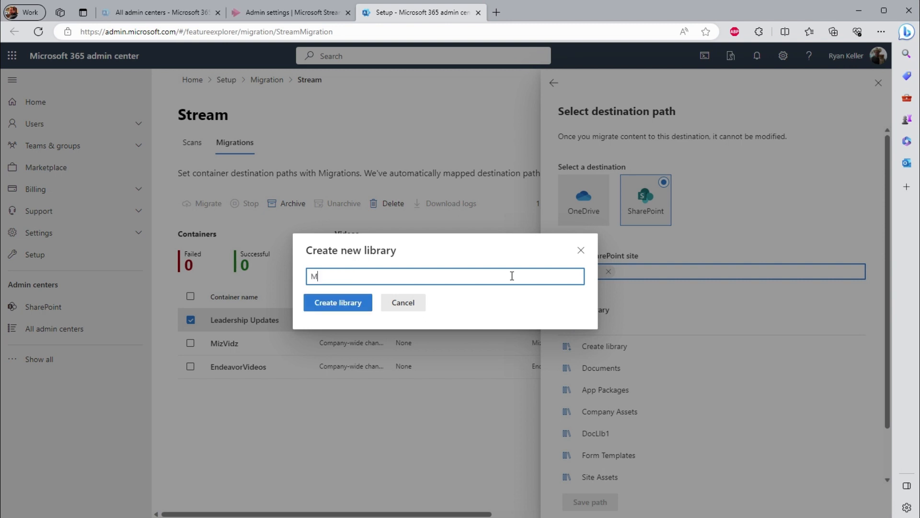
type("igrated Video")
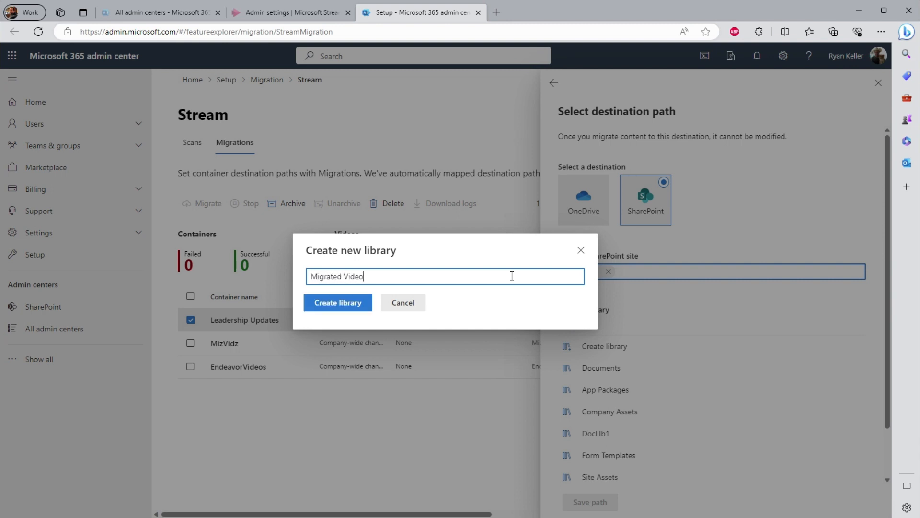
left_click(337, 302)
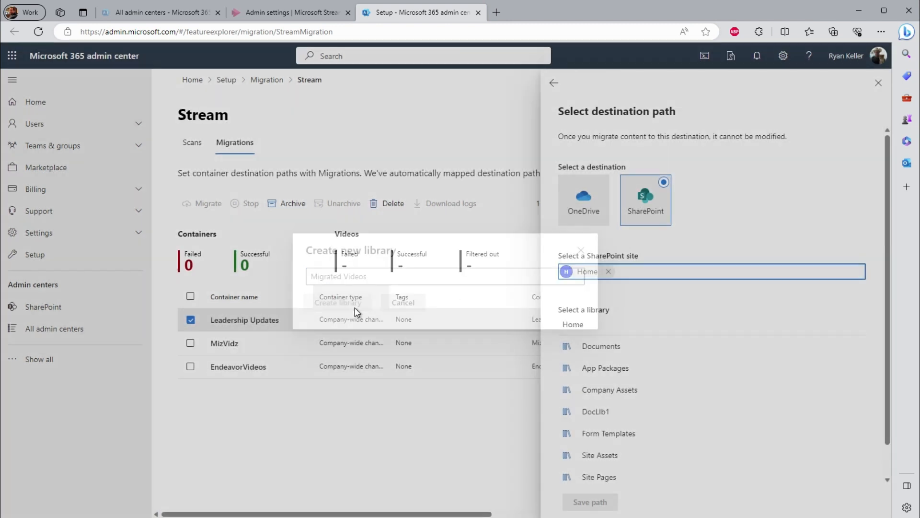
left_click(404, 301)
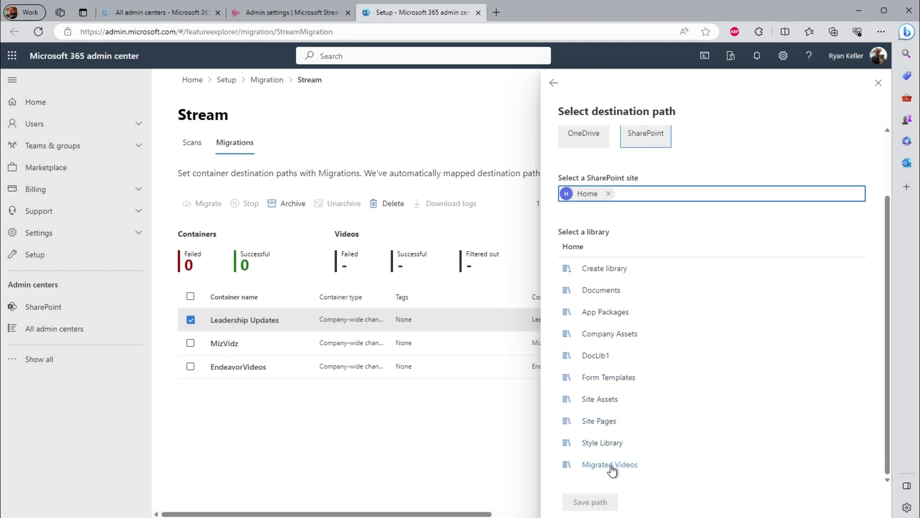
Step: Save Home's Migrated Videos library as the destination path for Leadership Updates
left_click(609, 464)
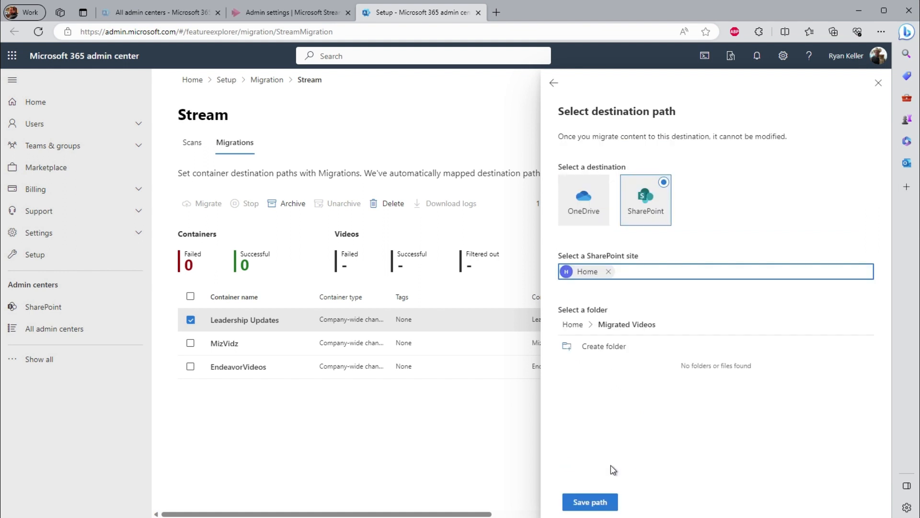
mouse_move(603, 346)
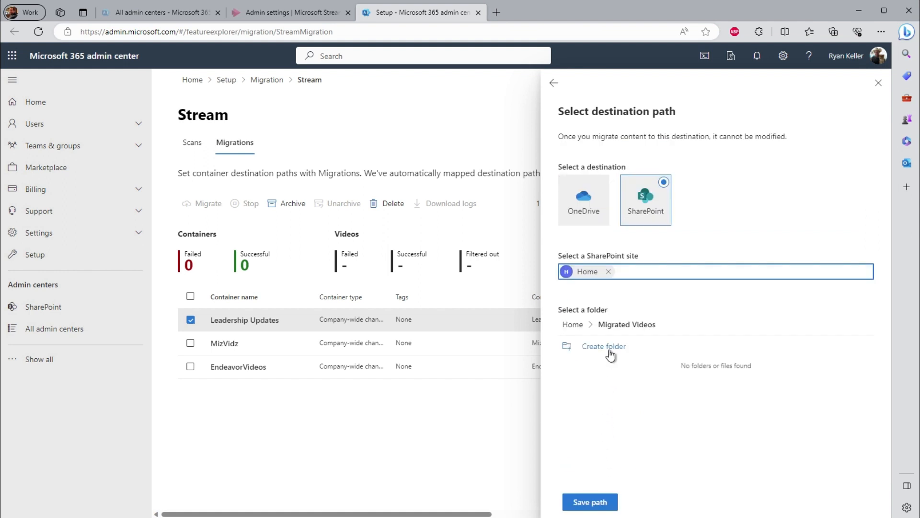
mouse_move(614, 382)
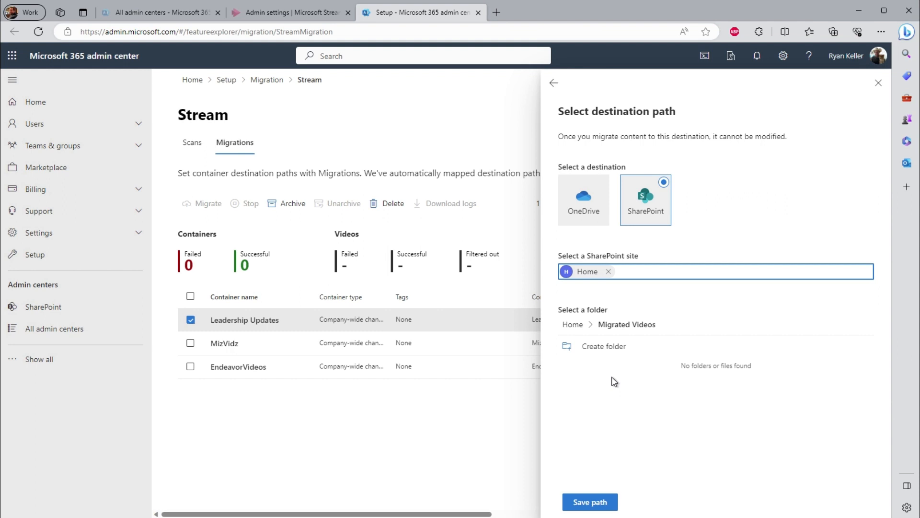
mouse_move(606, 380)
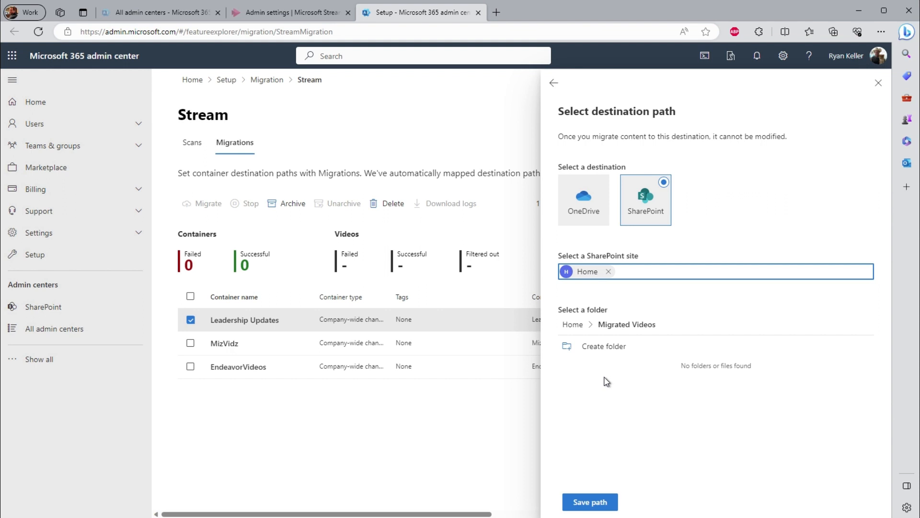
mouse_move(589, 501)
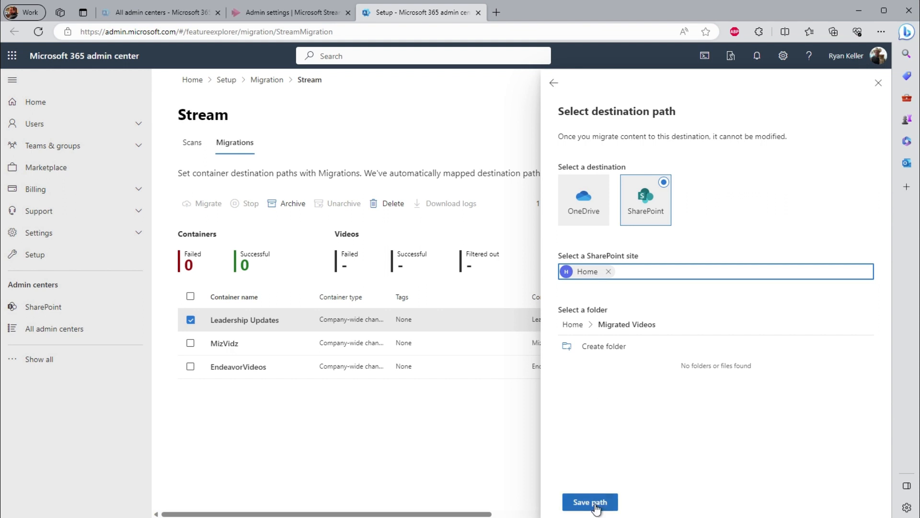
left_click(589, 501)
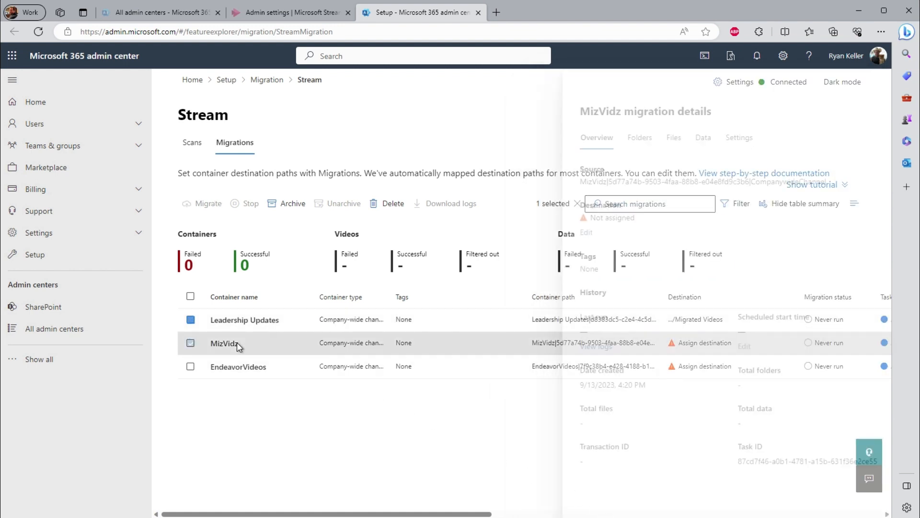
Step: Assign the Migrated Videos library as destination for MizVidz and EndeavorVideos
left_click(703, 343)
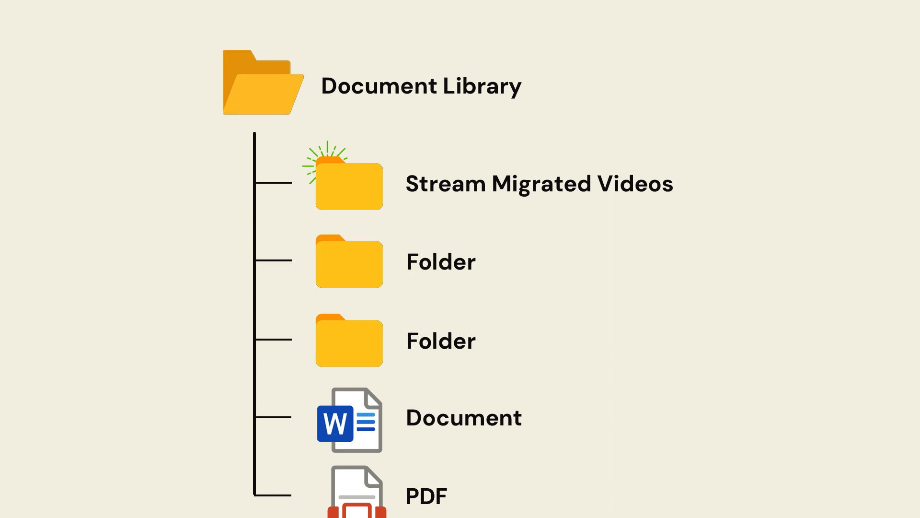
left_click(349, 184)
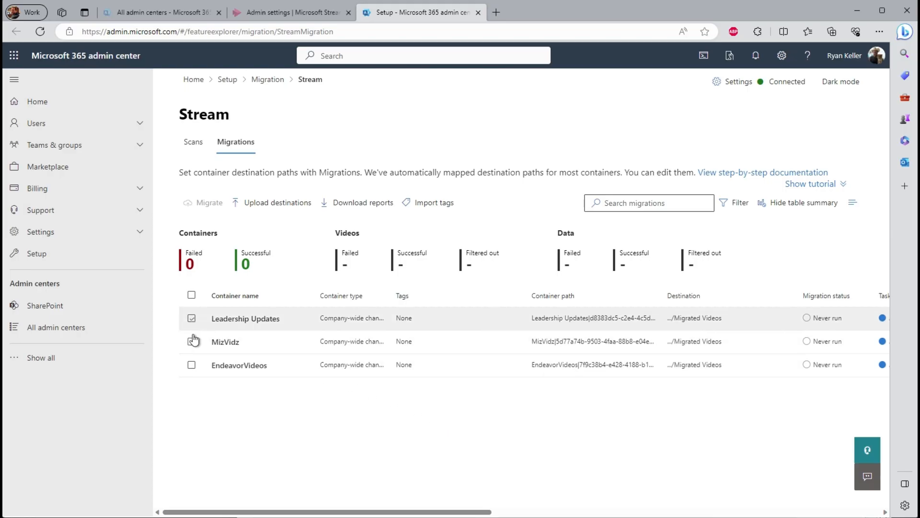
Step: Select all three containers and confirm their migration to the assigned destination
left_click(192, 294)
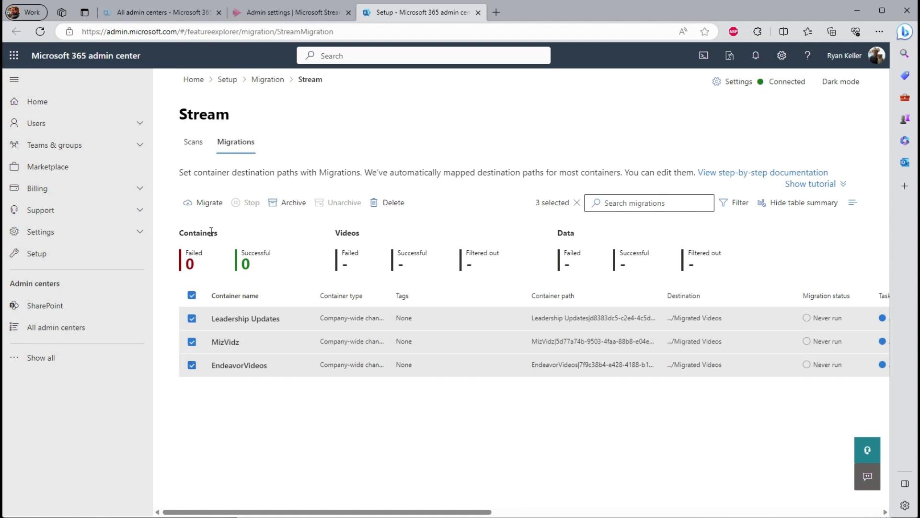
left_click(208, 202)
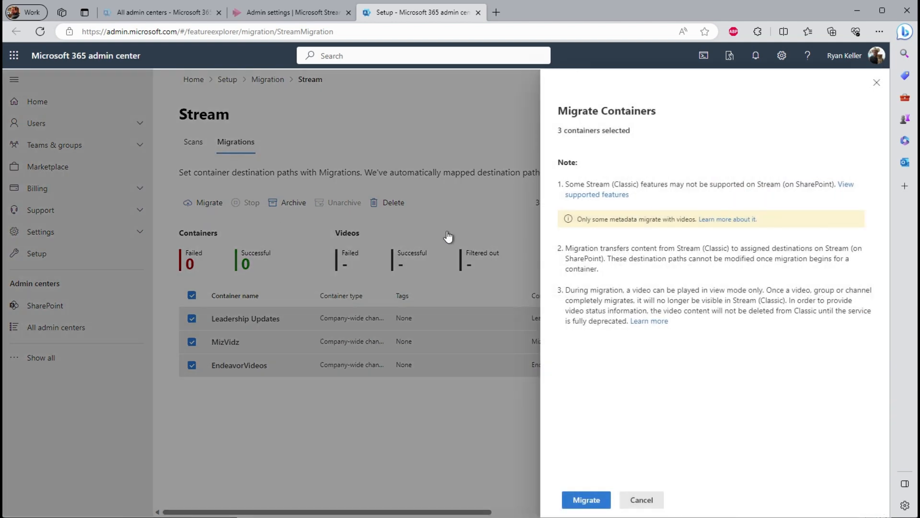
mouse_move(593, 362)
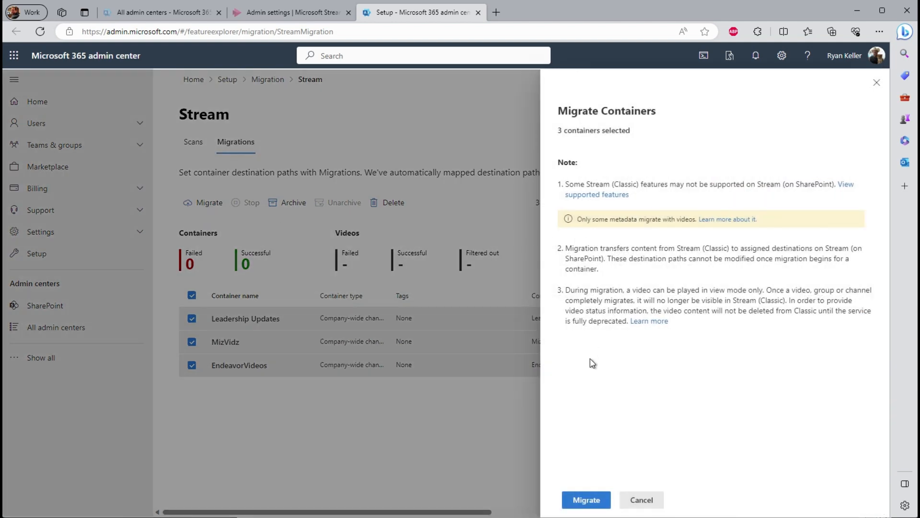
mouse_move(590, 410)
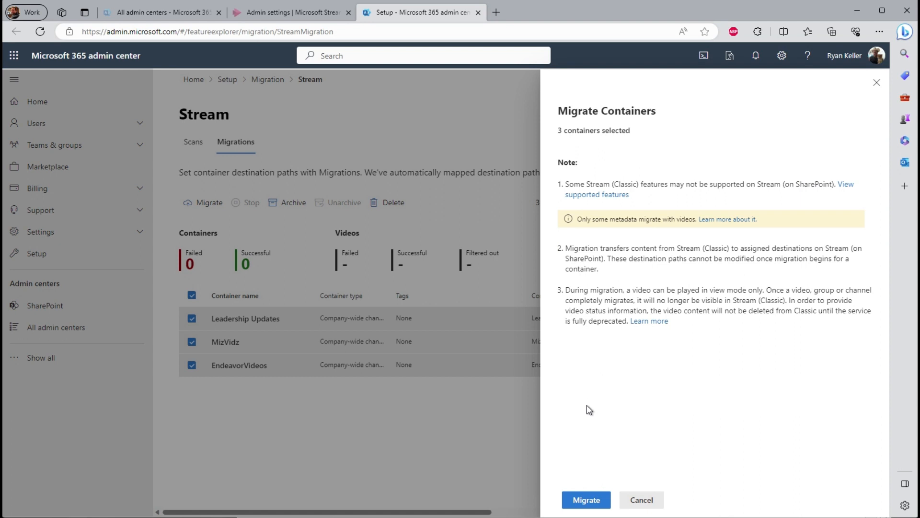
mouse_move(585, 499)
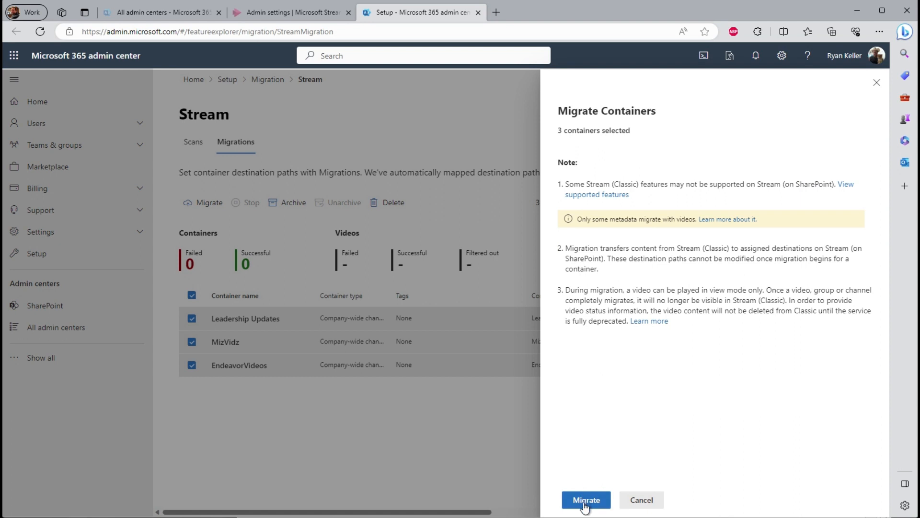
left_click(584, 499)
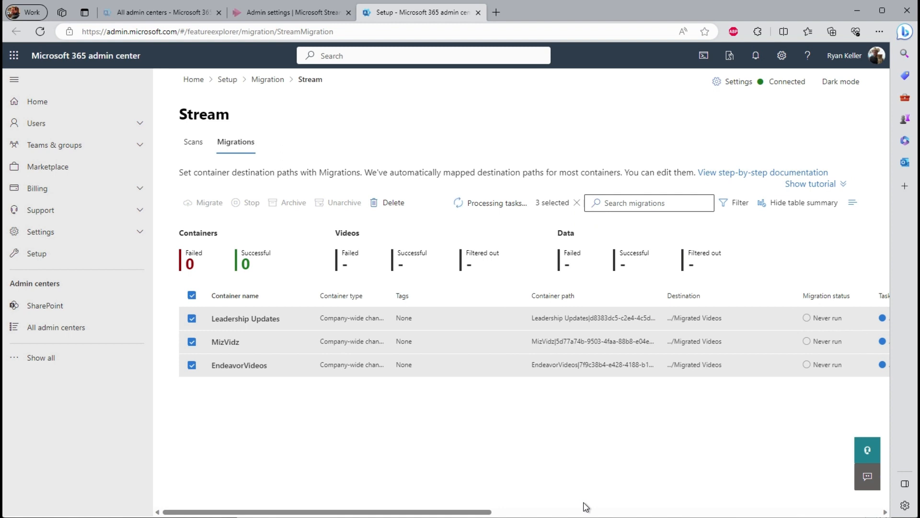
Step: Review the migrations table columns showing all three containers Queued with active tasks and zero counts
left_click(208, 202)
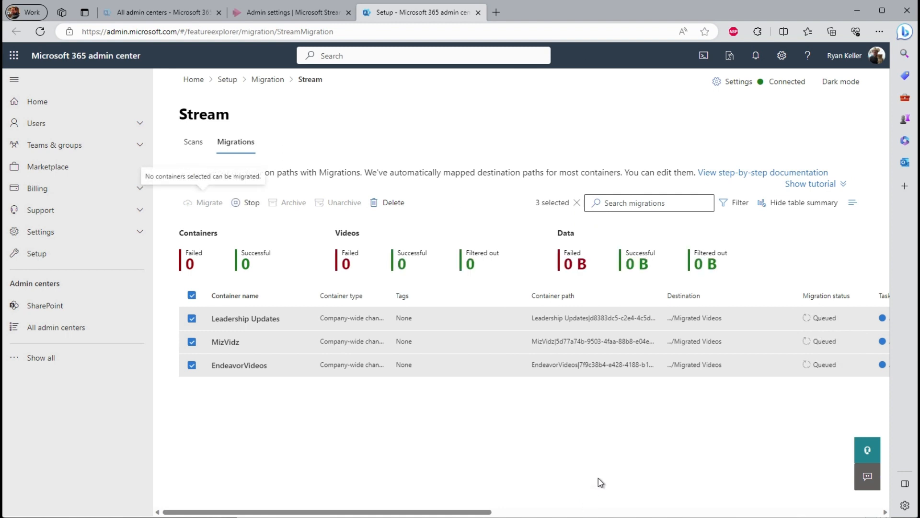
mouse_move(500, 507)
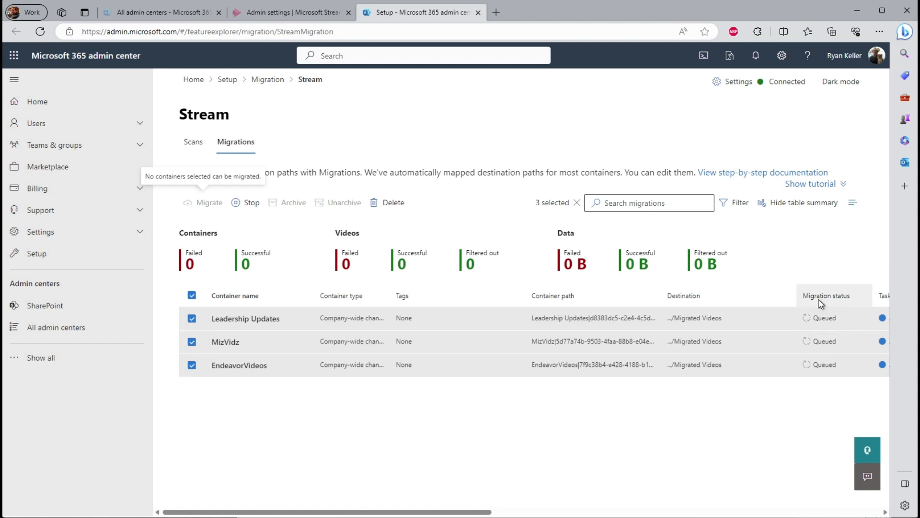
mouse_move(455, 493)
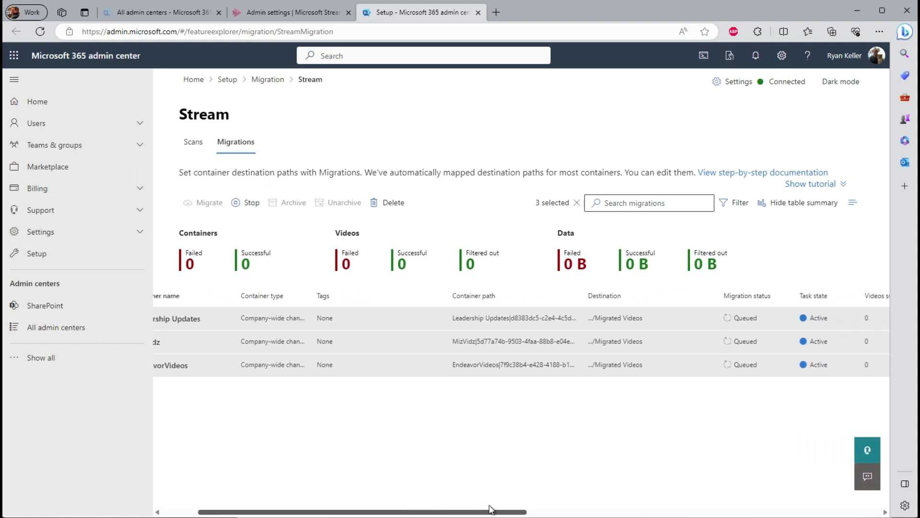
scroll("right", 3)
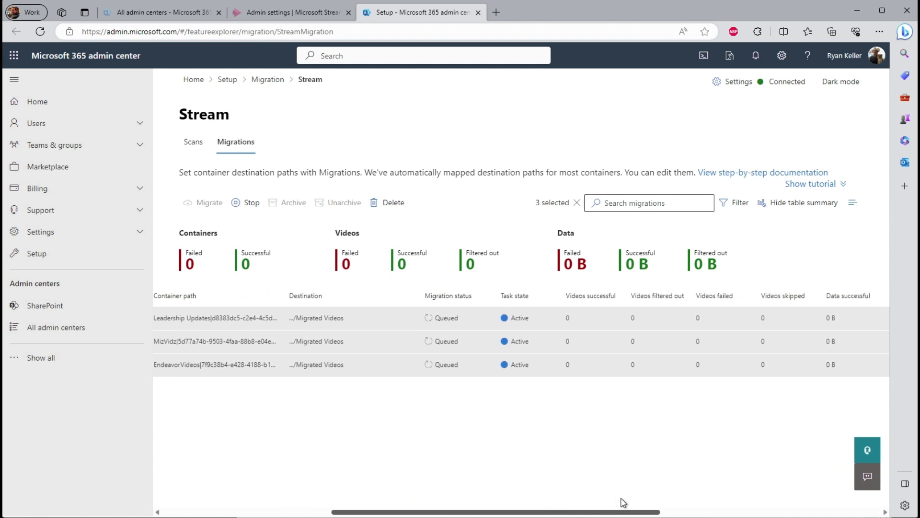
scroll("right", 3)
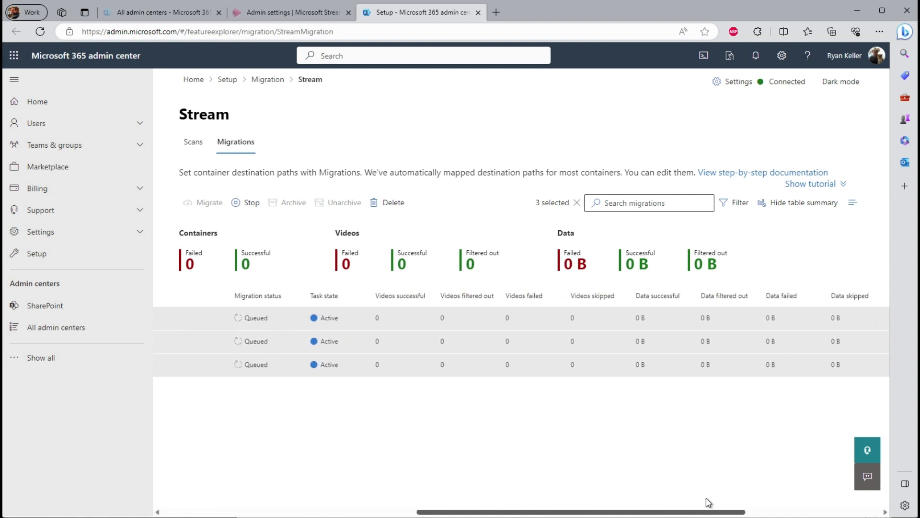
scroll("right", 3)
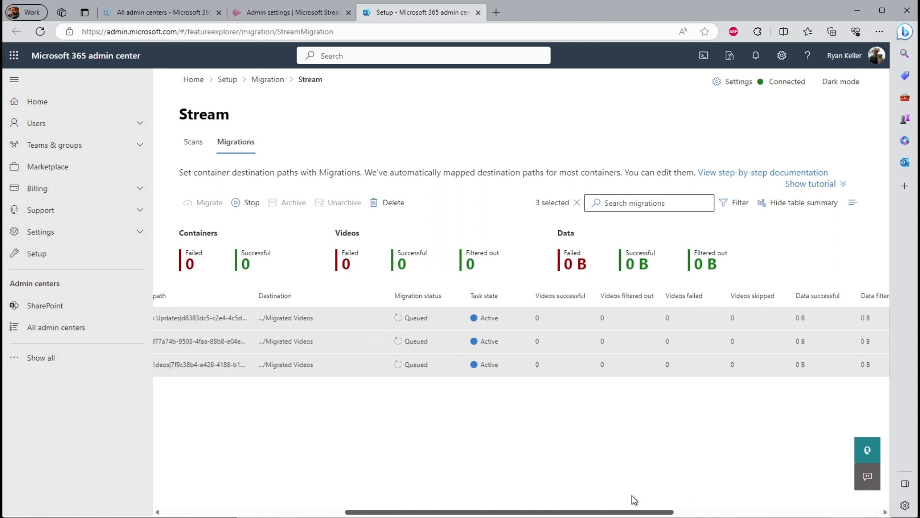
scroll("left", 3)
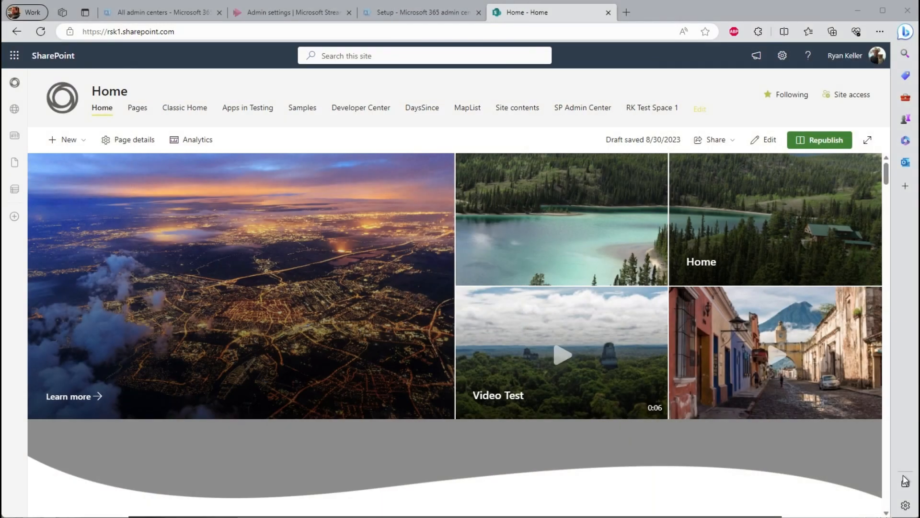
mouse_move(681, 358)
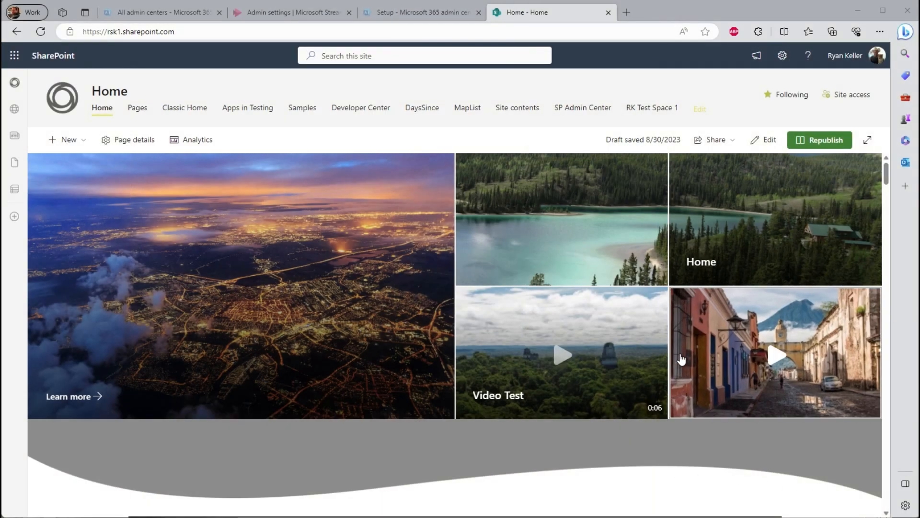
left_click(782, 55)
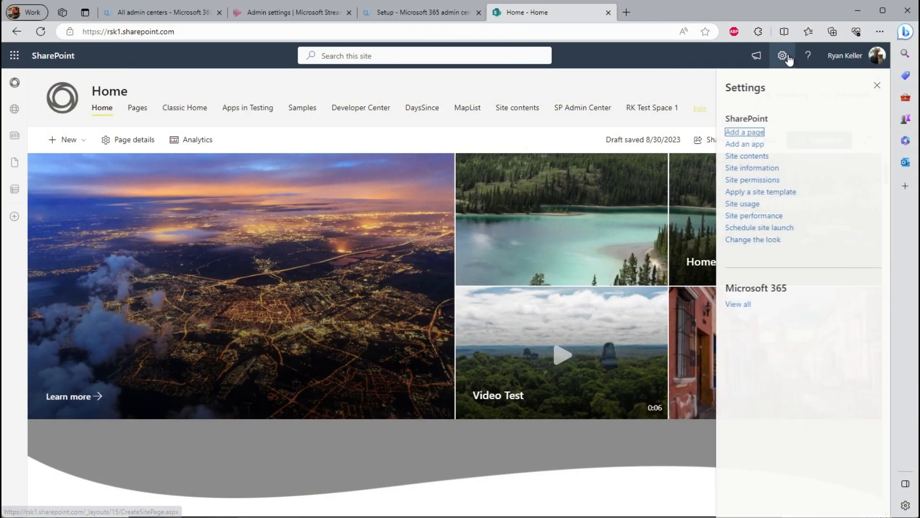
left_click(746, 157)
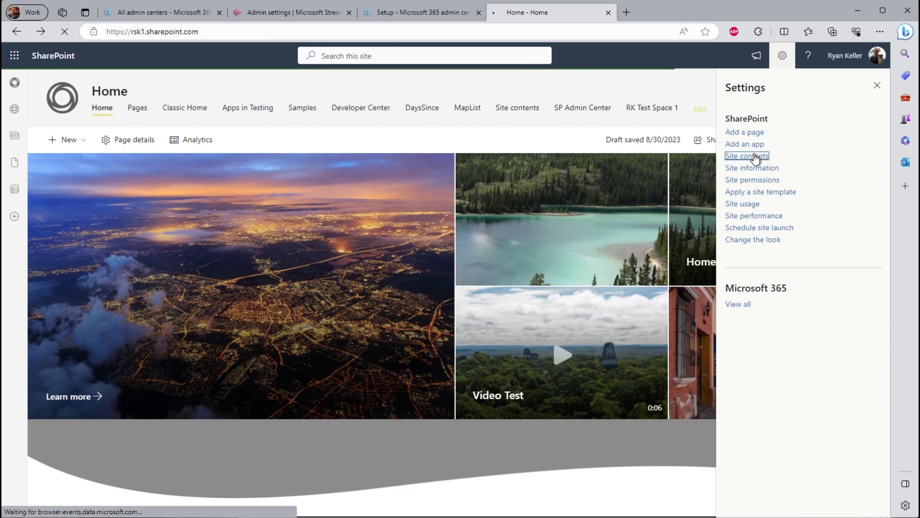
left_click(746, 155)
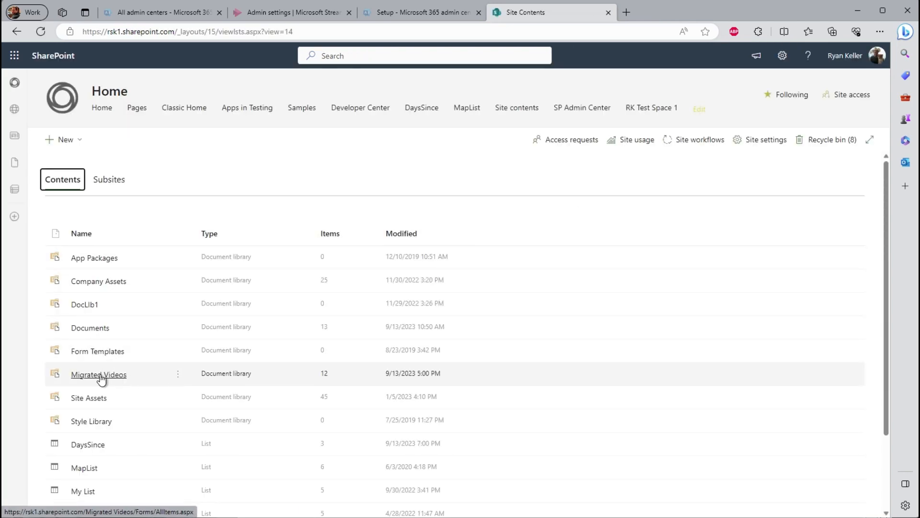
left_click(99, 375)
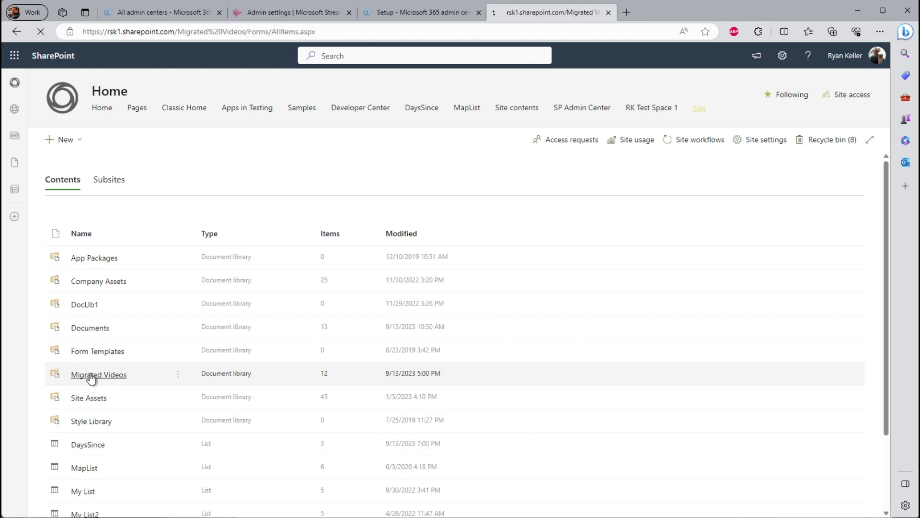
left_click(98, 374)
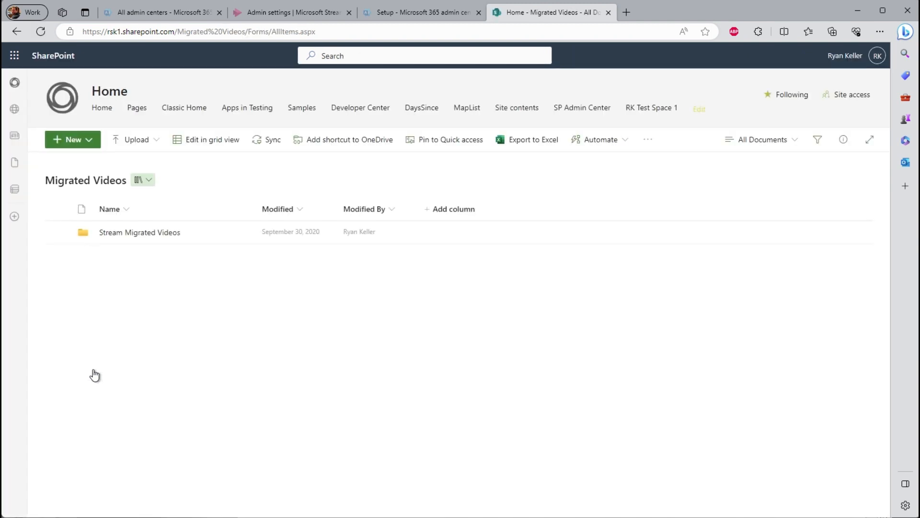
mouse_move(141, 232)
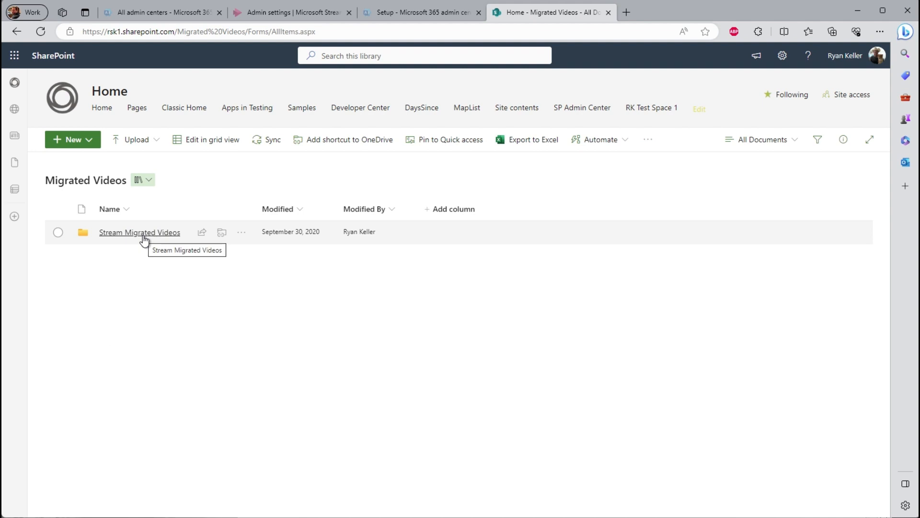
left_click(140, 232)
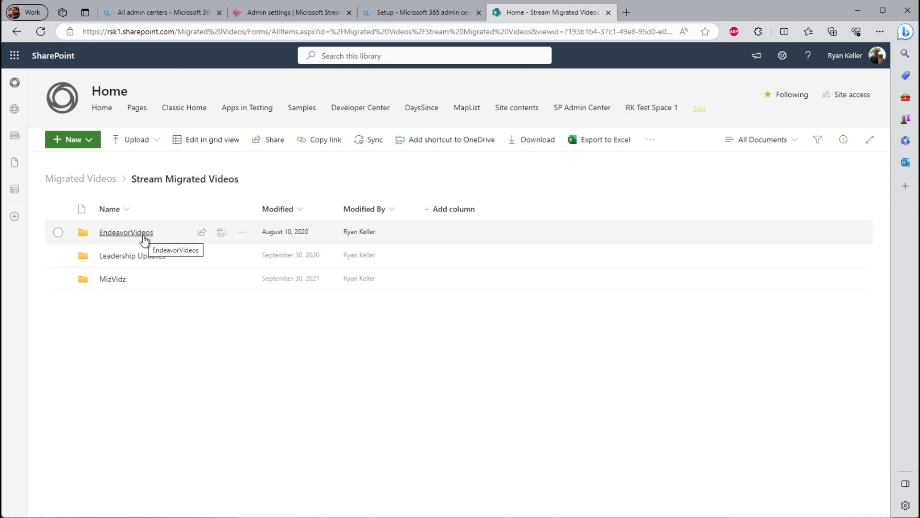
left_click(125, 232)
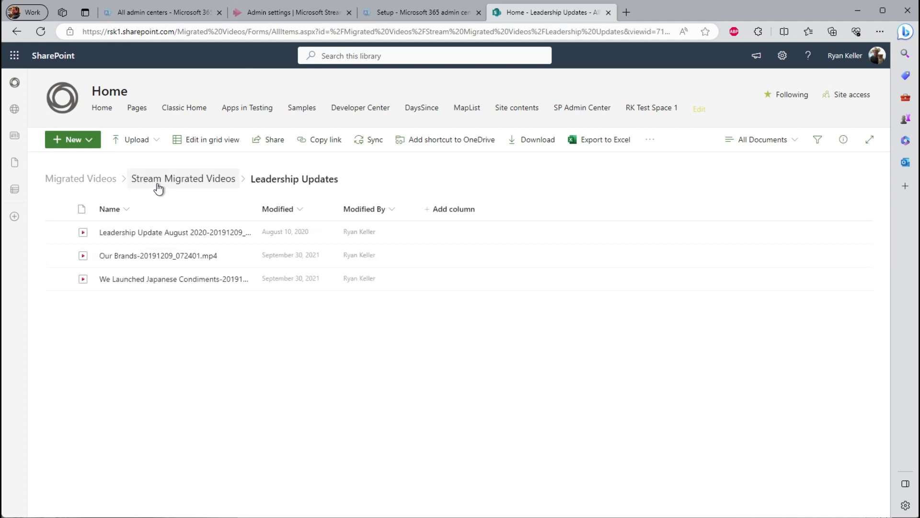
left_click(182, 178)
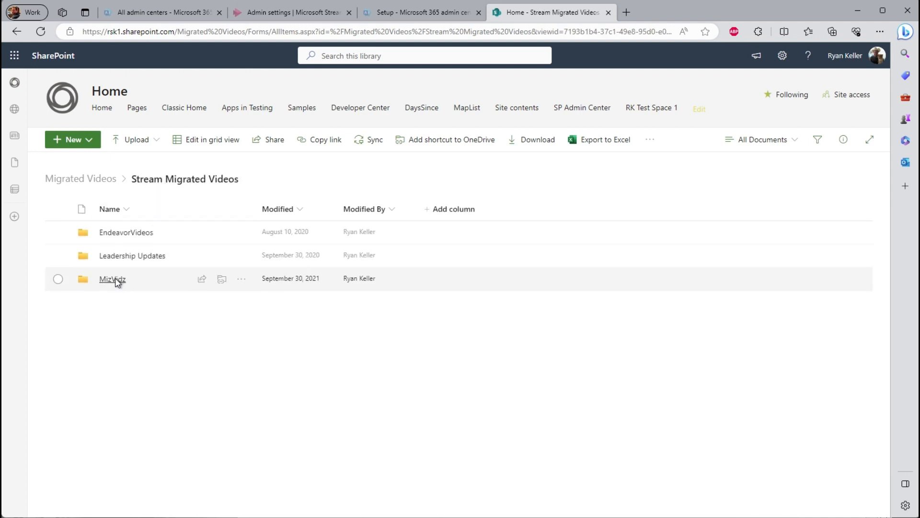
left_click(111, 279)
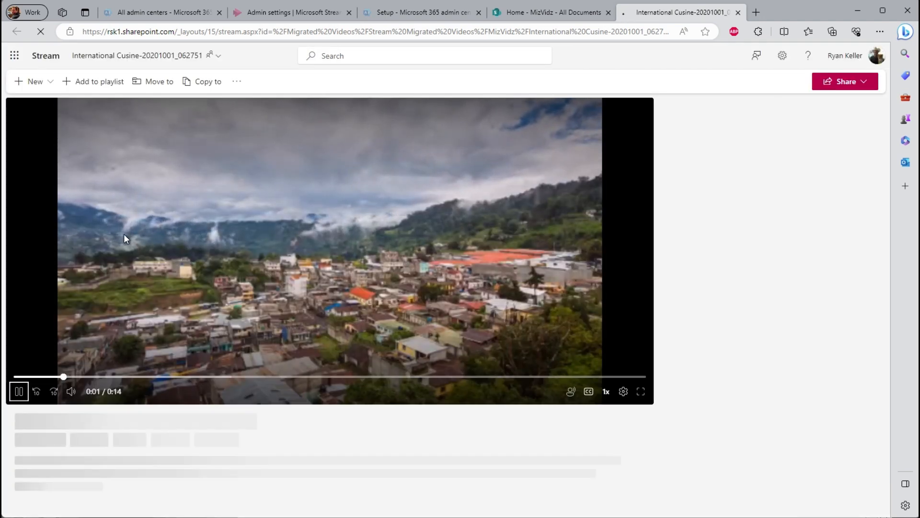
left_click(868, 151)
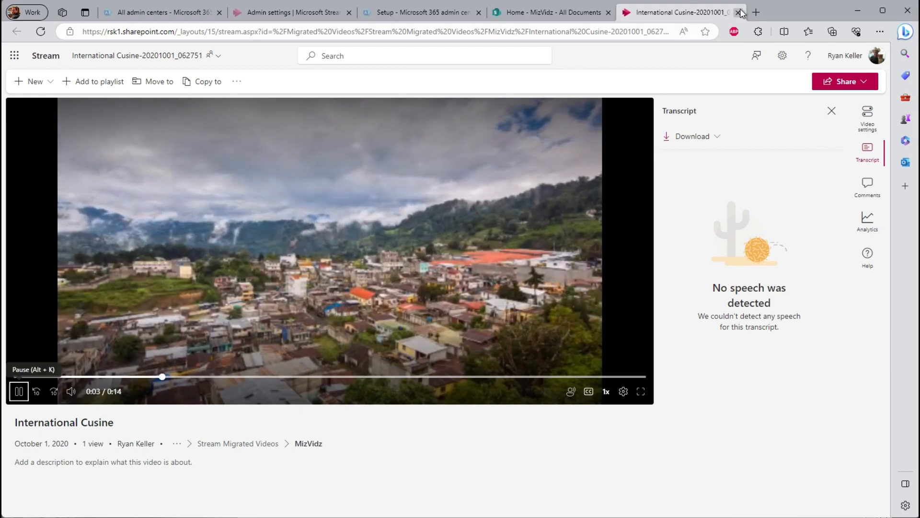
left_click(738, 12)
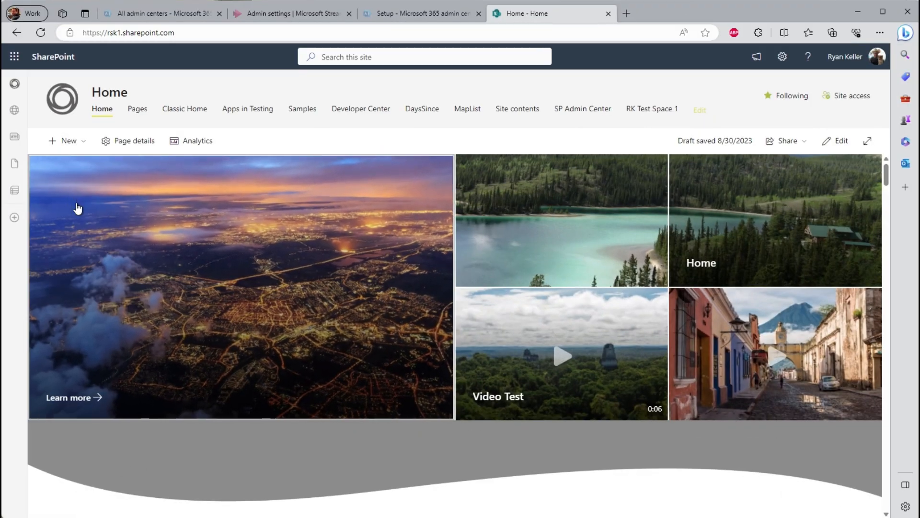
Step: Add a new blank page to the site titled 'Video Sample'
left_click(68, 141)
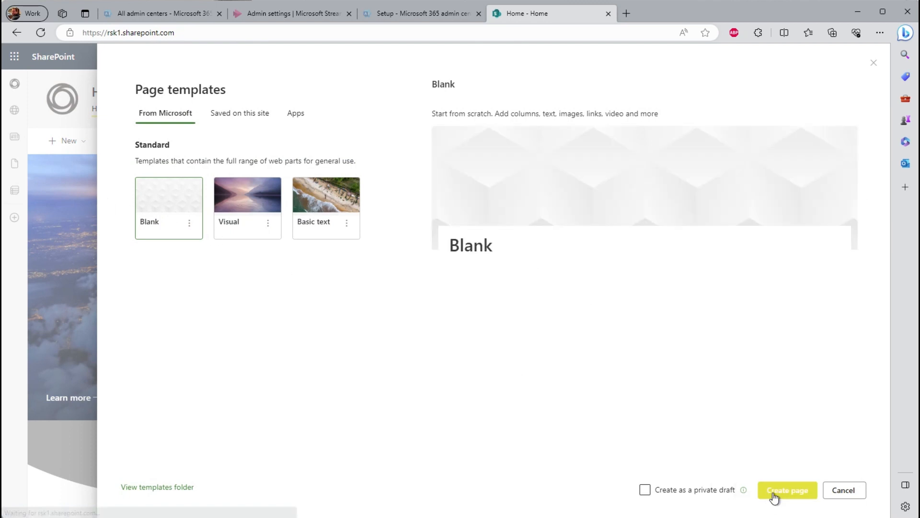
left_click(786, 490)
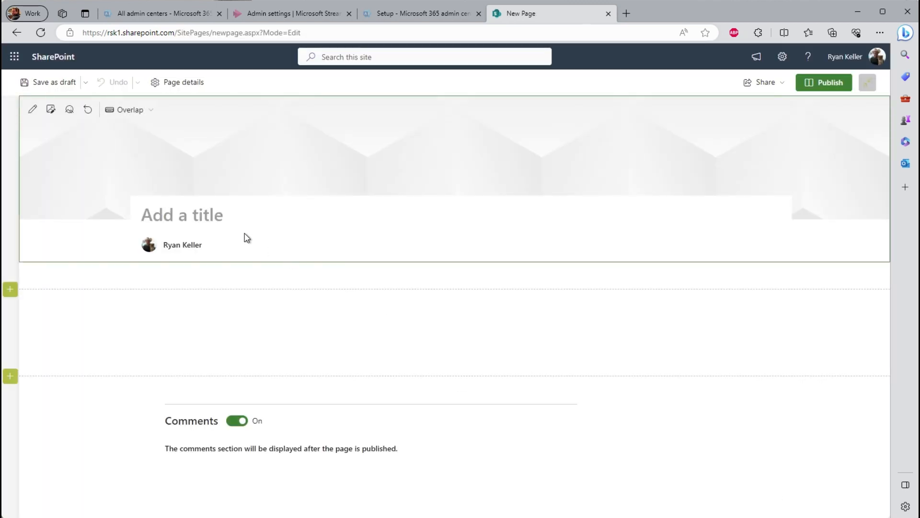
type("Video Sampl")
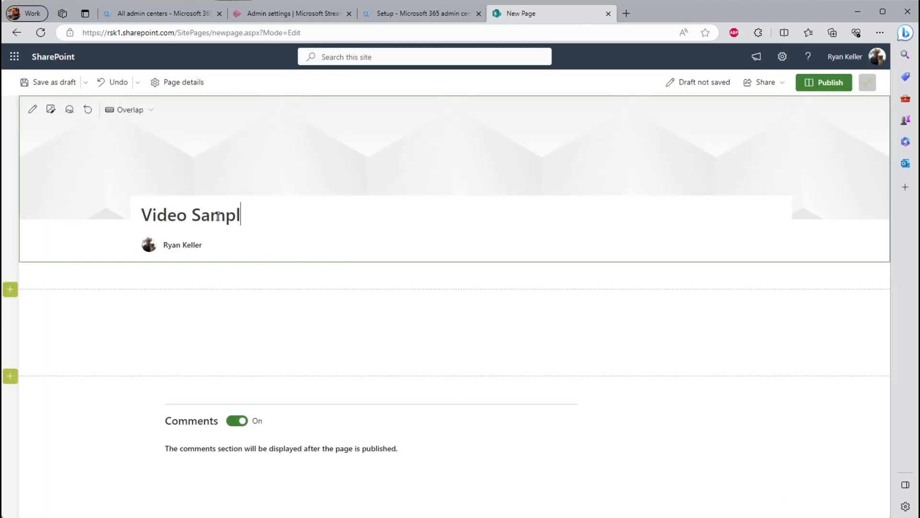
type("e")
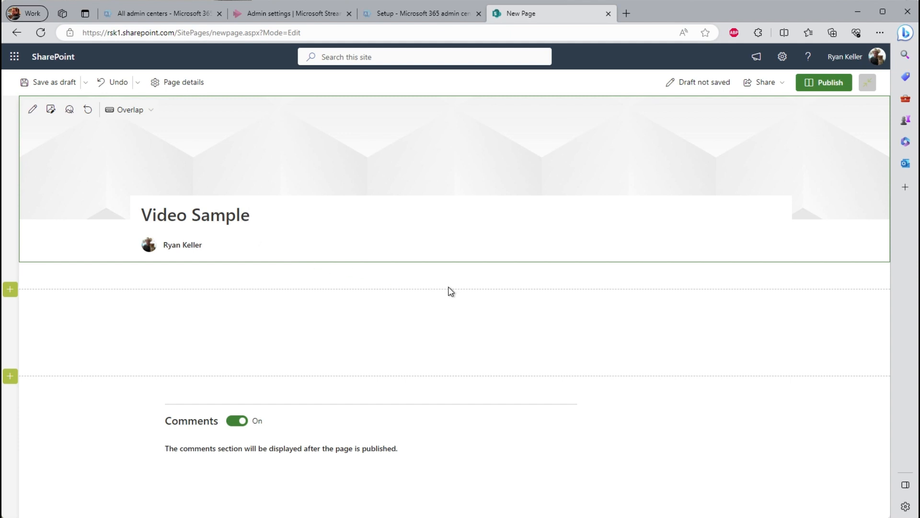
Step: Add a File and Media web part to the page's empty section
left_click(453, 299)
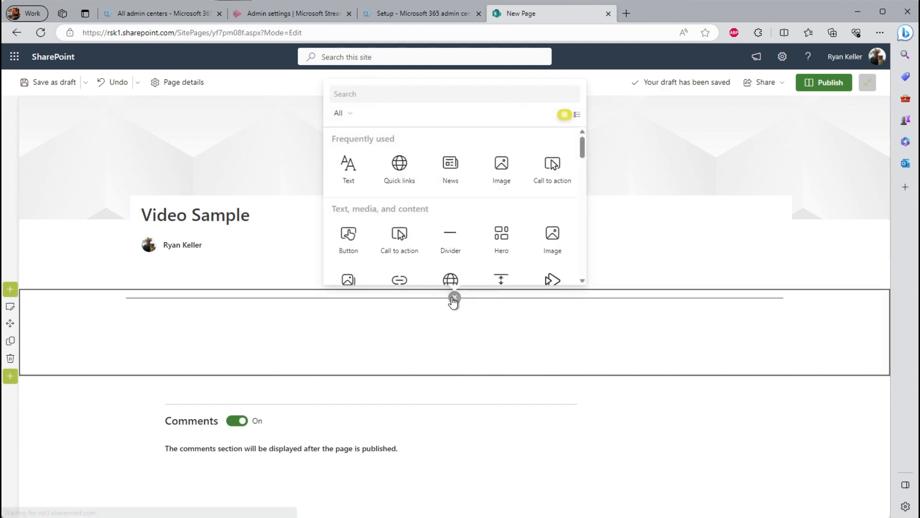
type("file")
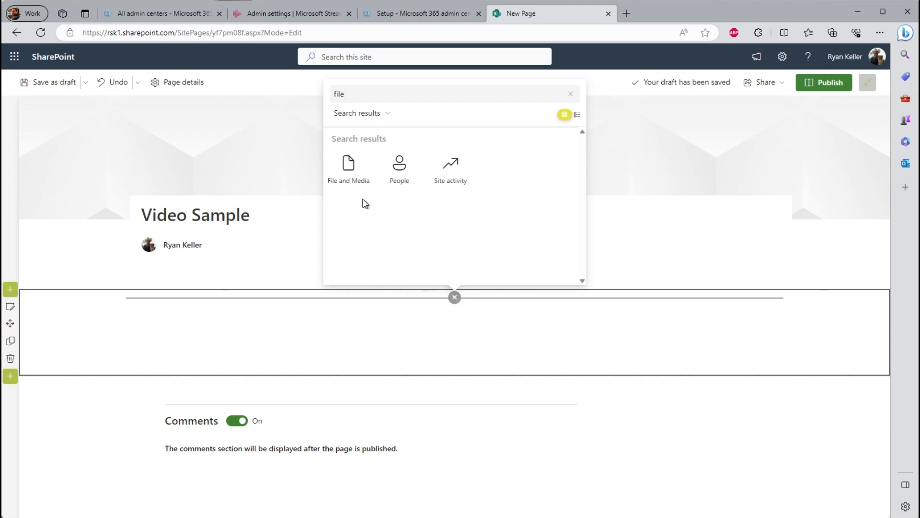
left_click(348, 166)
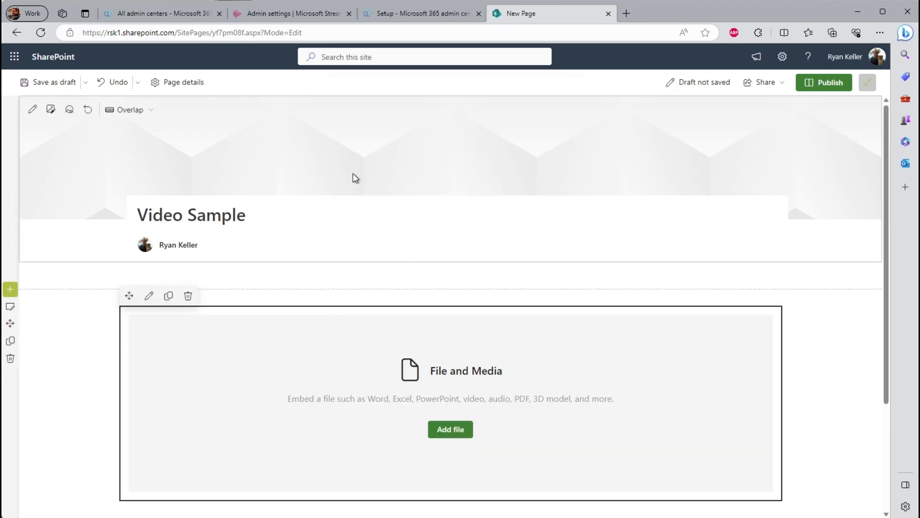
Step: Embed the International Cusine mp4 from Migrated Videos > Stream Migrated Videos > MizVidz into the section
left_click(449, 429)
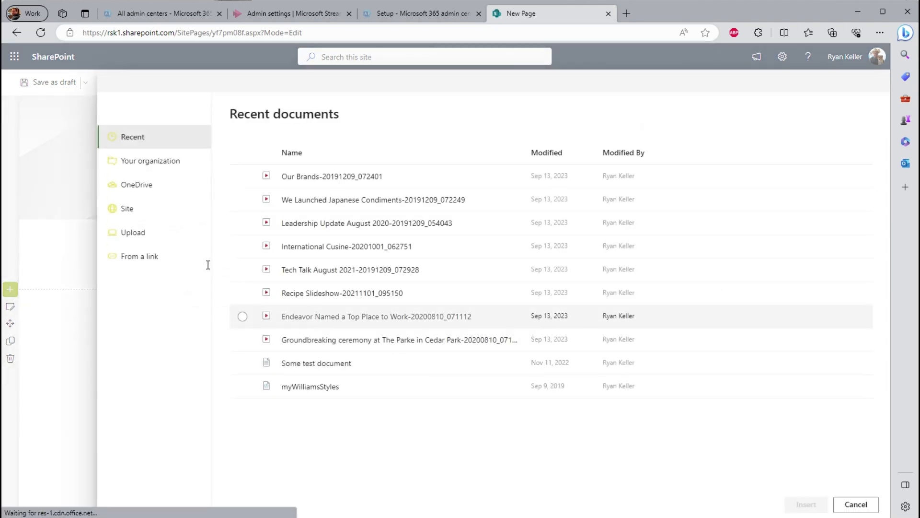
mouse_move(127, 208)
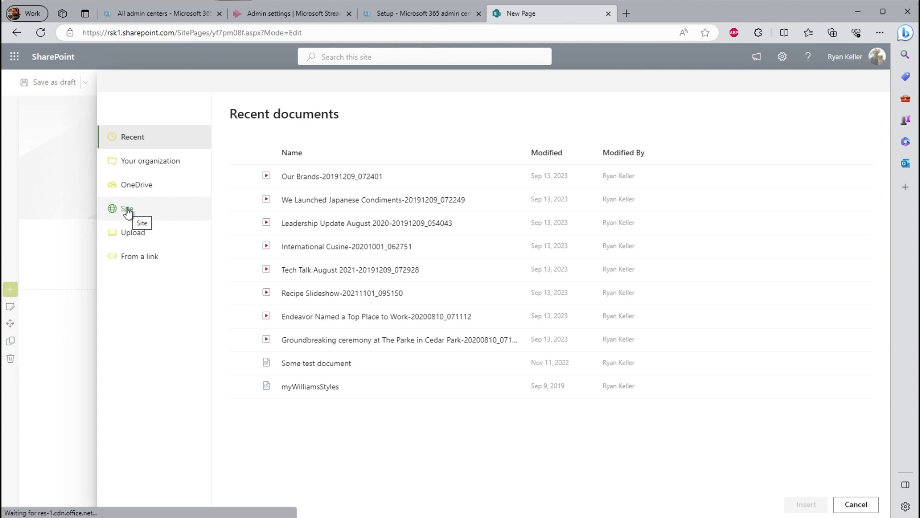
left_click(127, 208)
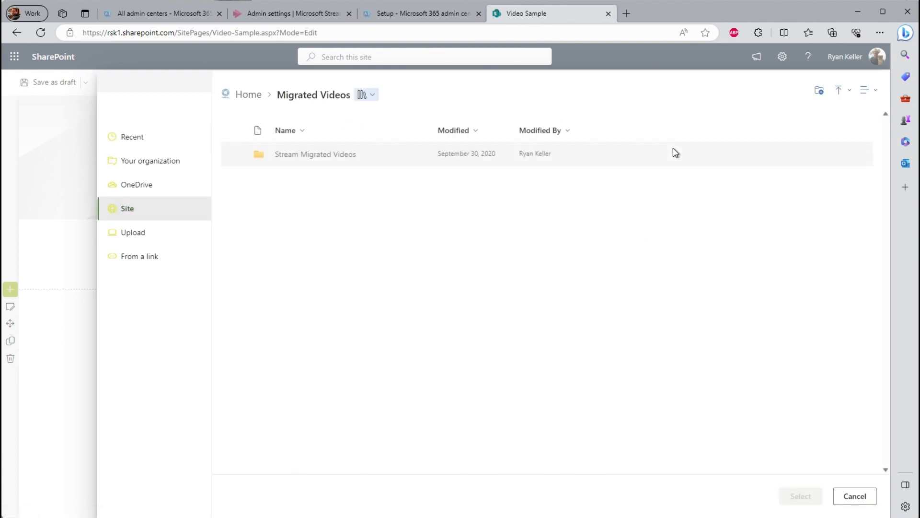
mouse_move(316, 154)
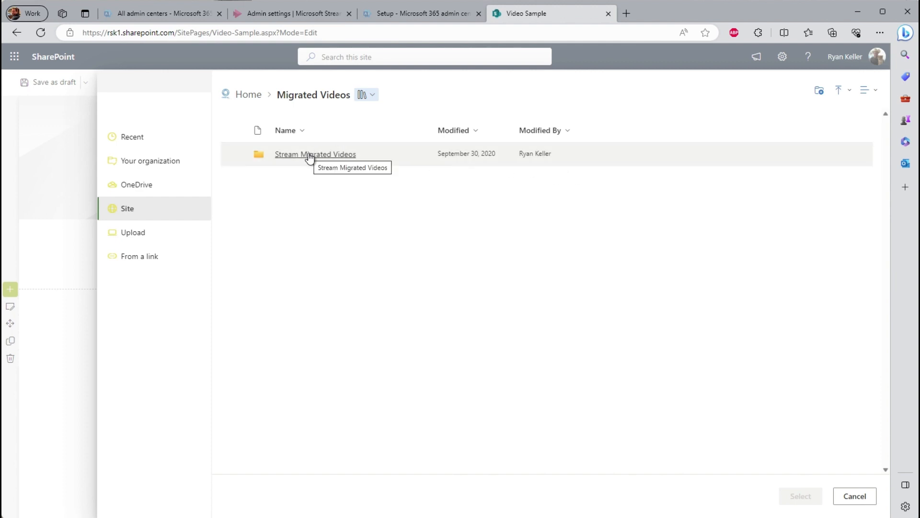
left_click(315, 154)
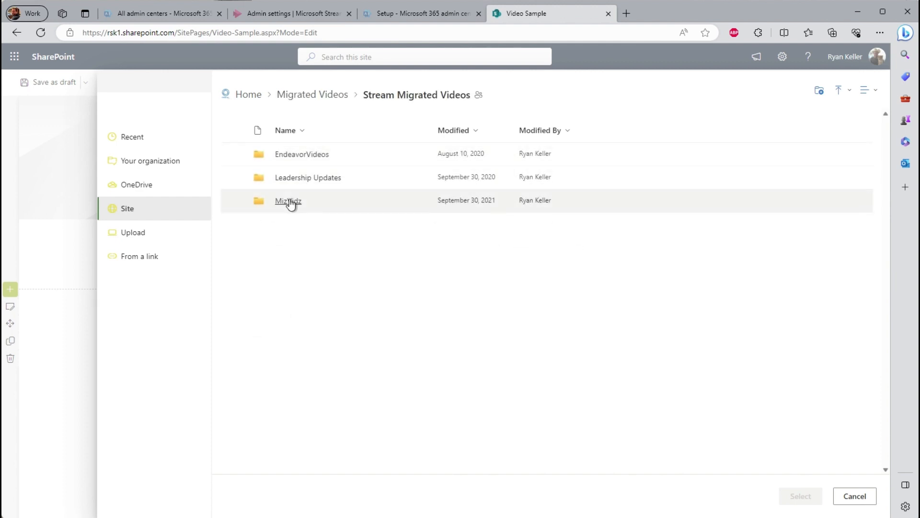
left_click(287, 200)
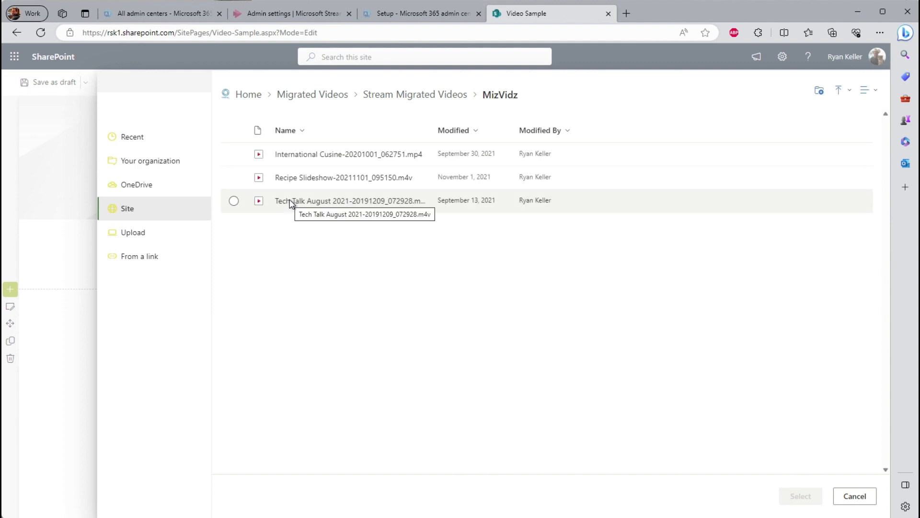
left_click(234, 153)
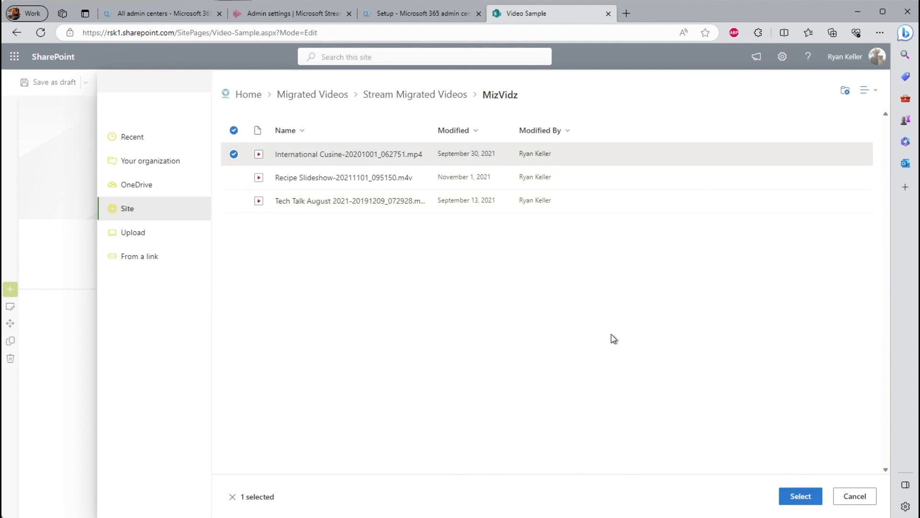
left_click(799, 496)
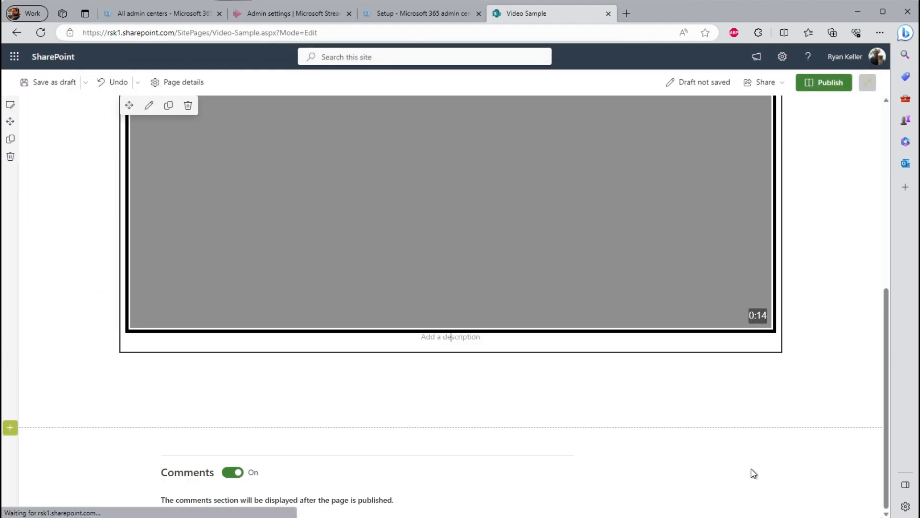
Step: Play the embedded International Cusine video and bring up its Video settings panel
scroll("up", 3)
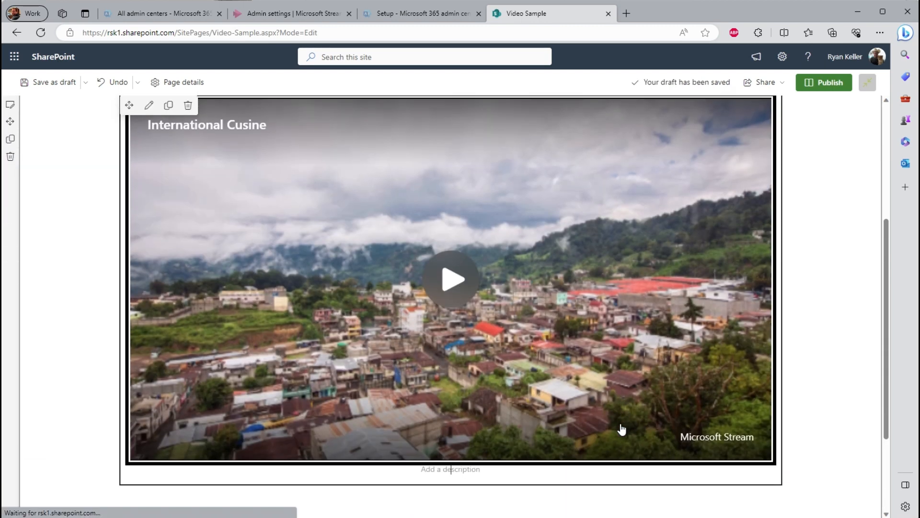
left_click(450, 279)
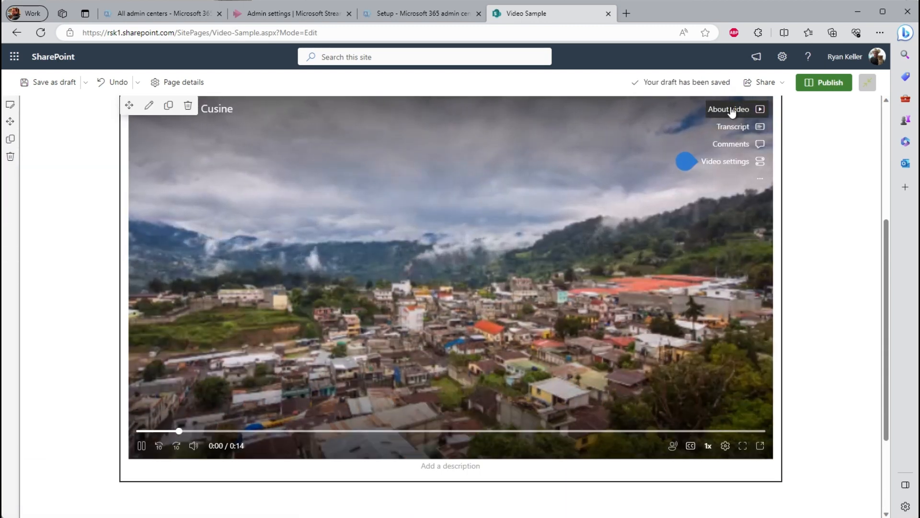
left_click(724, 161)
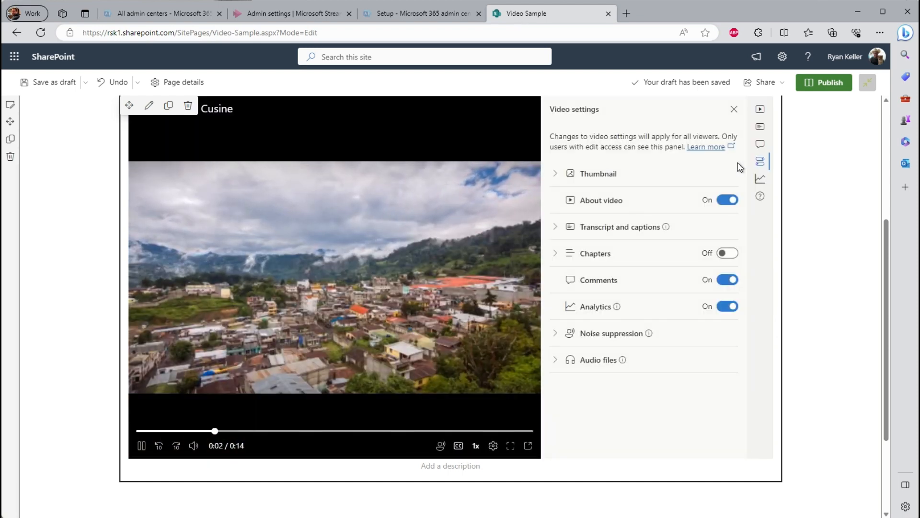